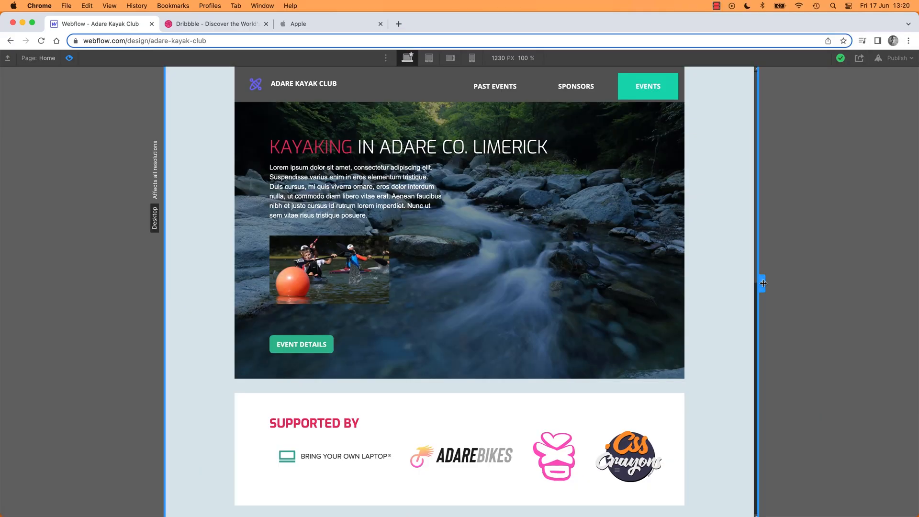
# Resize the canvas and cycle through tablet, landscape and portrait phone previews
pyautogui.moveTo(762, 283); pyautogui.dragTo(729, 287)
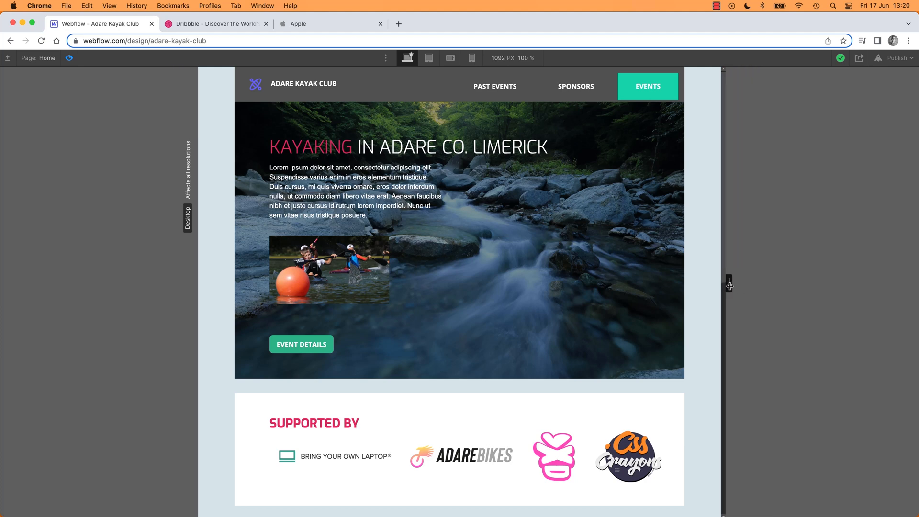
pyautogui.click(429, 57)
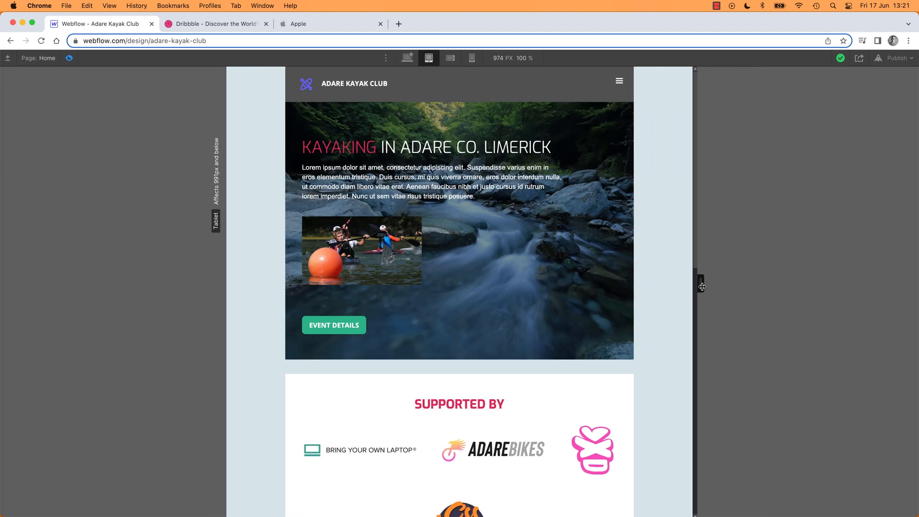
pyautogui.moveTo(698, 280)
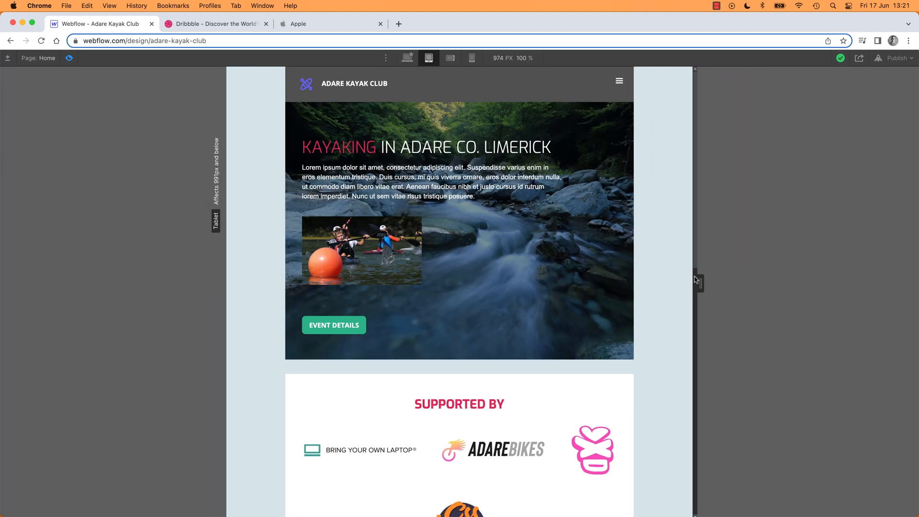
pyautogui.click(407, 58)
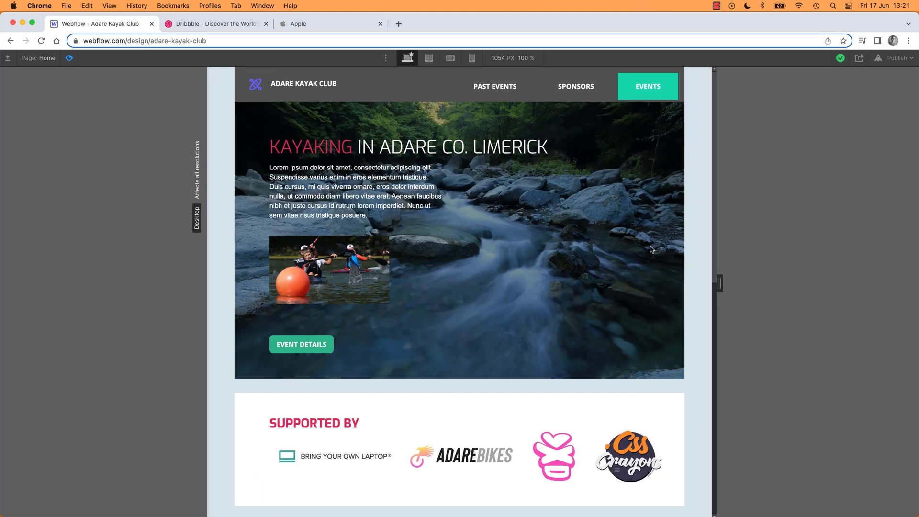
pyautogui.click(428, 58)
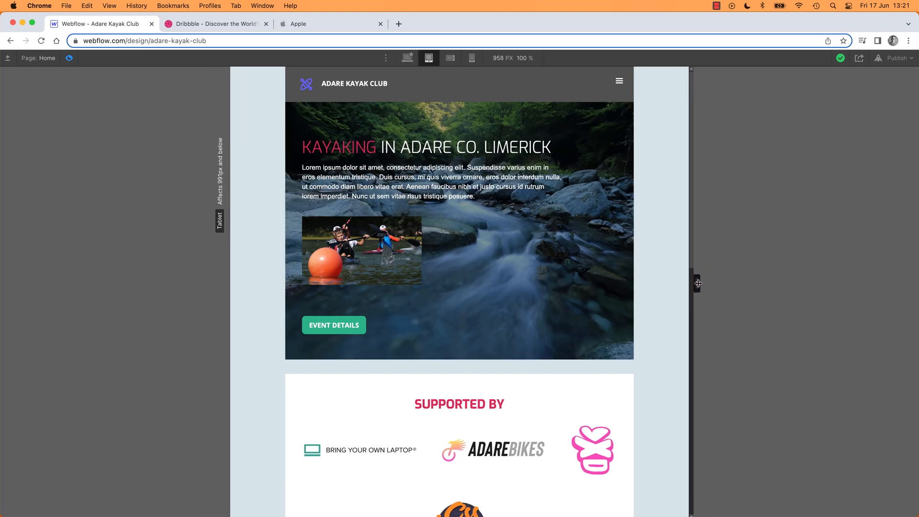
pyautogui.moveTo(719, 287)
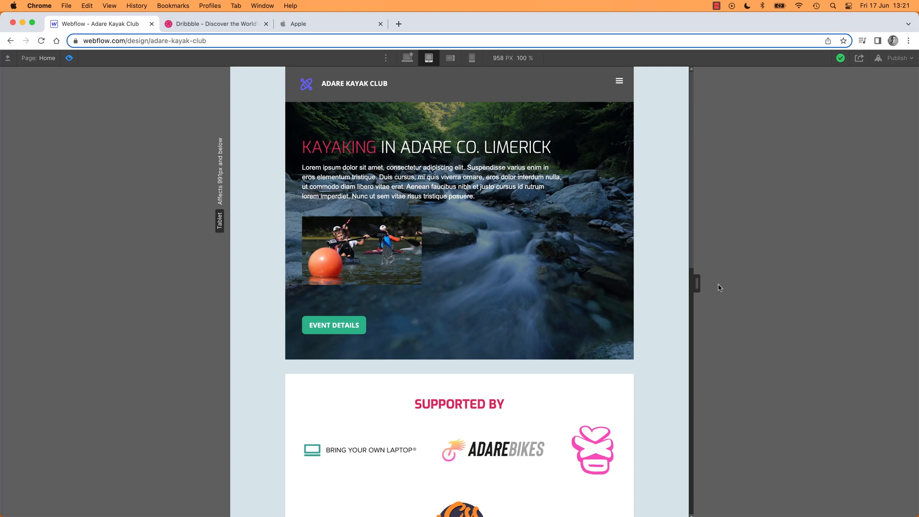
pyautogui.moveTo(695, 285)
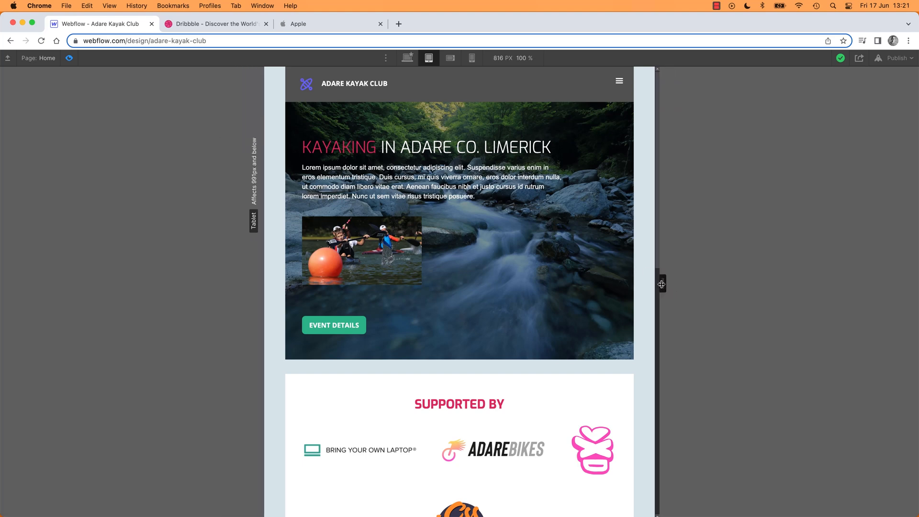
pyautogui.moveTo(661, 283); pyautogui.dragTo(658, 283)
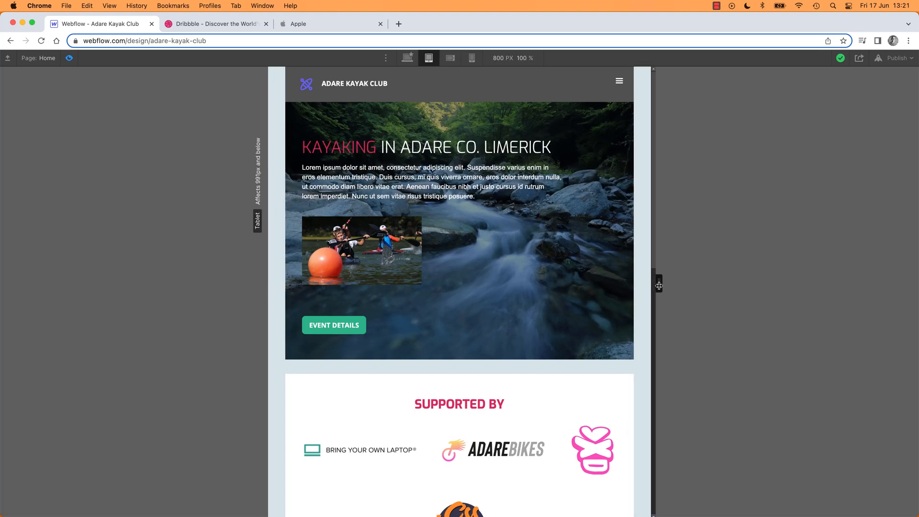
pyautogui.click(449, 58)
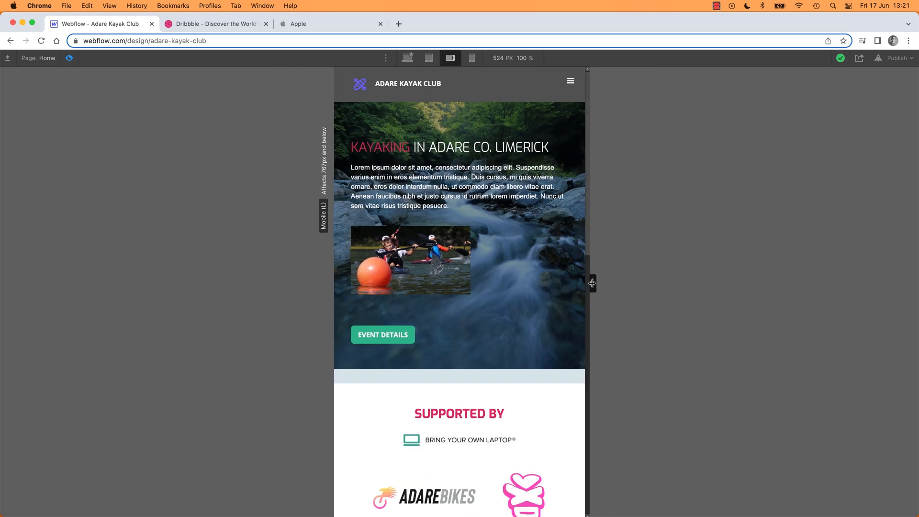
pyautogui.click(471, 57)
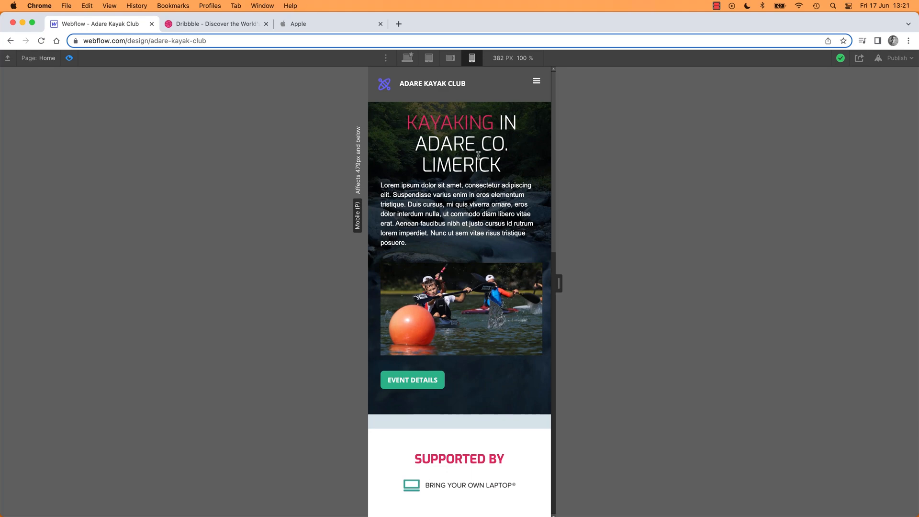
# Compare the Next Event section at portrait, landscape and tablet widths
pyautogui.scroll(-3)
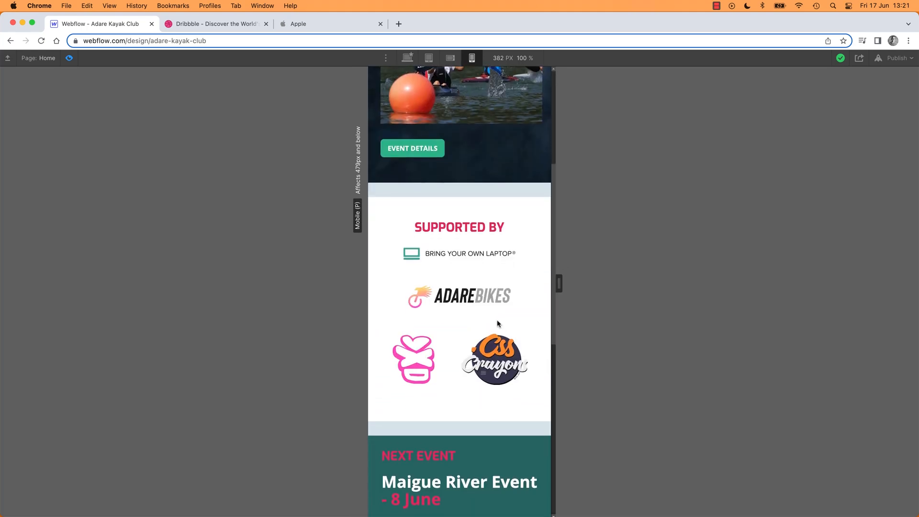
pyautogui.click(450, 57)
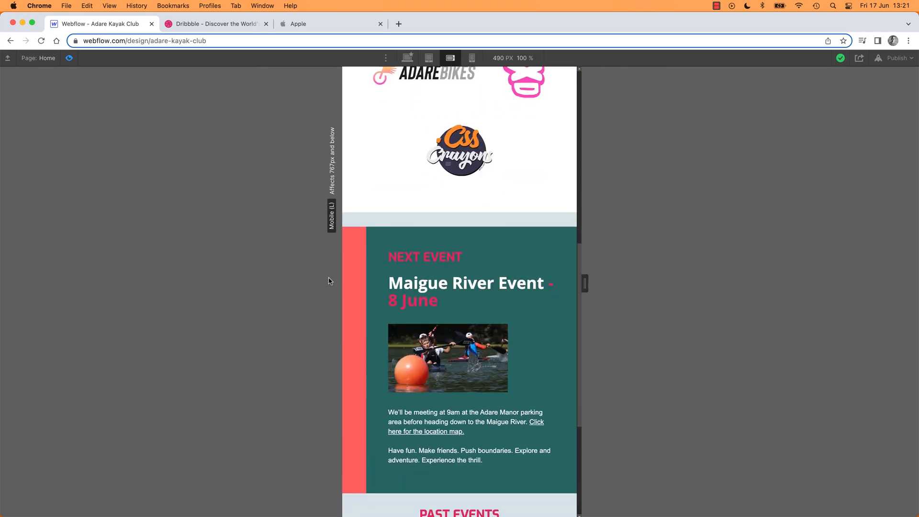
pyautogui.click(471, 58)
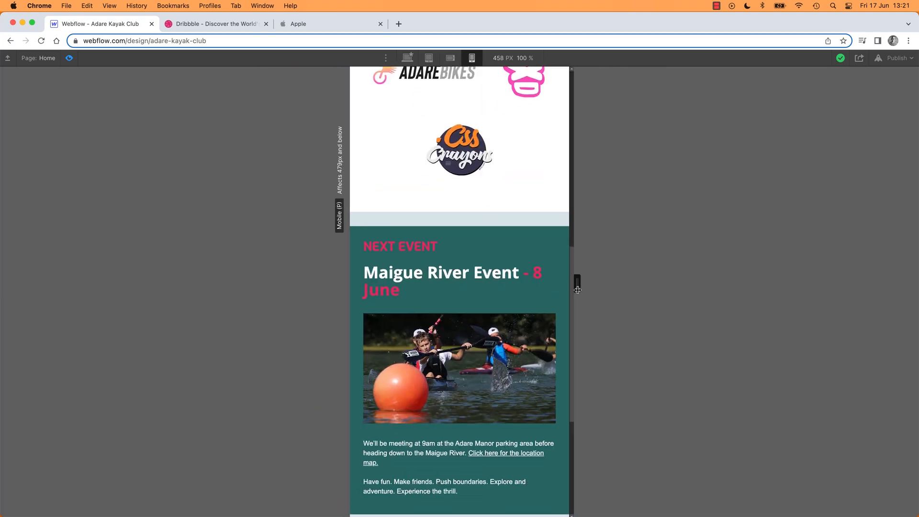
pyautogui.click(450, 58)
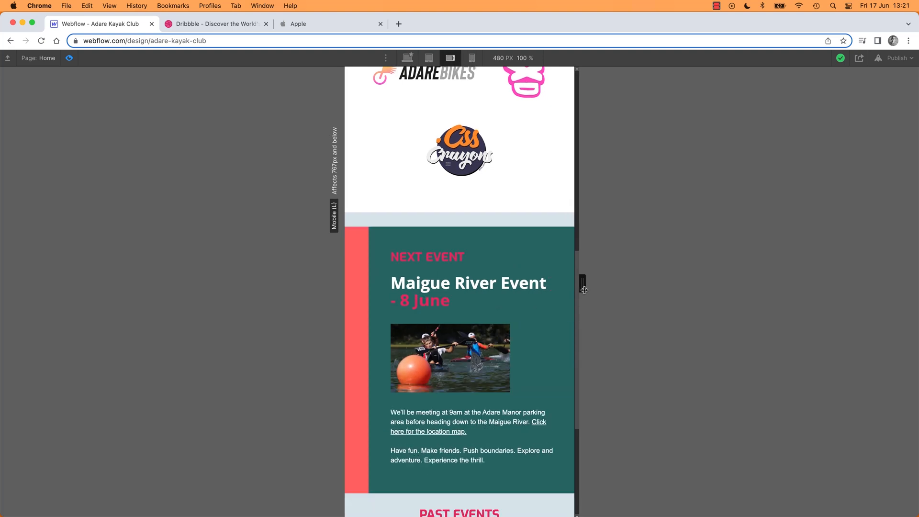
pyautogui.click(429, 57)
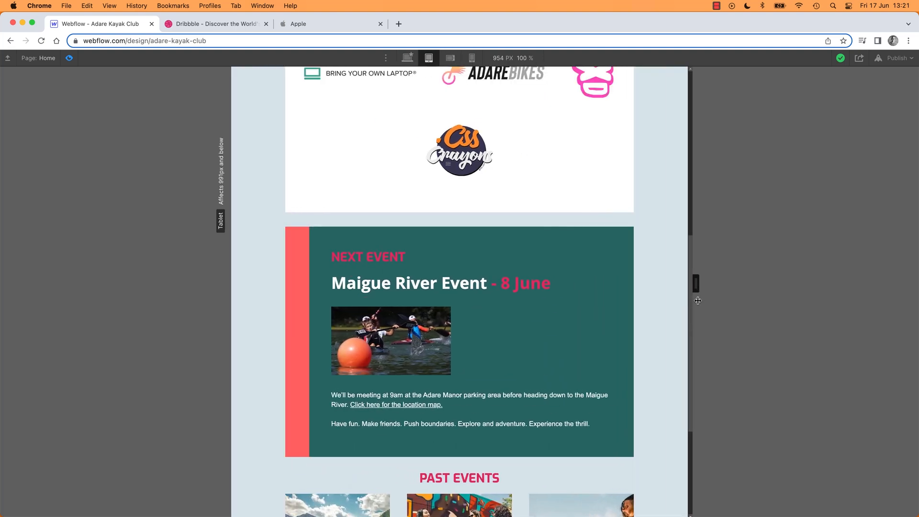
pyautogui.click(471, 58)
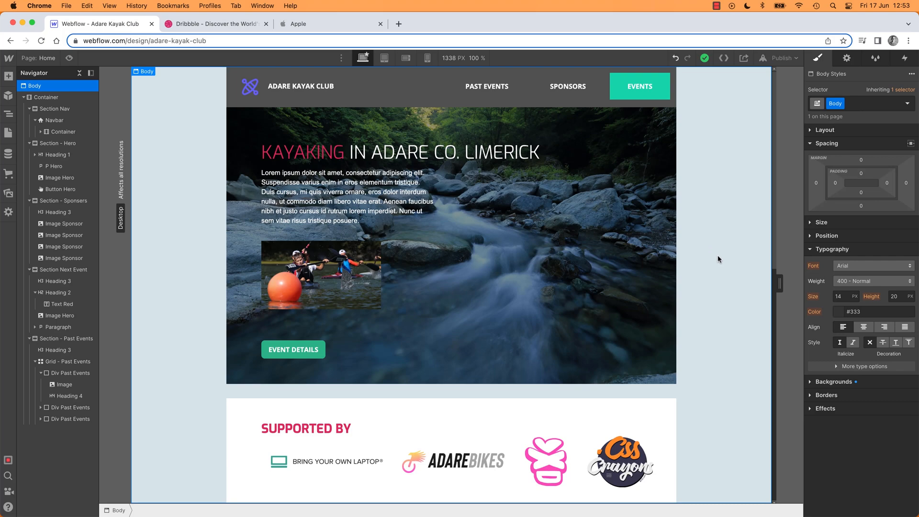
# Check the hero paragraph at desktop and portrait widths, ending on the tablet breakpoint
pyautogui.click(385, 58)
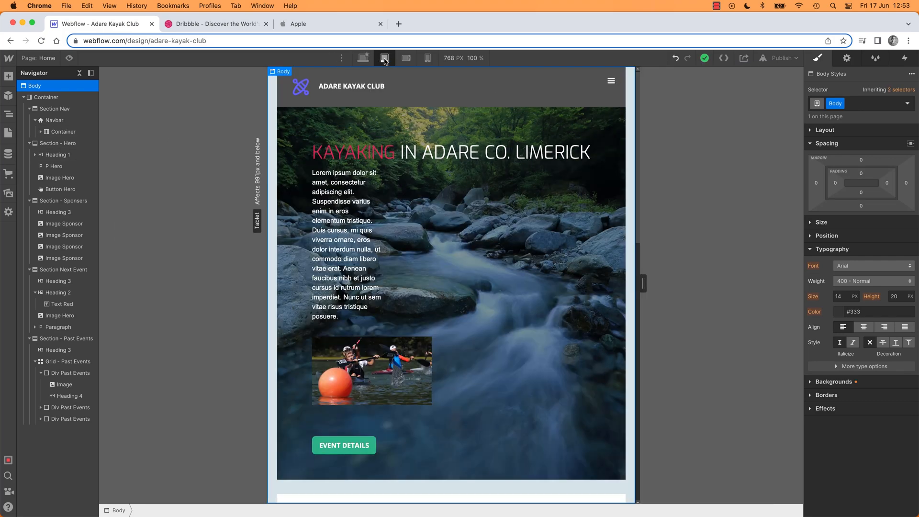
pyautogui.click(427, 57)
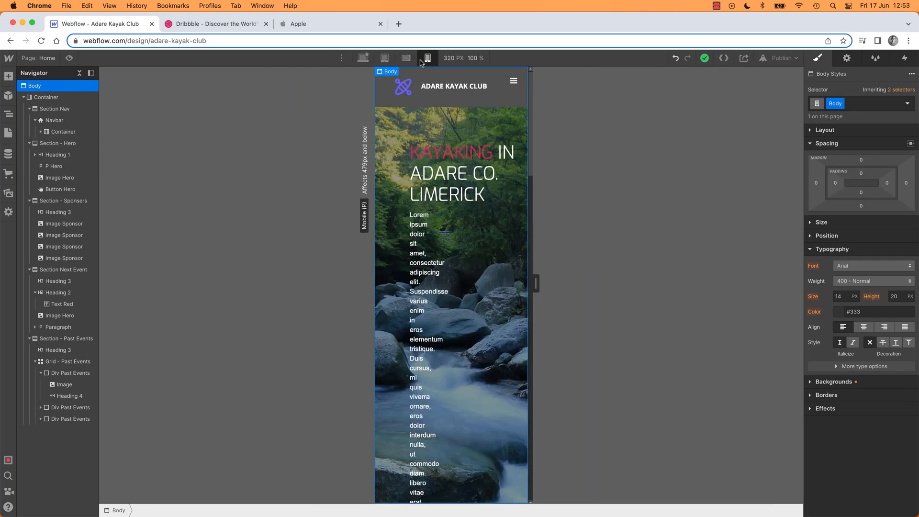
pyautogui.click(363, 58)
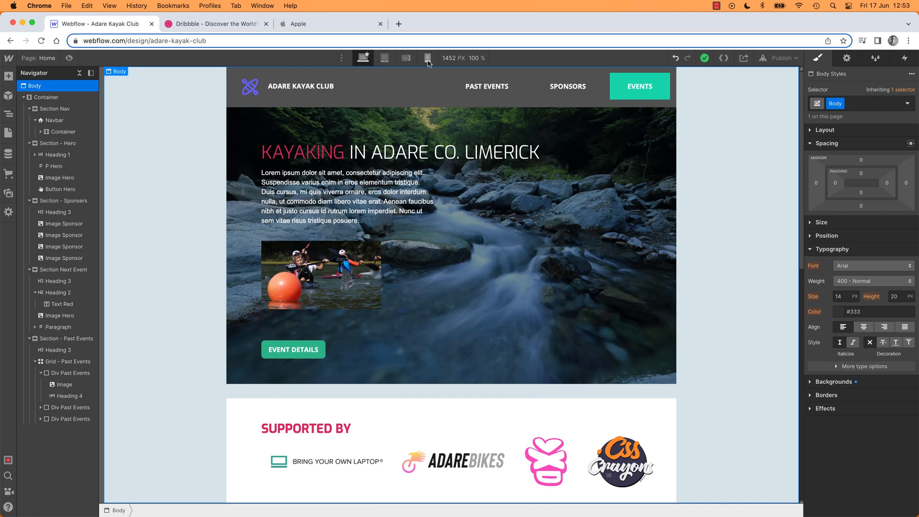
pyautogui.click(427, 58)
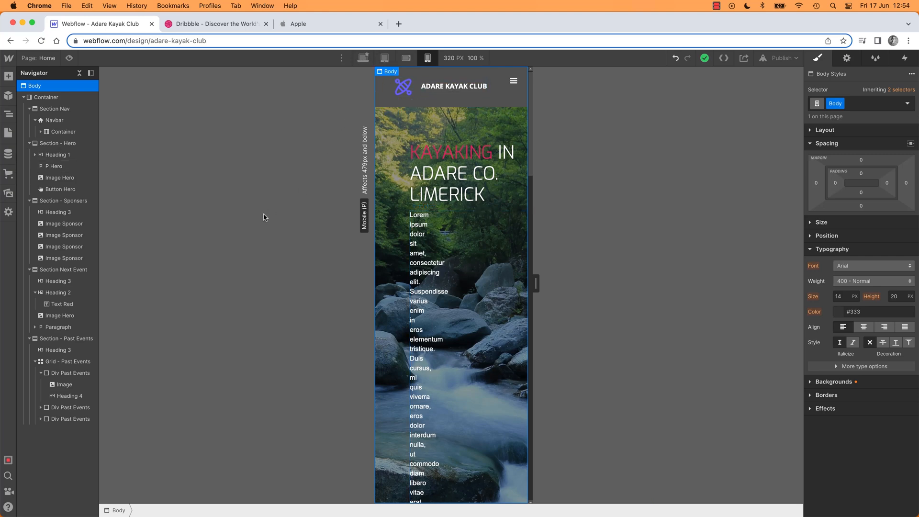
pyautogui.moveTo(363, 58)
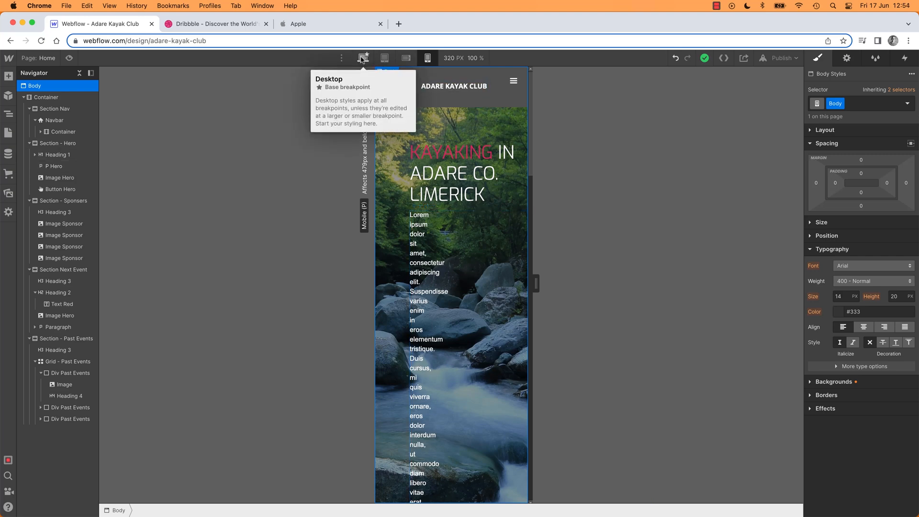
pyautogui.click(363, 57)
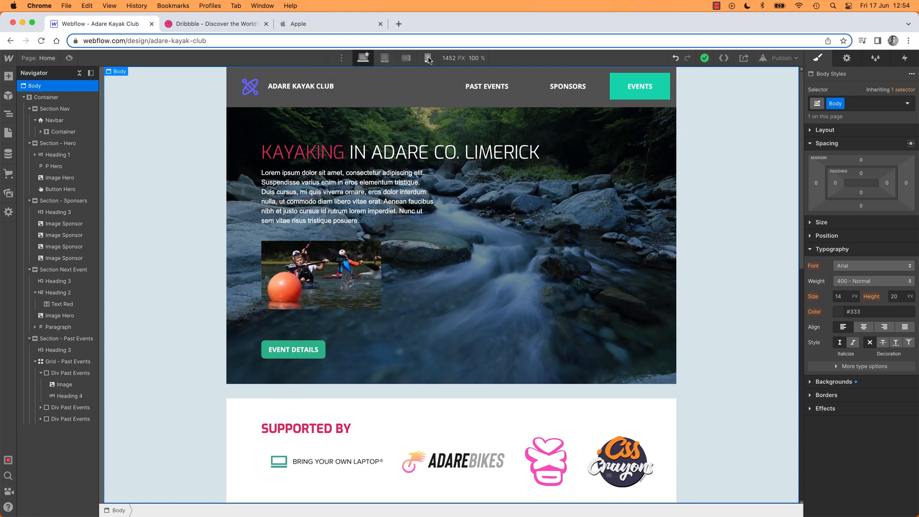
pyautogui.moveTo(428, 58)
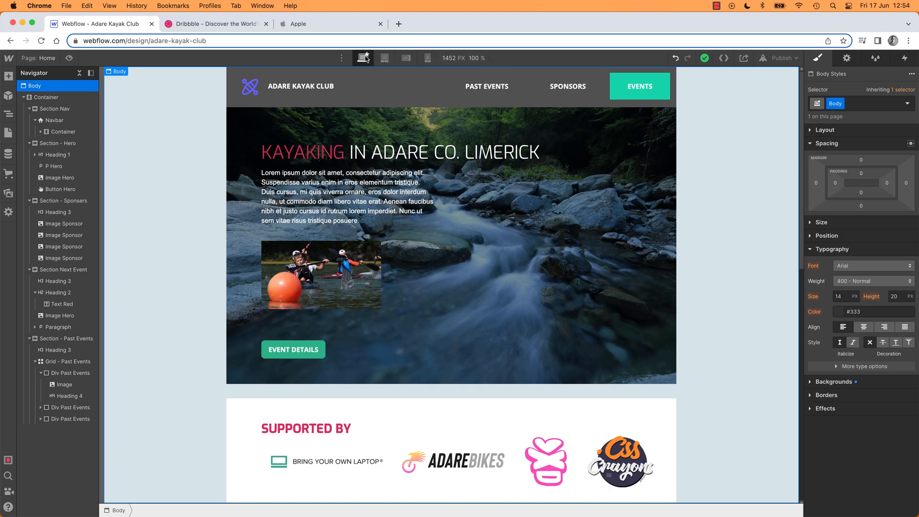
pyautogui.click(405, 57)
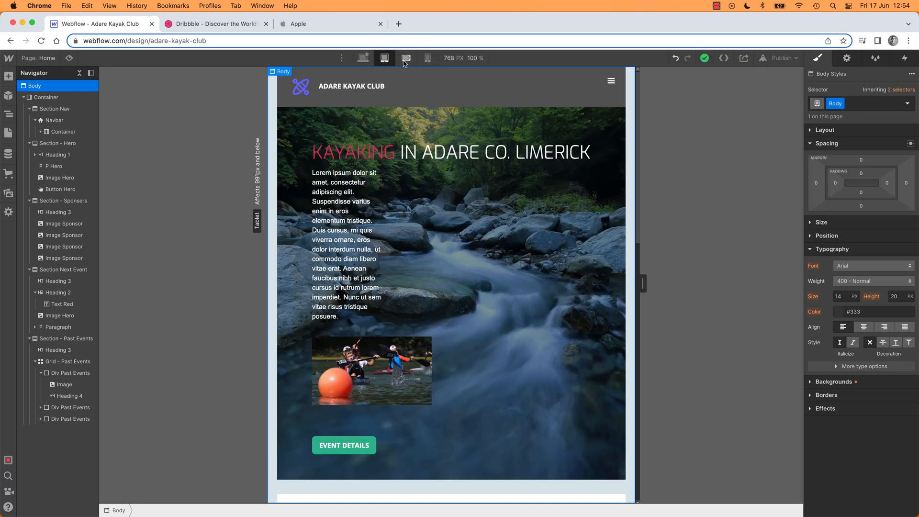
pyautogui.click(427, 57)
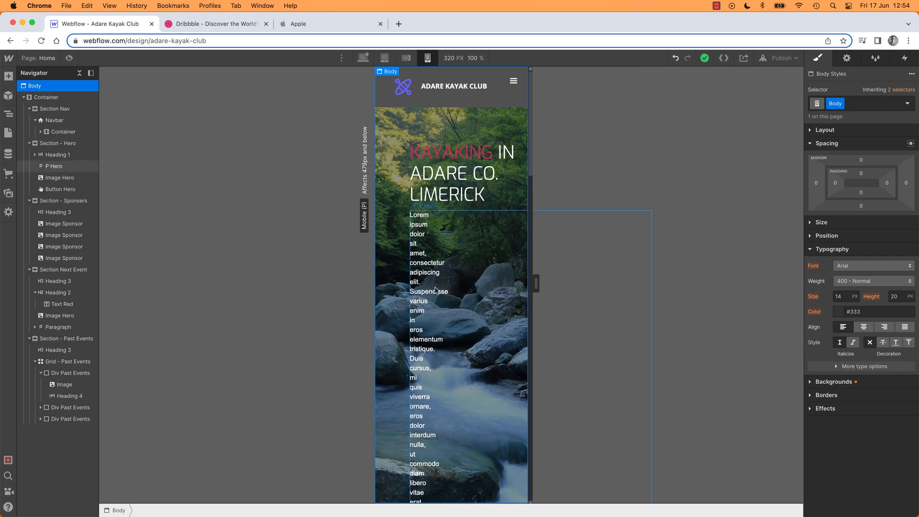
pyautogui.moveTo(465, 289)
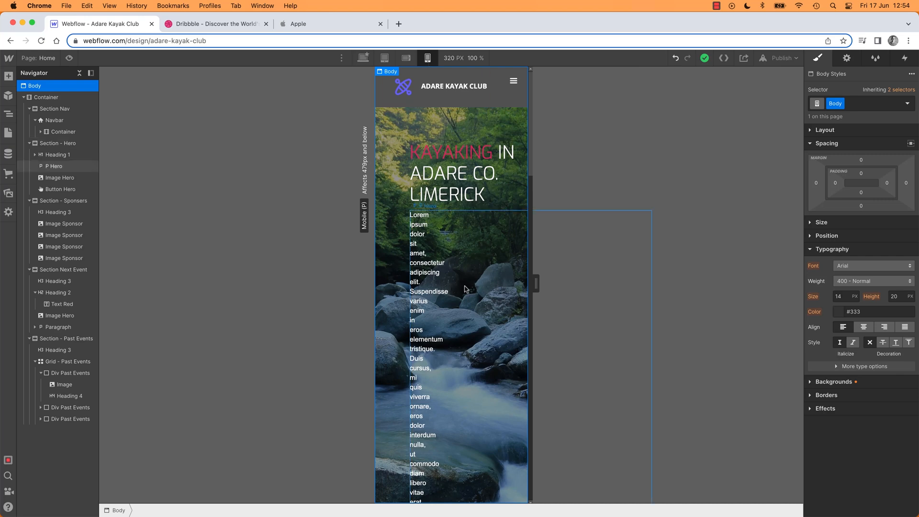
pyautogui.click(363, 57)
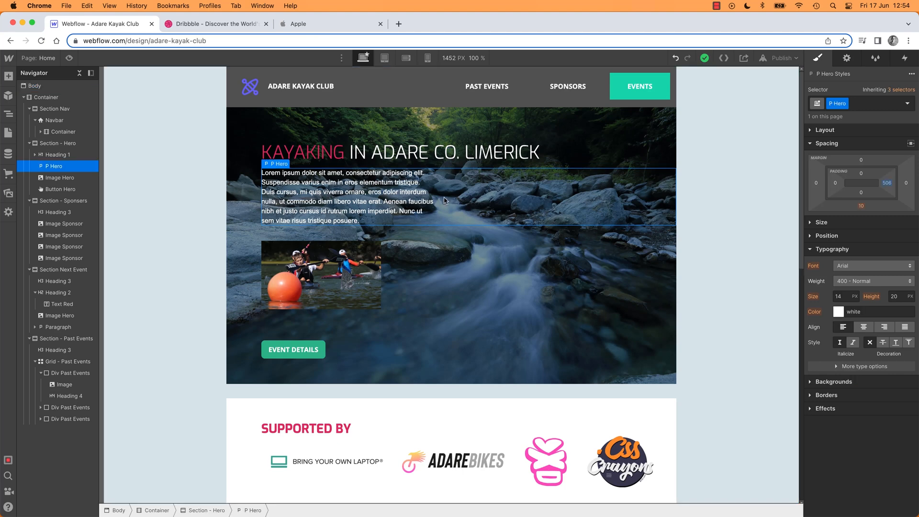
pyautogui.click(427, 58)
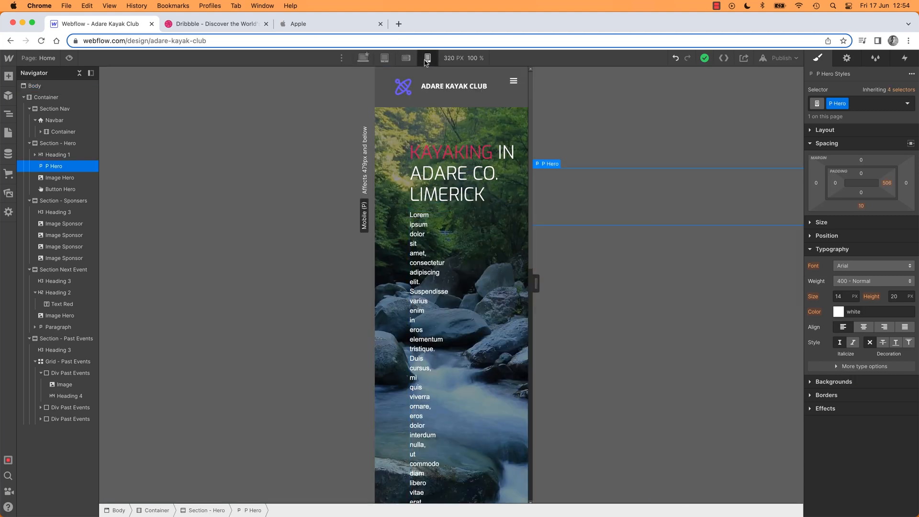
pyautogui.click(363, 57)
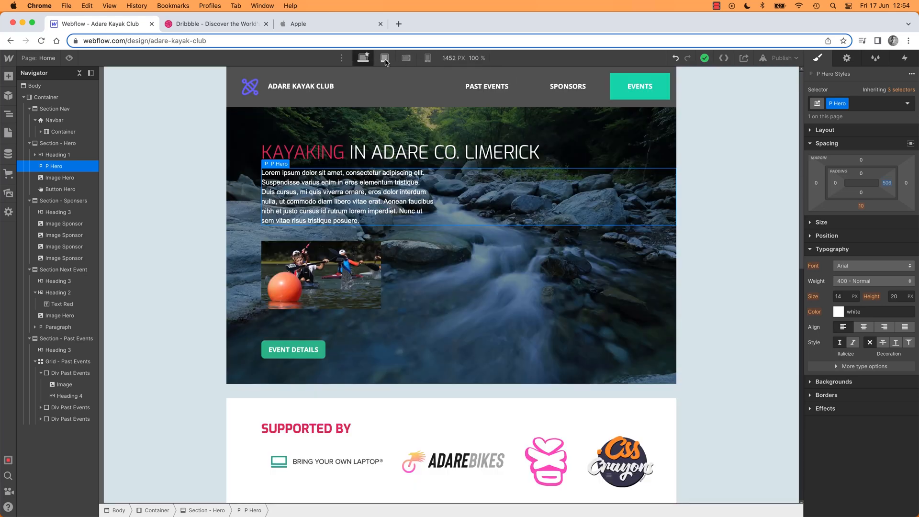
pyautogui.moveTo(384, 57)
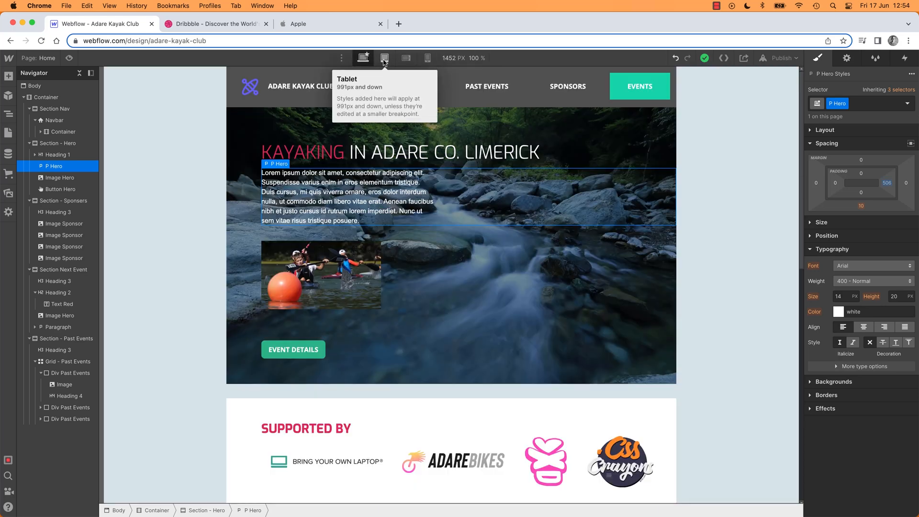
pyautogui.click(384, 58)
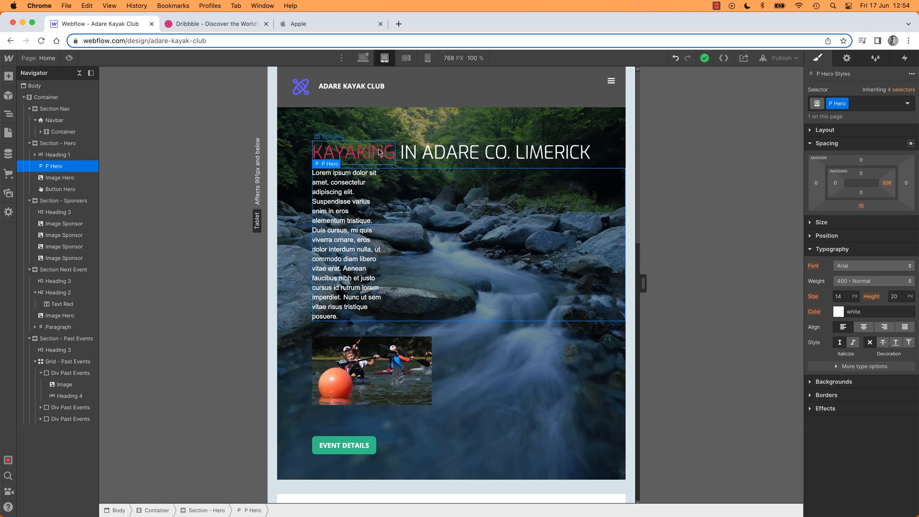
pyautogui.click(494, 152)
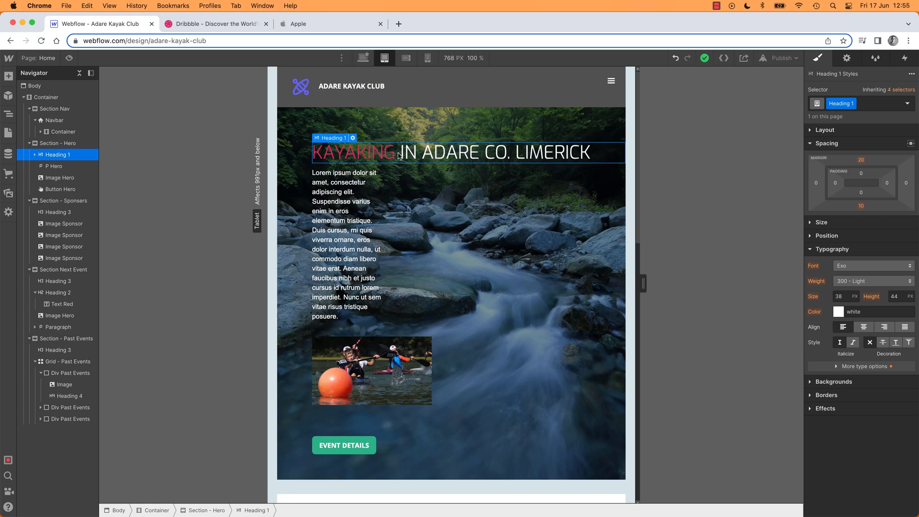
pyautogui.click(353, 151)
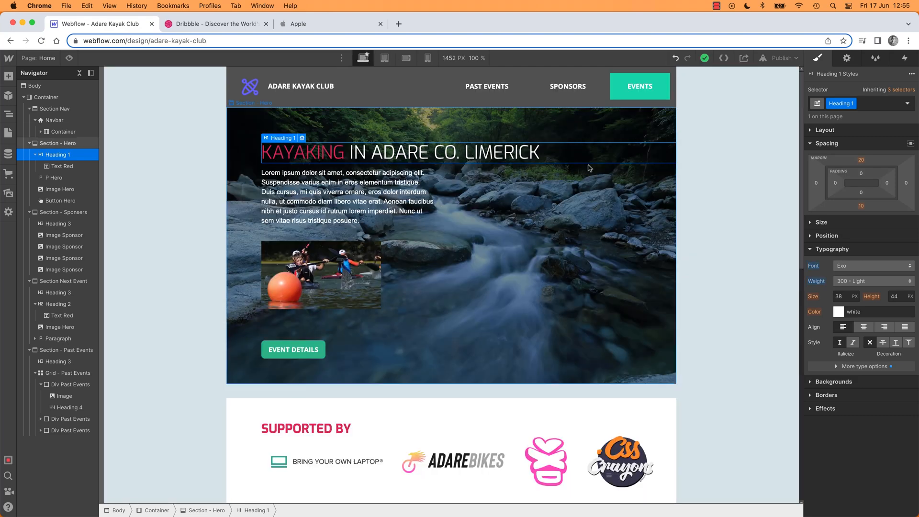
pyautogui.click(384, 58)
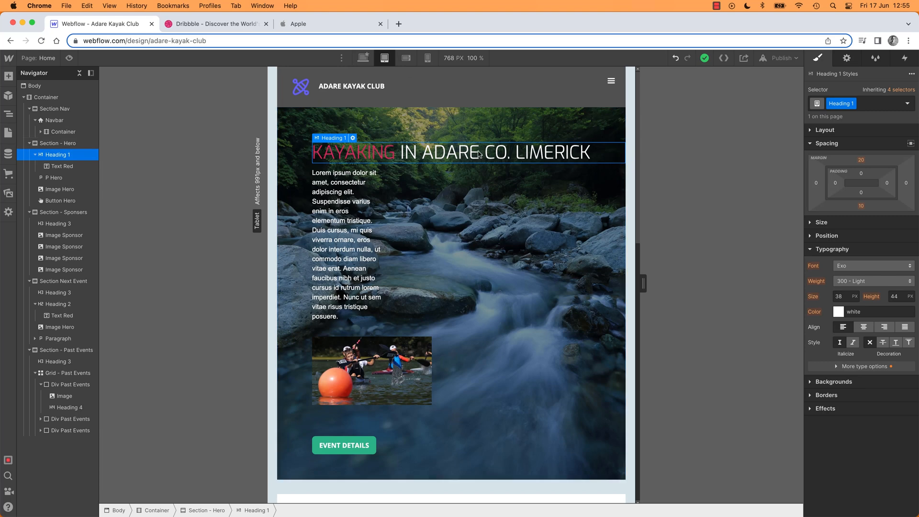
pyautogui.moveTo(460, 159)
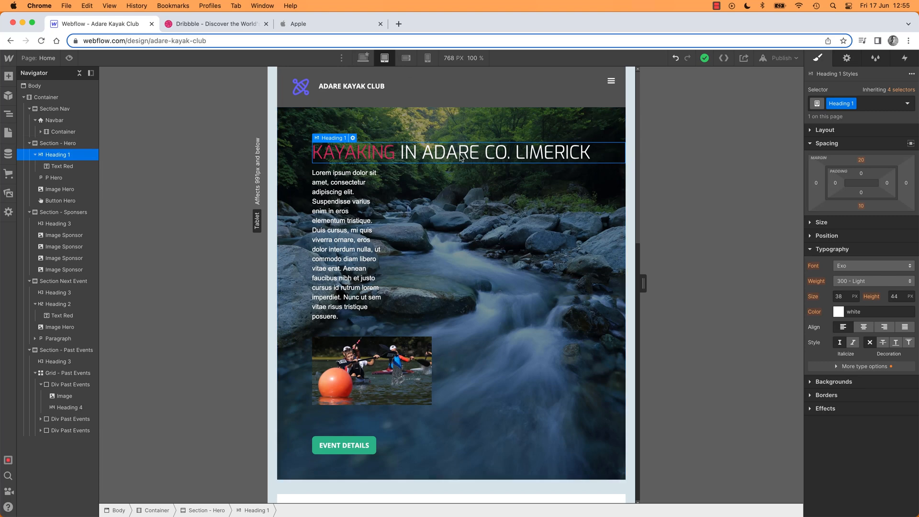
pyautogui.moveTo(774, 140)
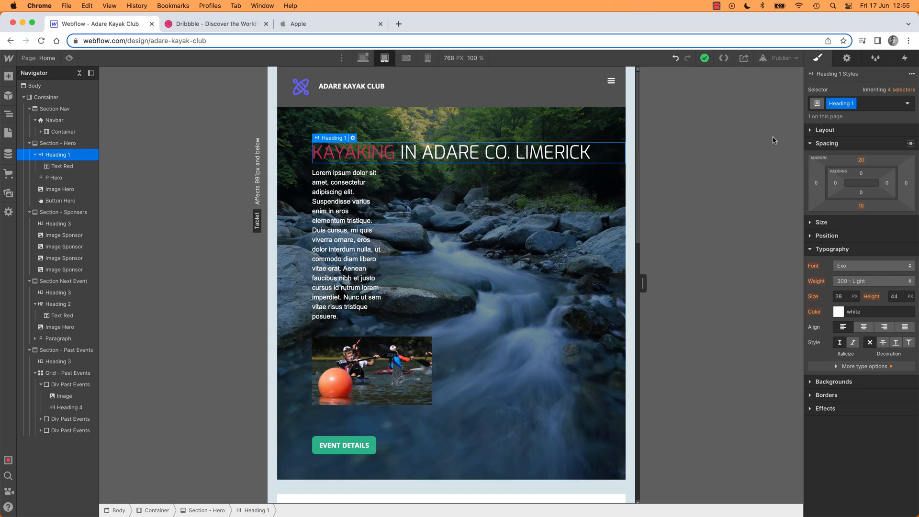
pyautogui.moveTo(794, 178)
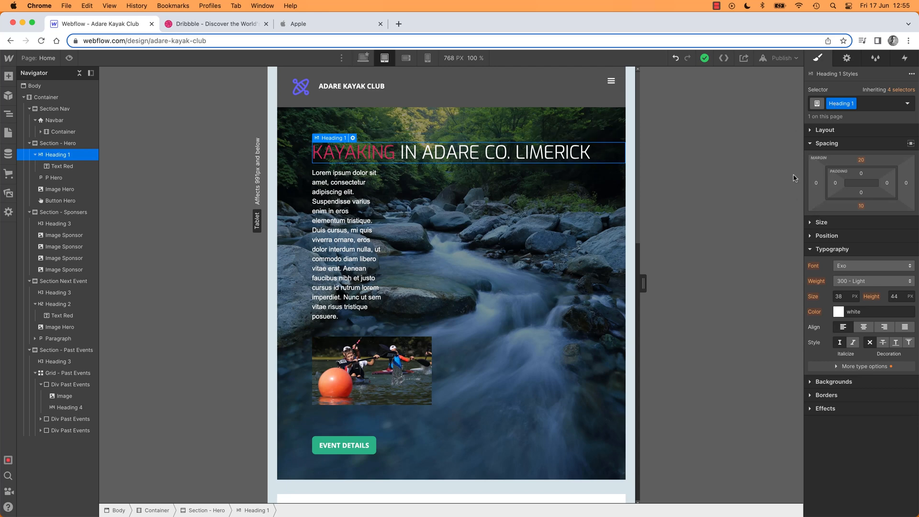
# Collapse Spacing and set Heading 1's tablet font size to 34px
pyautogui.click(826, 143)
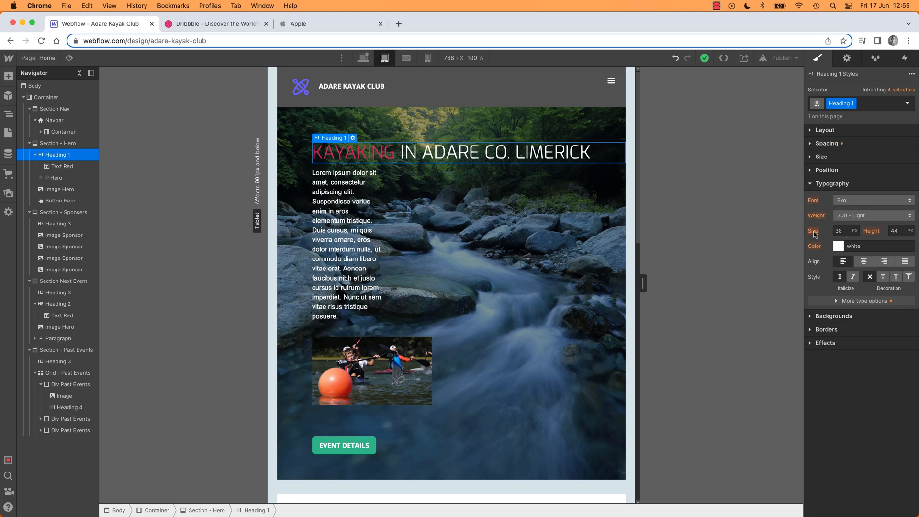
pyautogui.moveTo(832, 236)
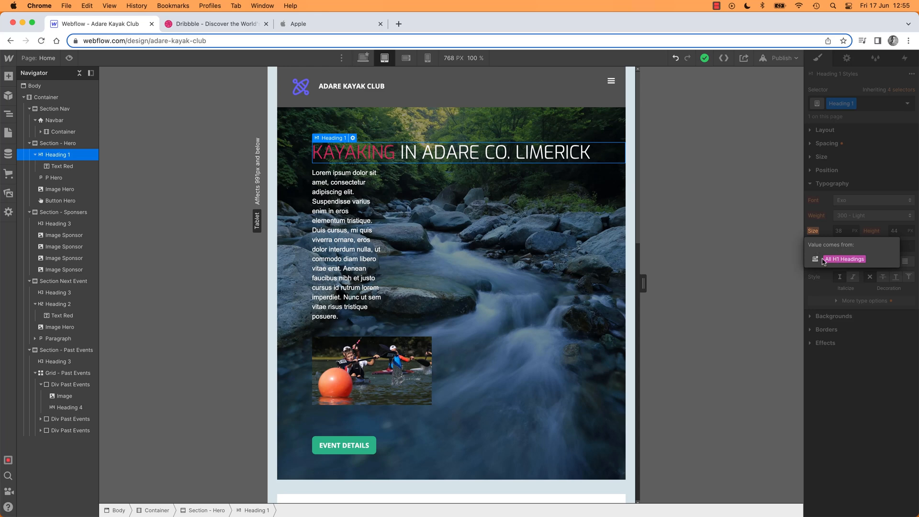
pyautogui.moveTo(815, 259)
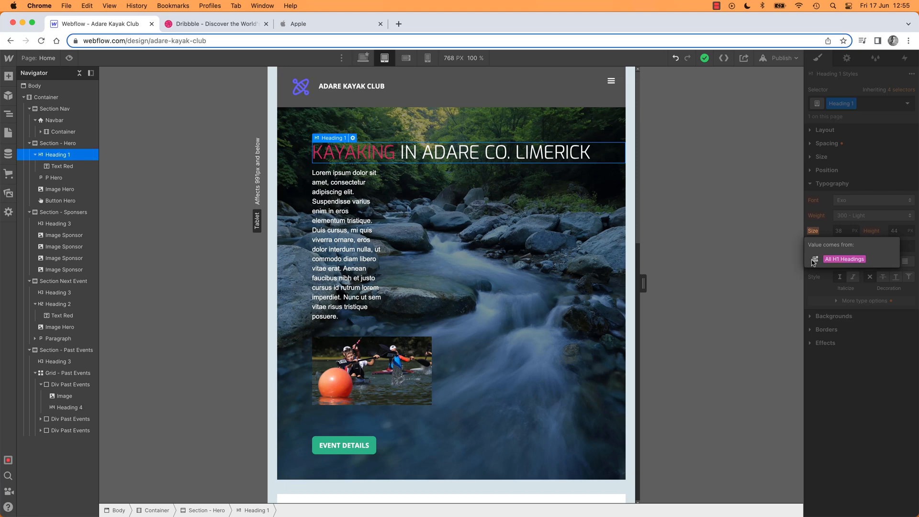
pyautogui.moveTo(513, 142)
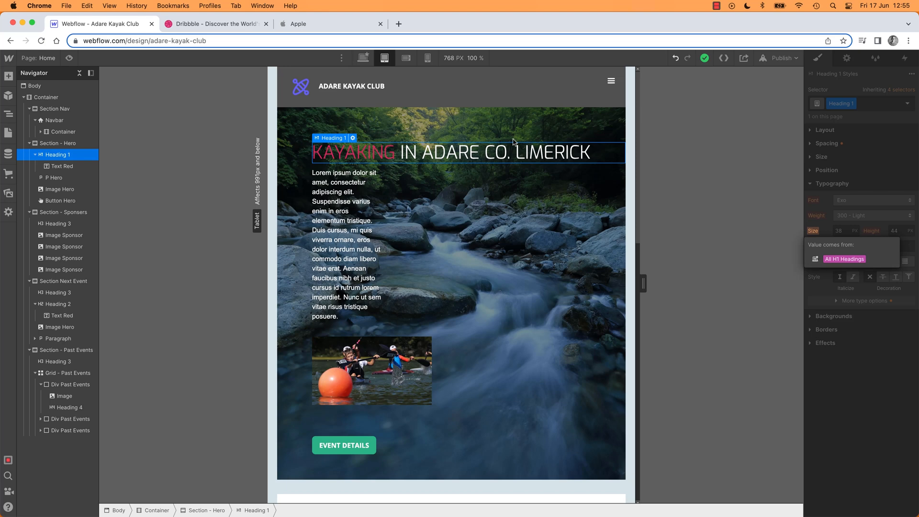
pyautogui.moveTo(364, 58)
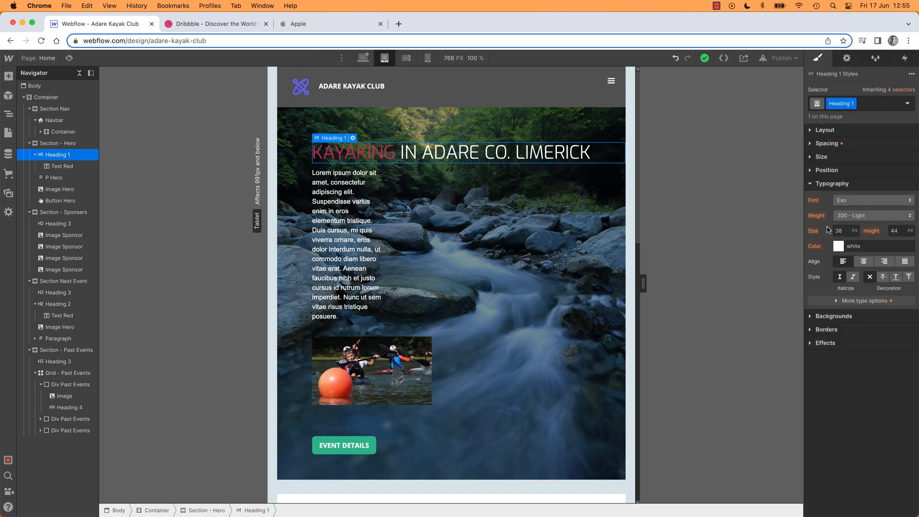
pyautogui.click(364, 58)
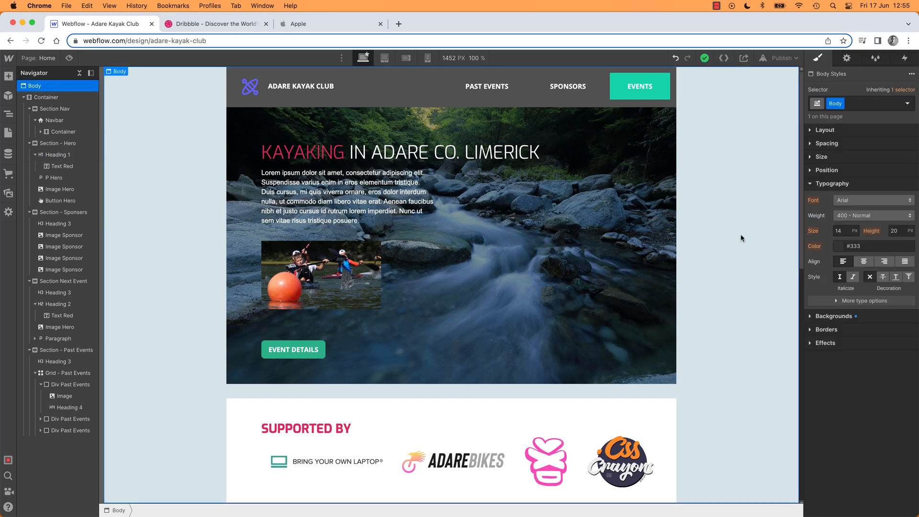
pyautogui.click(384, 57)
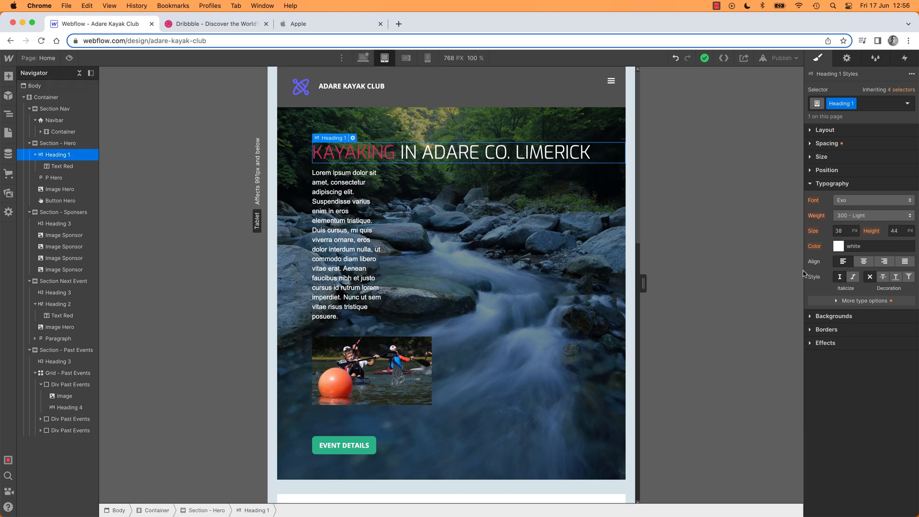
pyautogui.click(842, 231)
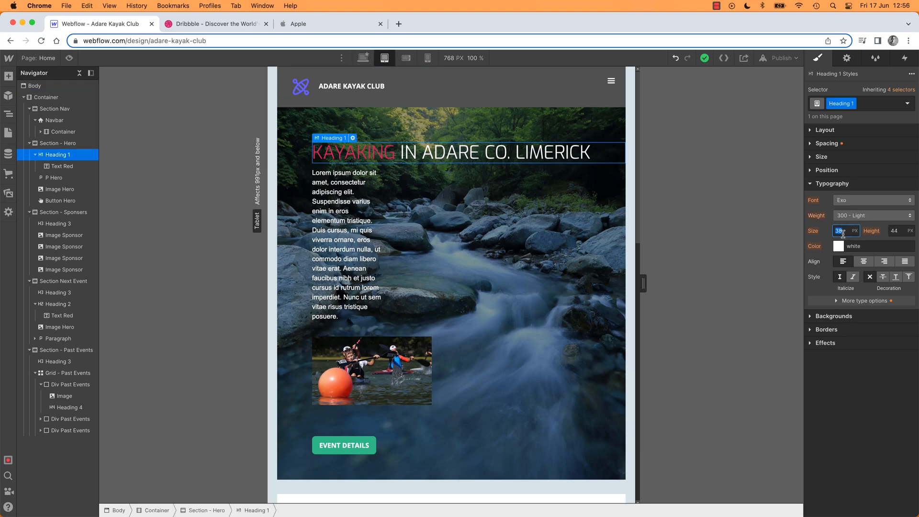
pyautogui.write('35')
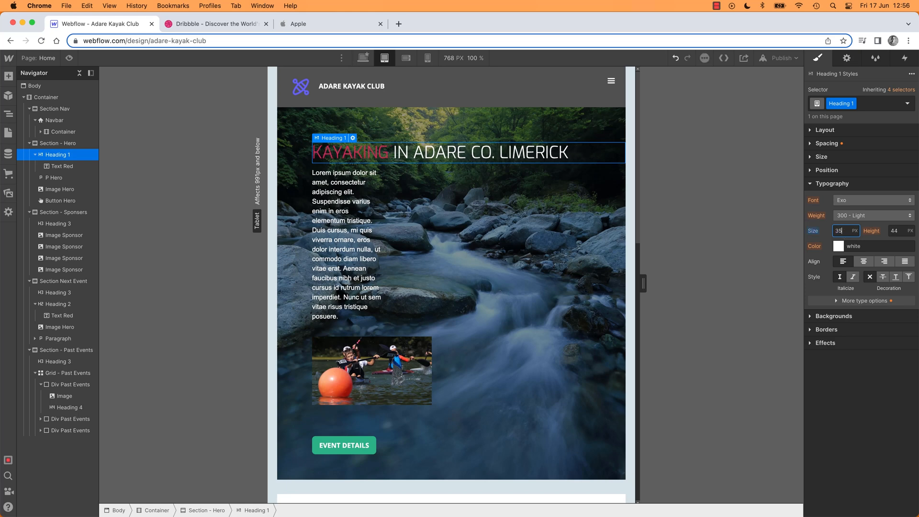
pyautogui.write('33')
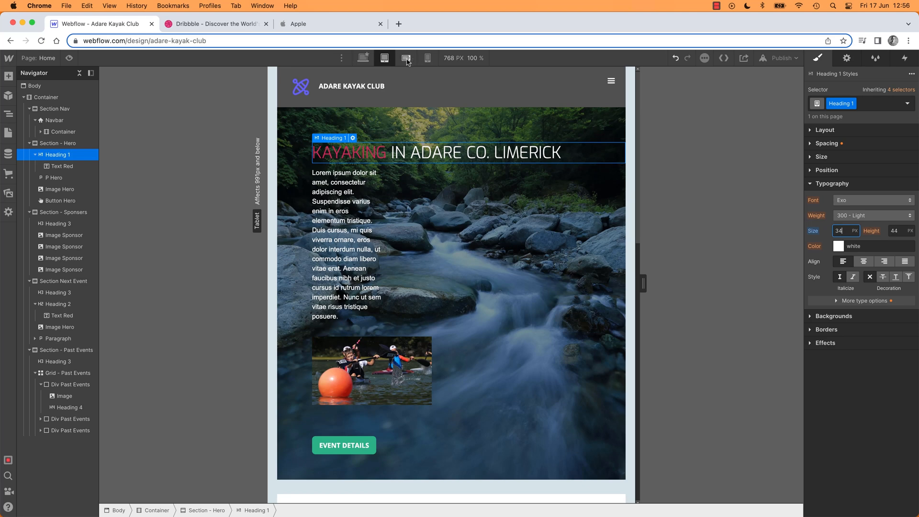
# On the Mobile Landscape breakpoint, set Heading 1's font size to 27px
pyautogui.click(405, 58)
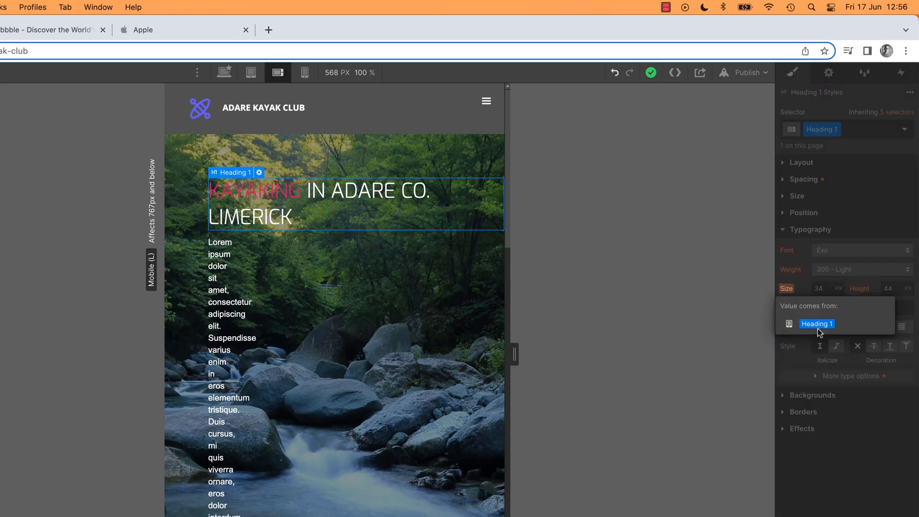
pyautogui.moveTo(786, 326)
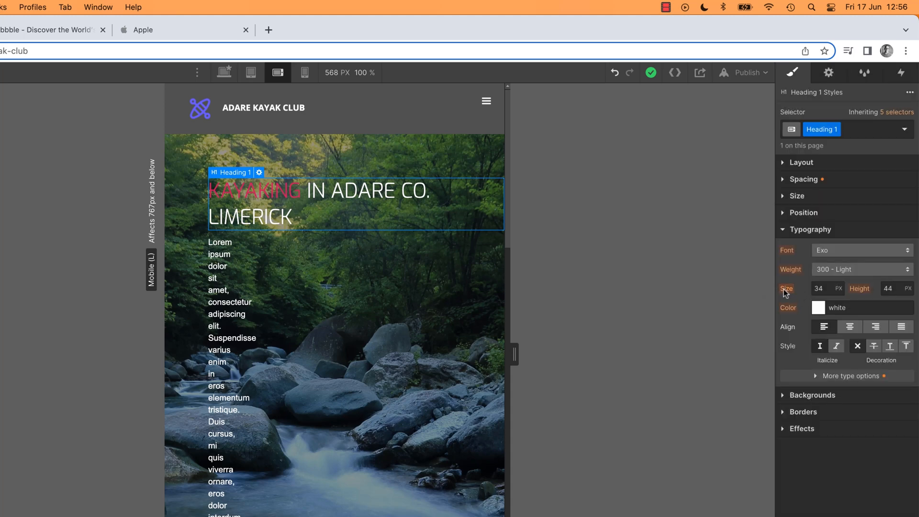
pyautogui.click(819, 288)
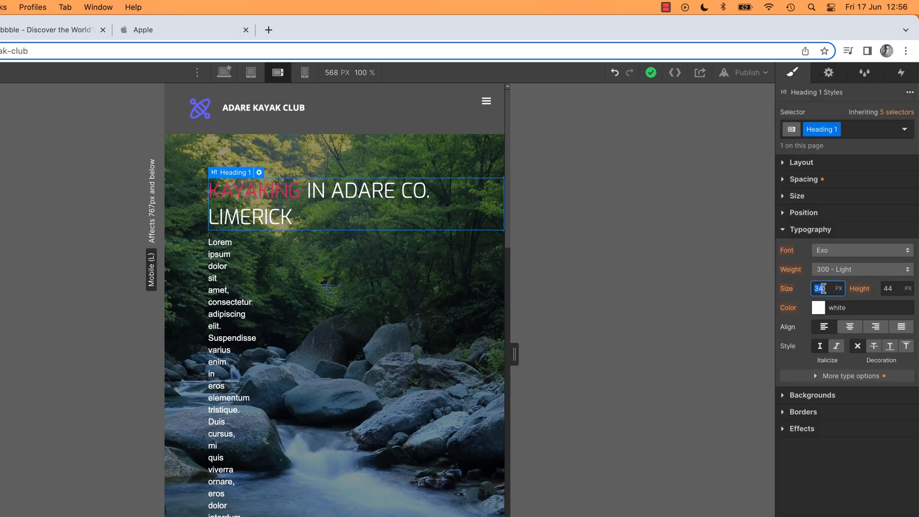
pyautogui.write('31')
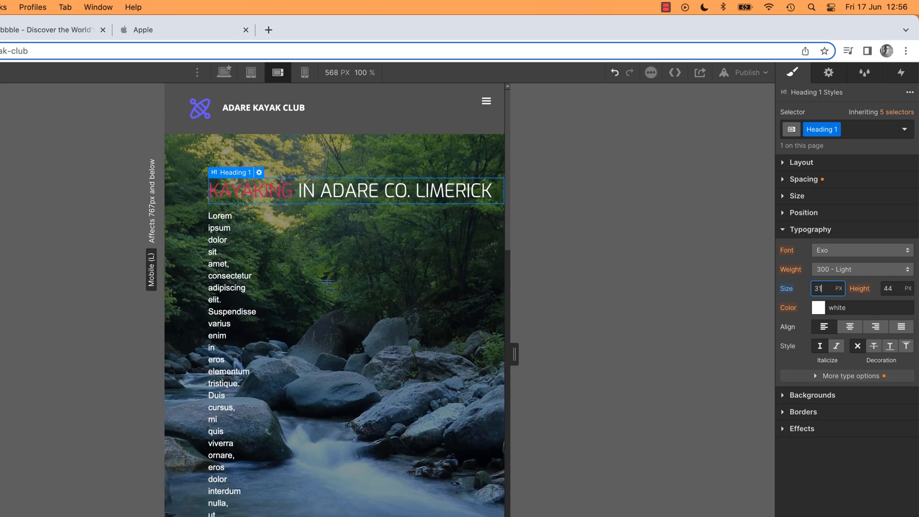
pyautogui.write('27')
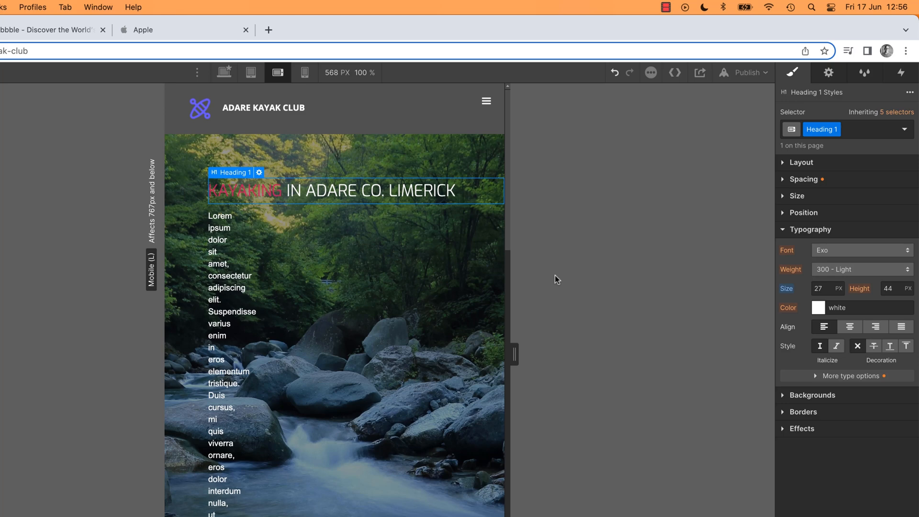
pyautogui.moveTo(313, 175)
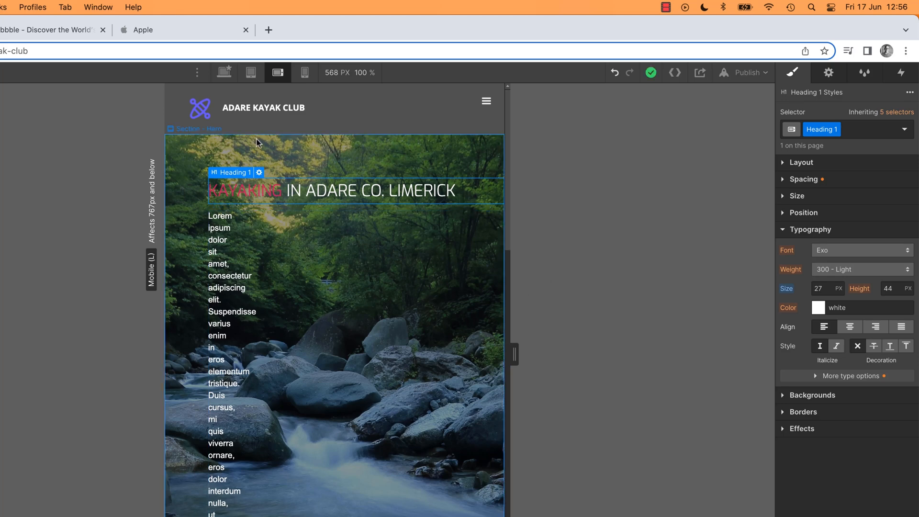
pyautogui.click(277, 72)
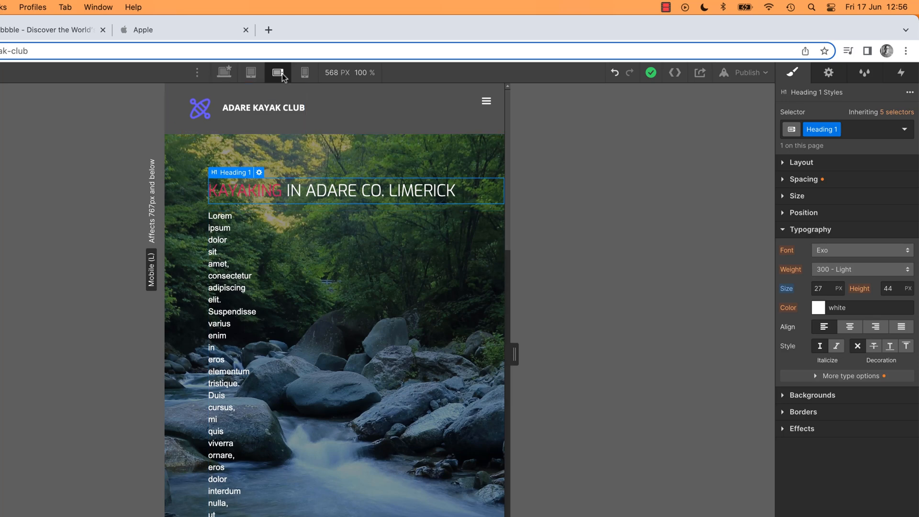
pyautogui.moveTo(304, 72)
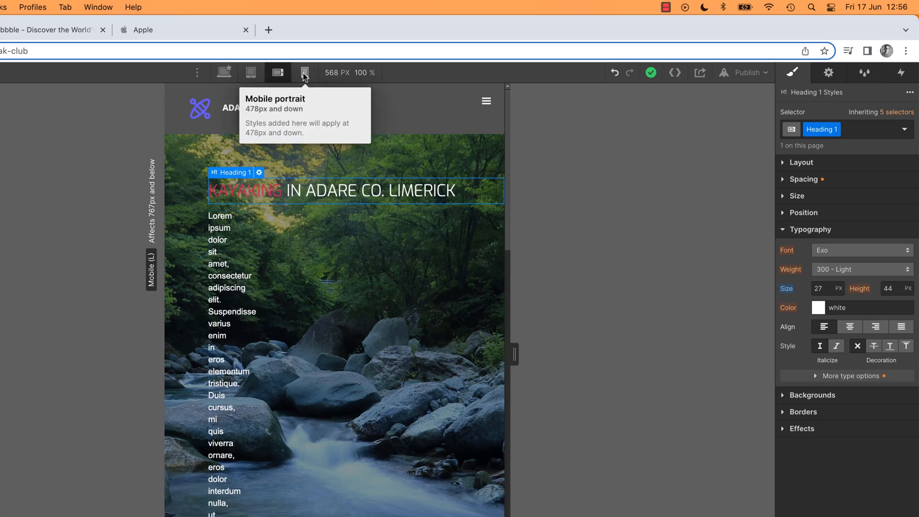
# On the Mobile Portrait breakpoint, set Heading 1's font size to 40px
pyautogui.click(305, 73)
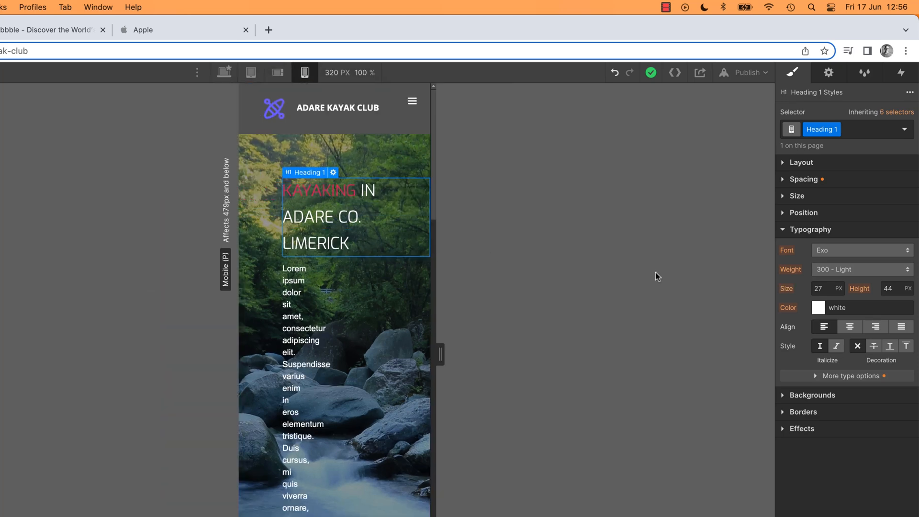
pyautogui.click(819, 288)
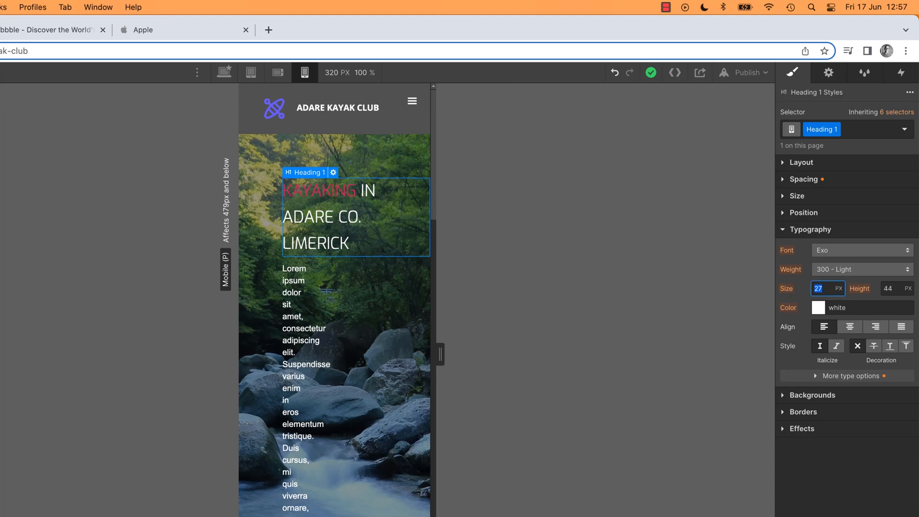
pyautogui.write('35')
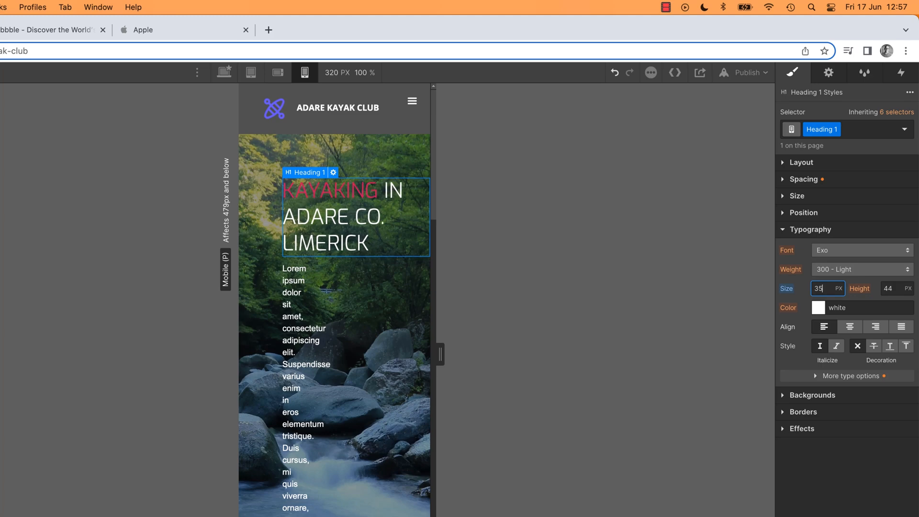
pyautogui.write('40')
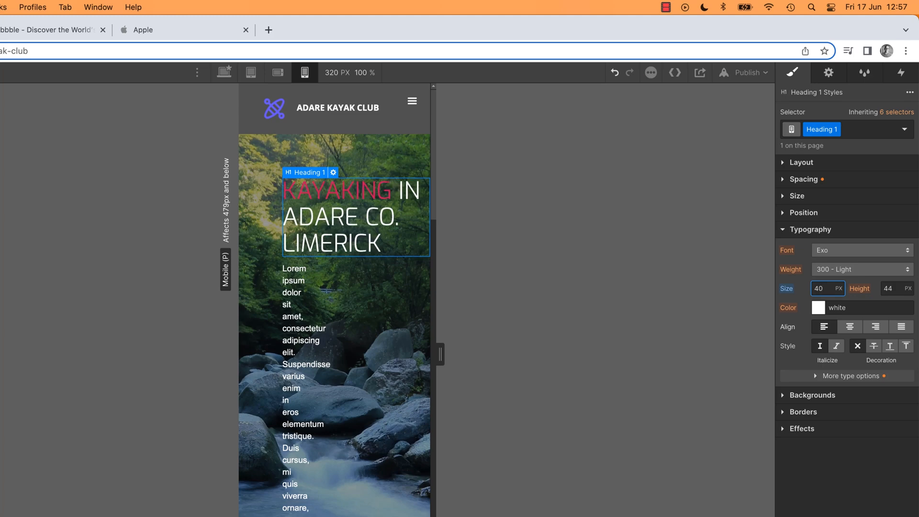
pyautogui.moveTo(379, 218)
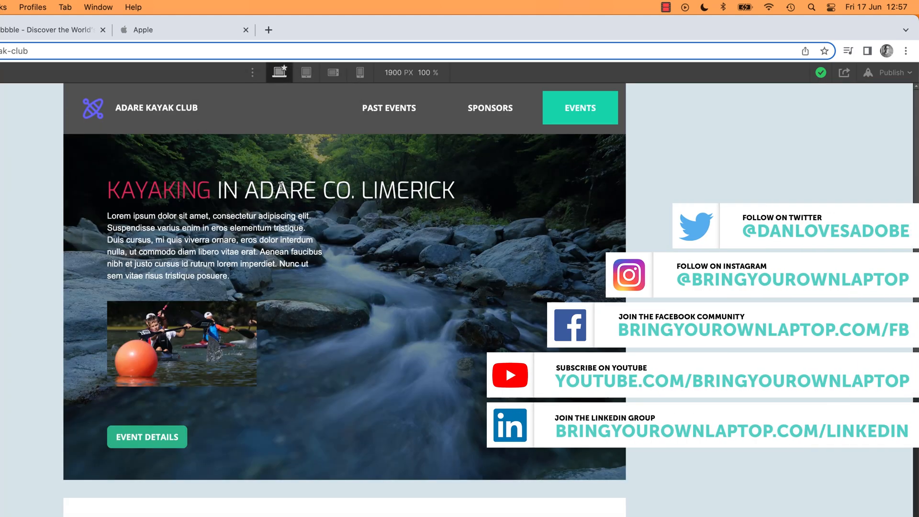
# Drag the canvas width around the tablet breakpoint, toggling between tablet and desktop
pyautogui.click(306, 73)
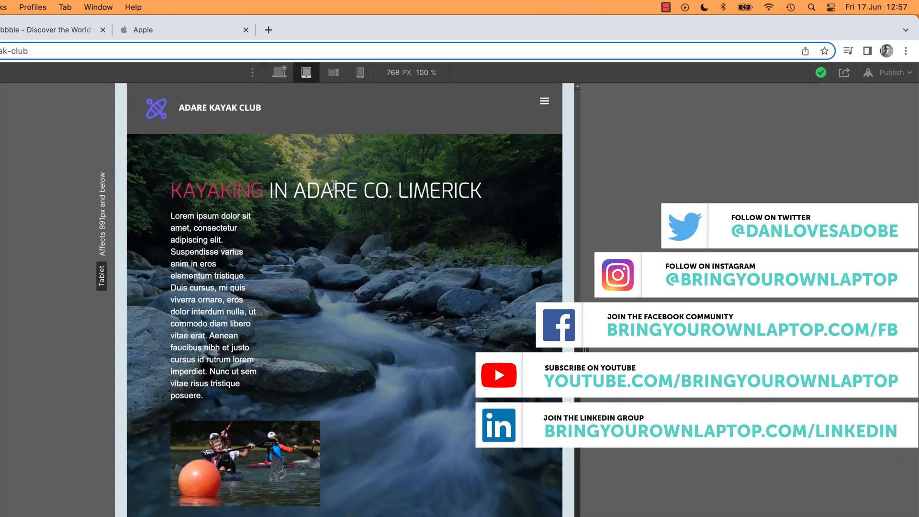
pyautogui.moveTo(575, 356); pyautogui.dragTo(585, 356)
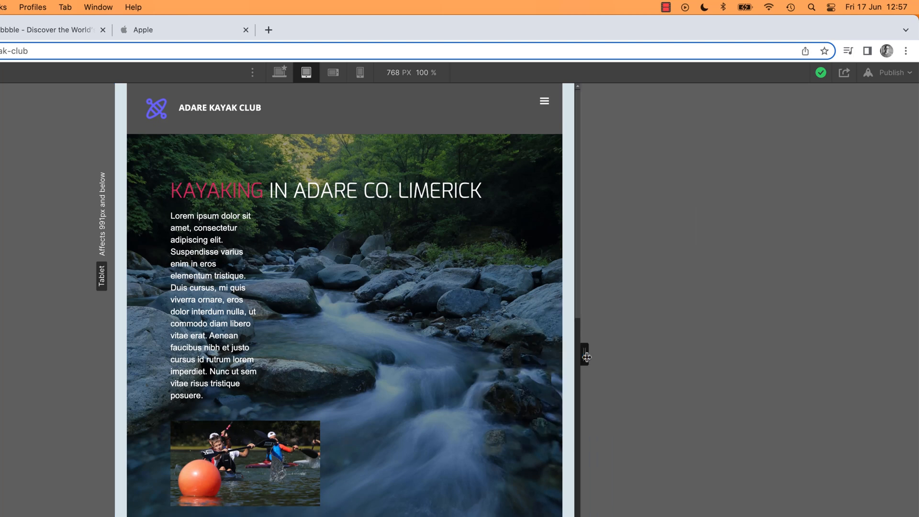
pyautogui.moveTo(585, 356); pyautogui.dragTo(591, 356)
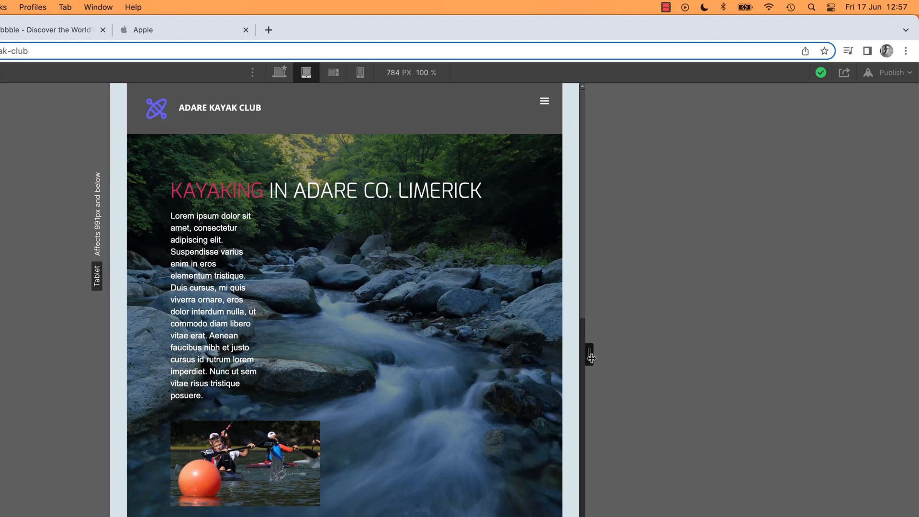
pyautogui.click(279, 72)
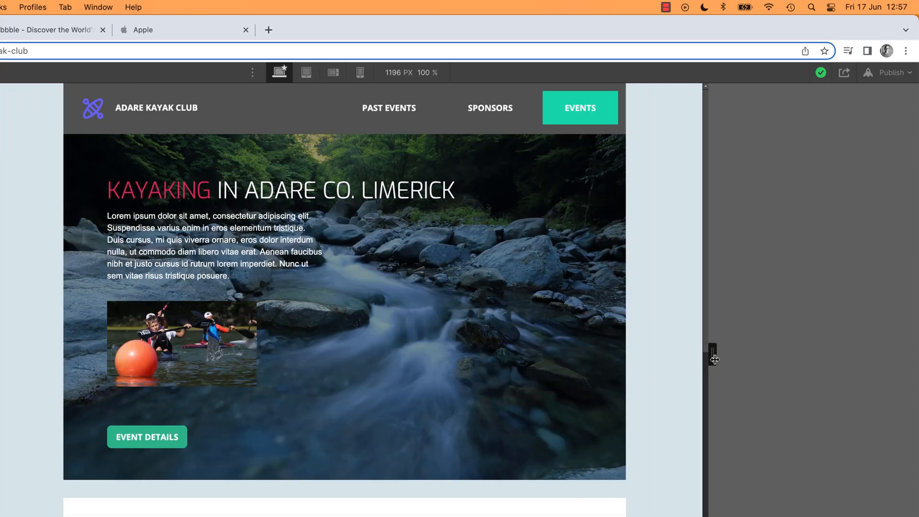
pyautogui.click(306, 73)
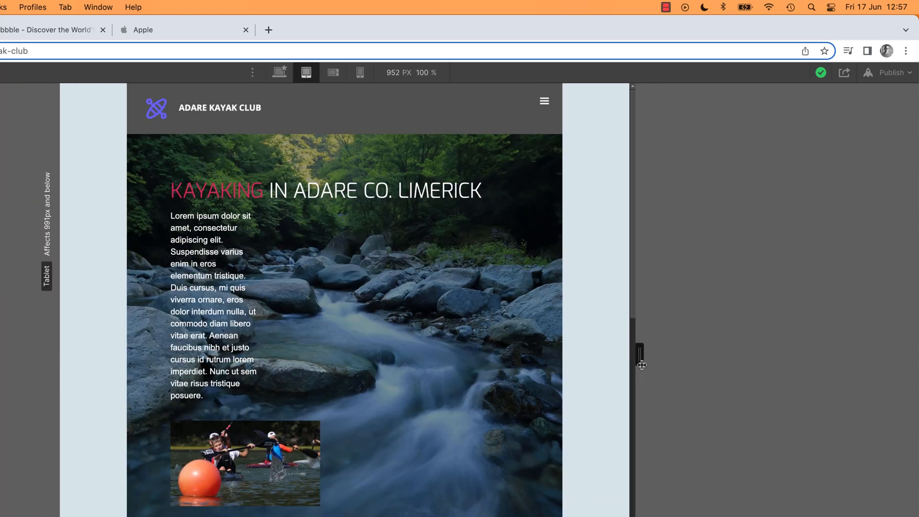
pyautogui.moveTo(642, 363); pyautogui.dragTo(599, 369)
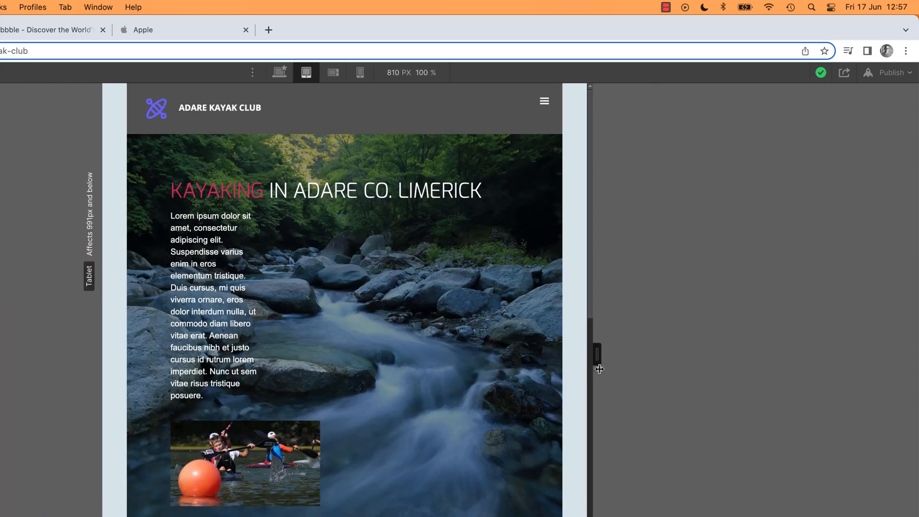
pyautogui.moveTo(598, 352); pyautogui.dragTo(591, 352)
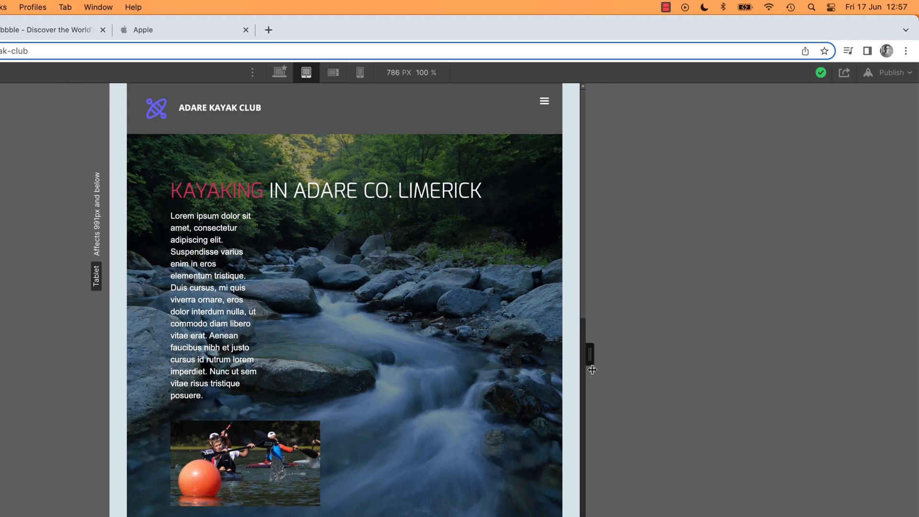
pyautogui.moveTo(591, 352); pyautogui.dragTo(586, 353)
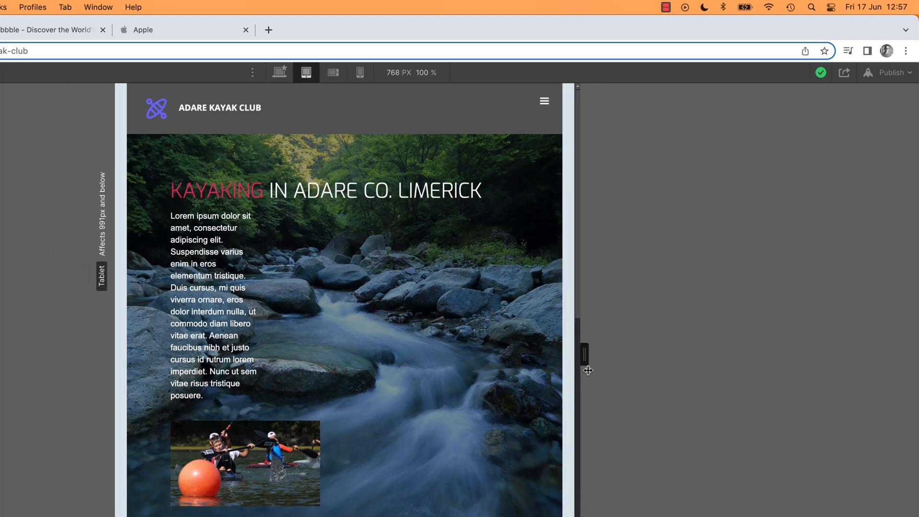
# Test landscape phone widths between 600 and 754px, then select the hero heading
pyautogui.click(332, 73)
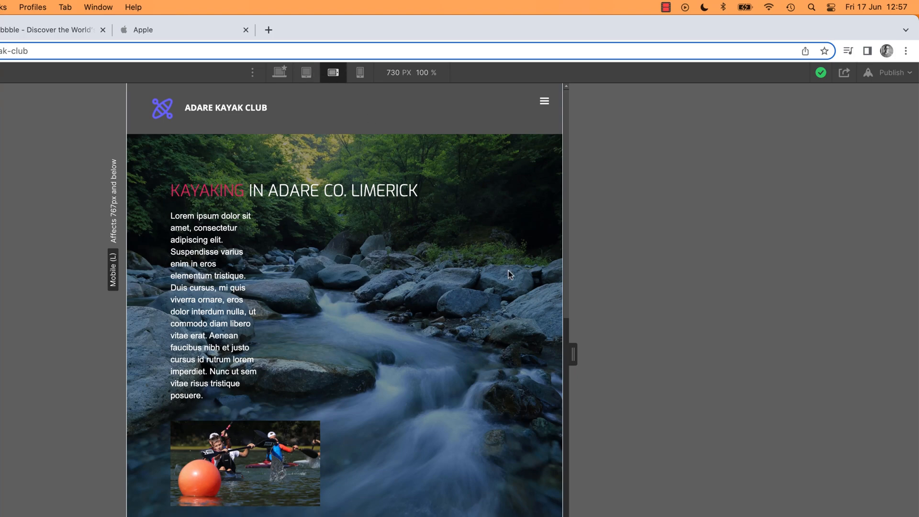
pyautogui.moveTo(572, 354); pyautogui.dragTo(579, 355)
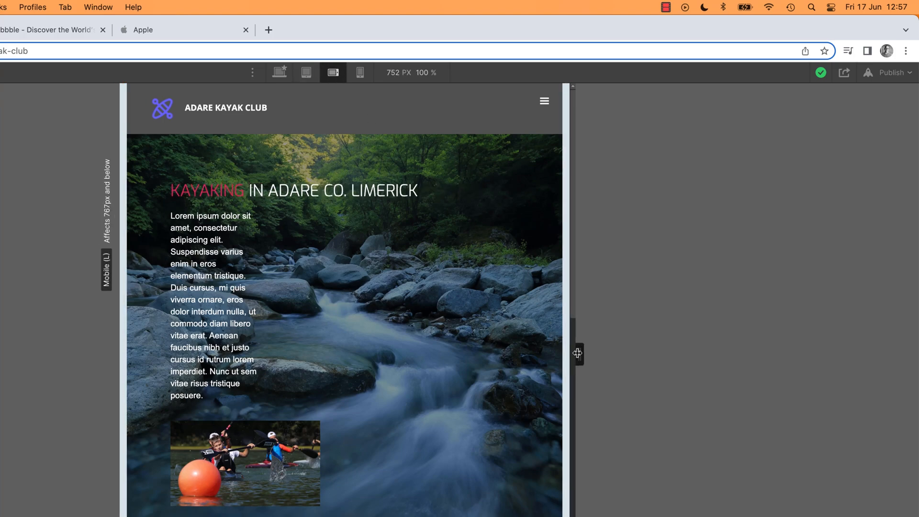
pyautogui.moveTo(577, 354); pyautogui.dragTo(551, 356)
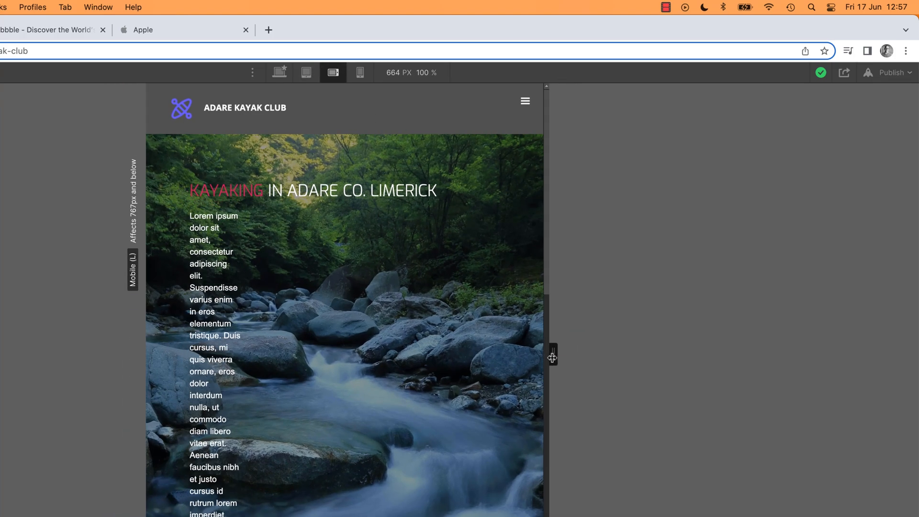
pyautogui.moveTo(551, 356); pyautogui.dragTo(533, 360)
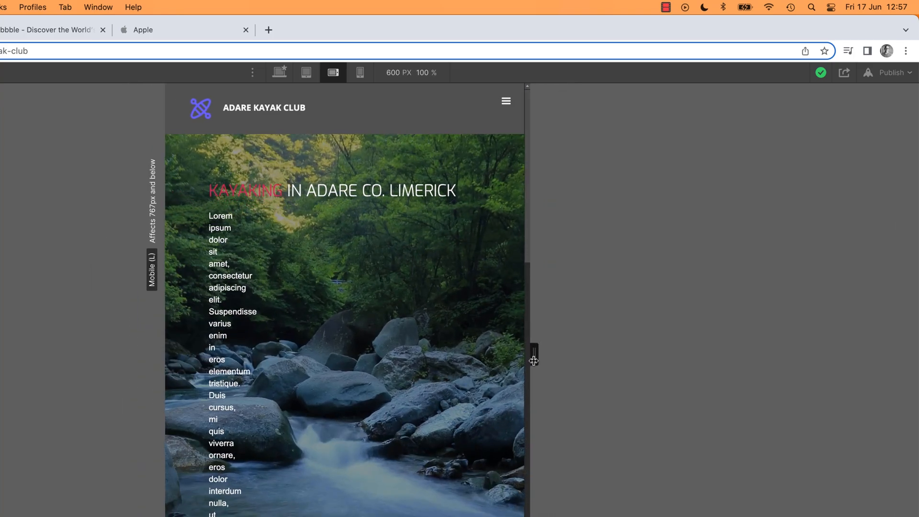
pyautogui.moveTo(533, 358); pyautogui.dragTo(581, 358)
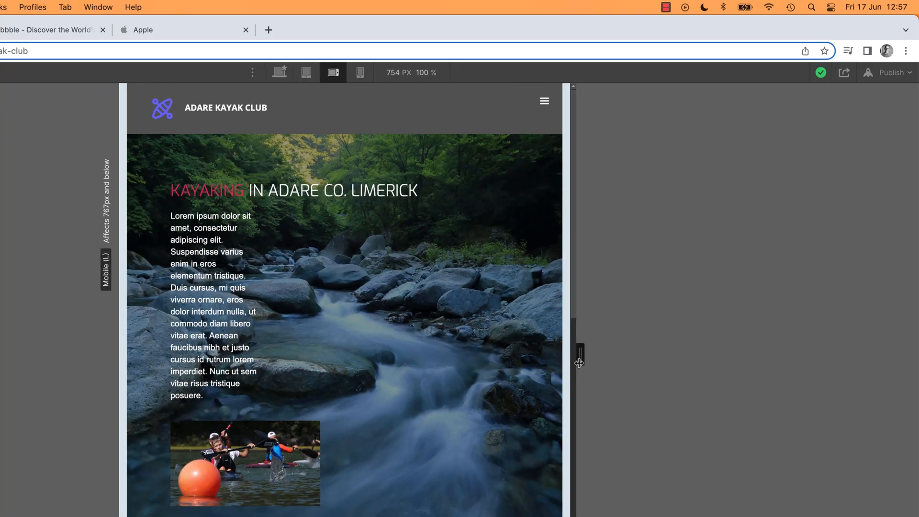
pyautogui.moveTo(579, 356); pyautogui.dragTo(562, 356)
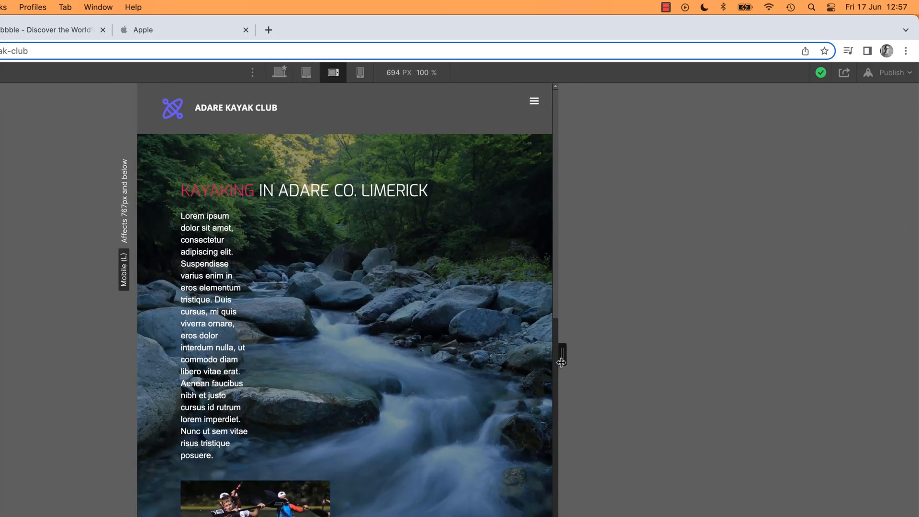
pyautogui.moveTo(561, 355); pyautogui.dragTo(551, 354)
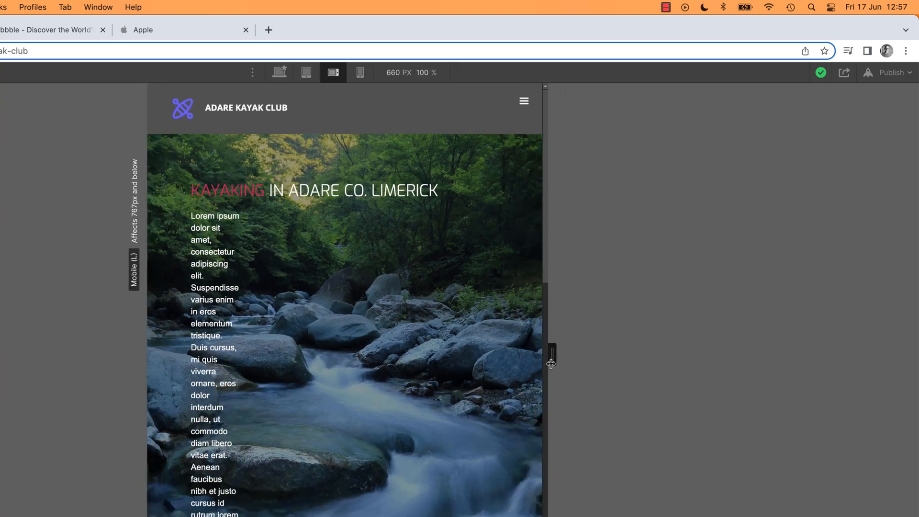
pyautogui.moveTo(551, 357); pyautogui.dragTo(557, 368)
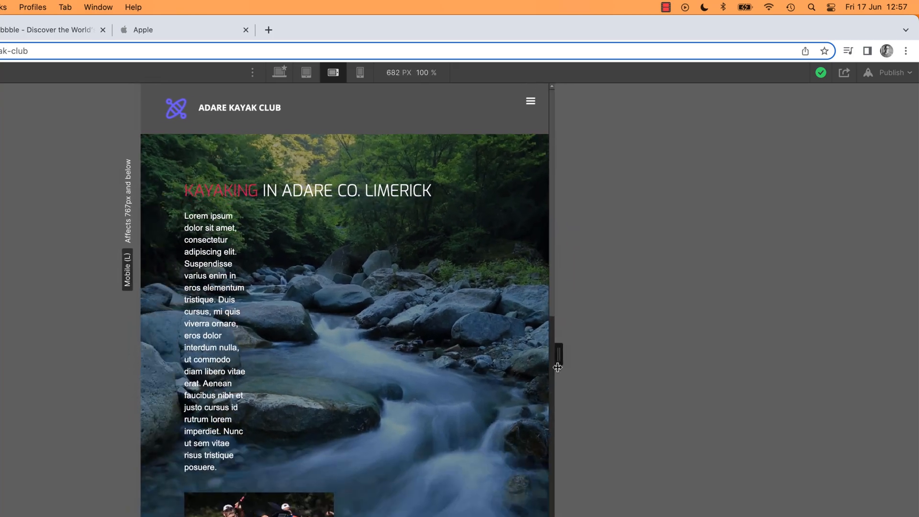
pyautogui.moveTo(555, 355); pyautogui.dragTo(561, 355)
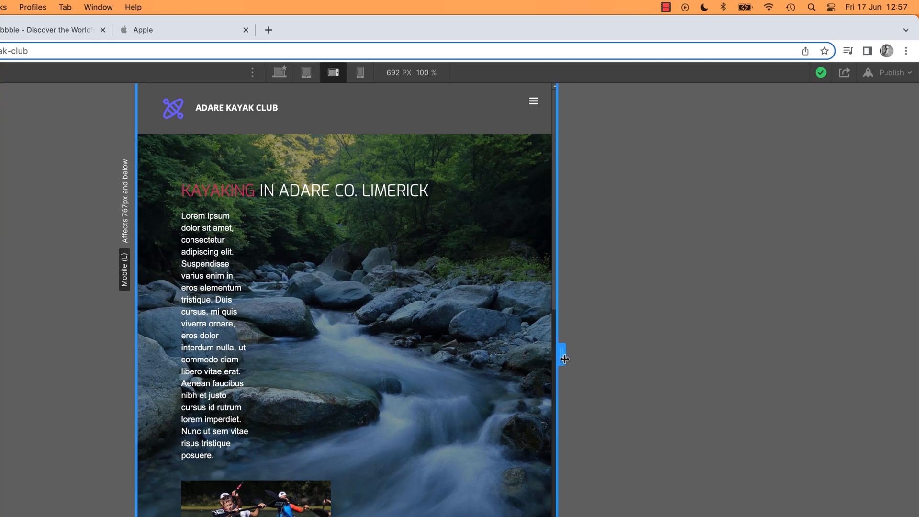
pyautogui.click(306, 73)
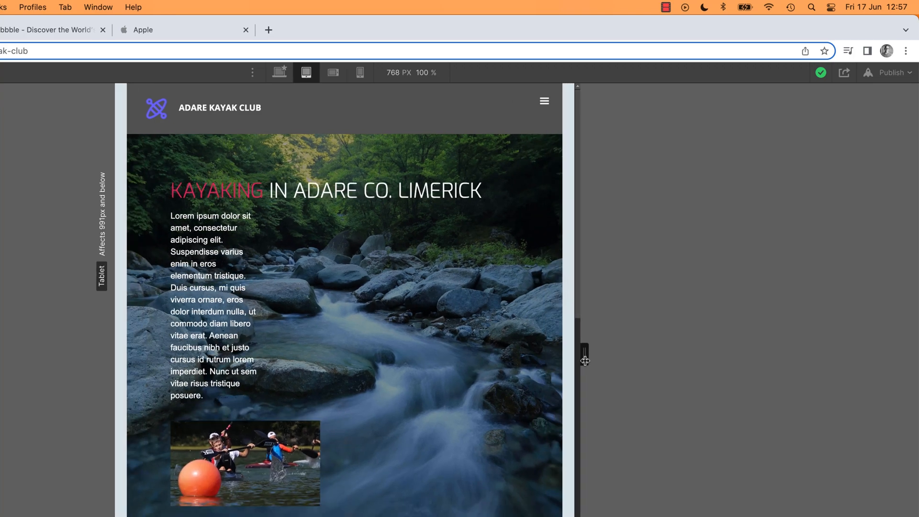
pyautogui.click(332, 72)
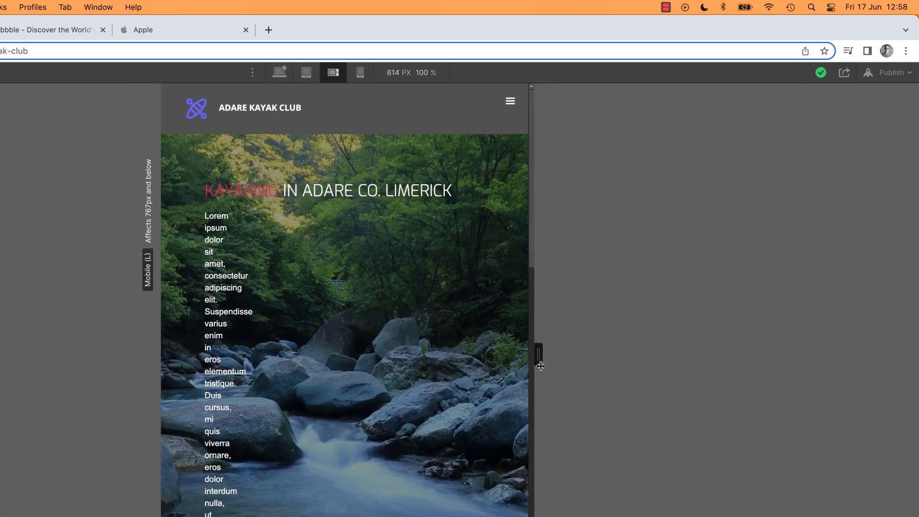
pyautogui.click(359, 73)
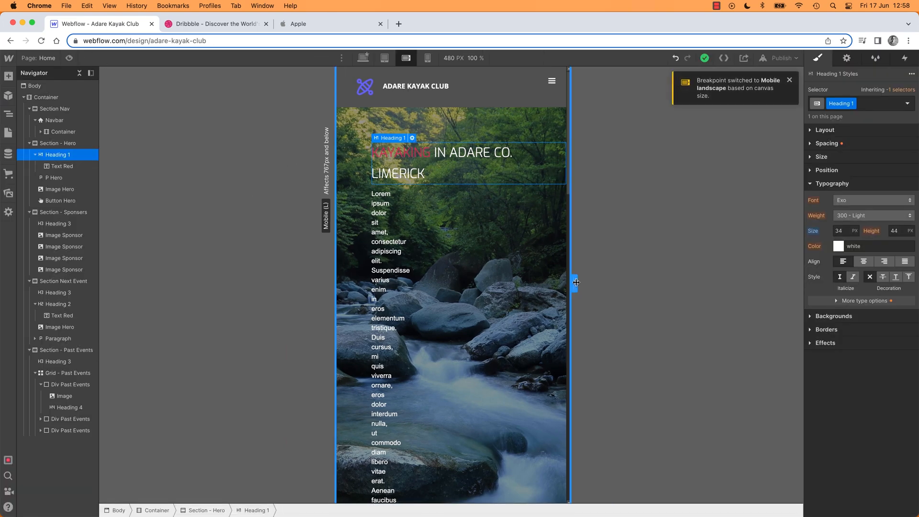
# At landscape phone breakpoint, stretch the canvas to about 706px, then narrow to 480px
pyautogui.click(427, 57)
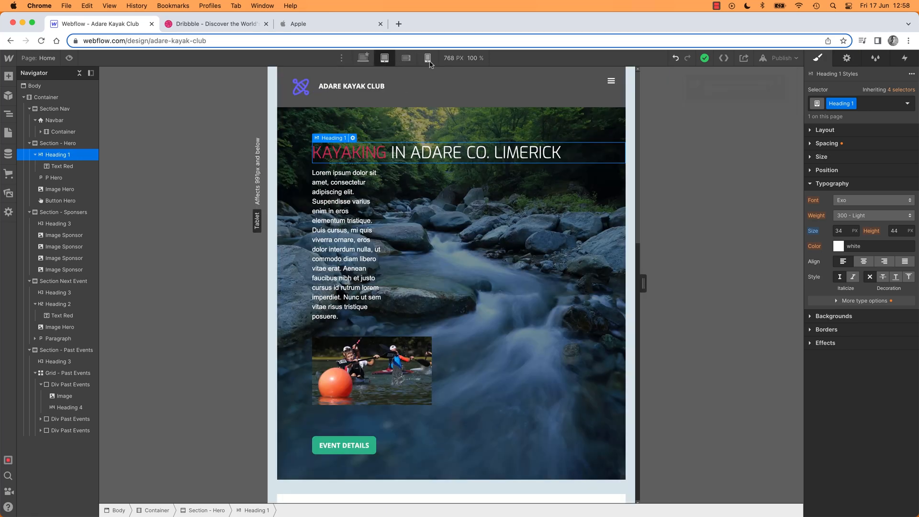
pyautogui.click(427, 58)
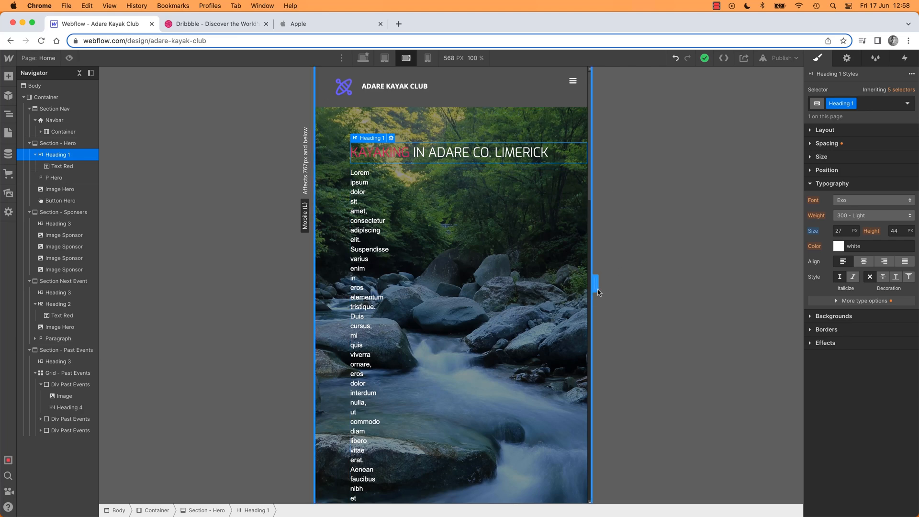
pyautogui.moveTo(597, 282); pyautogui.dragTo(598, 283)
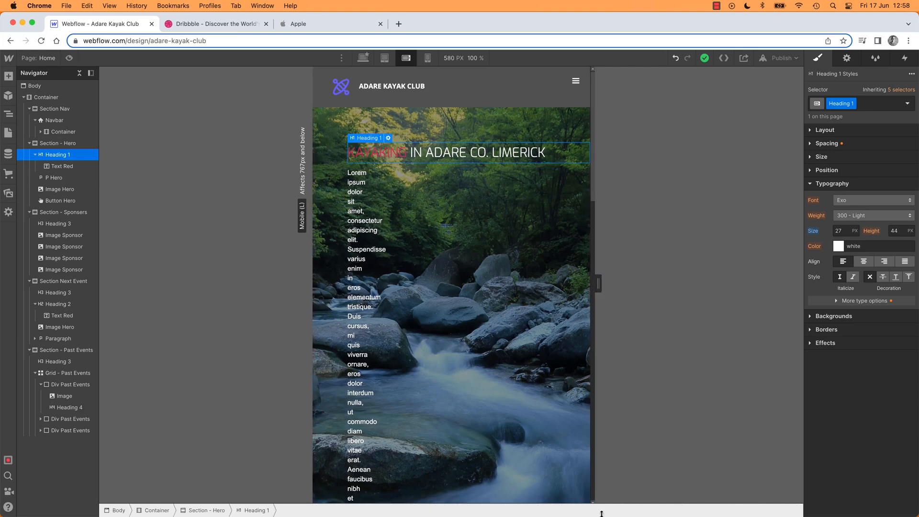
pyautogui.moveTo(628, 515)
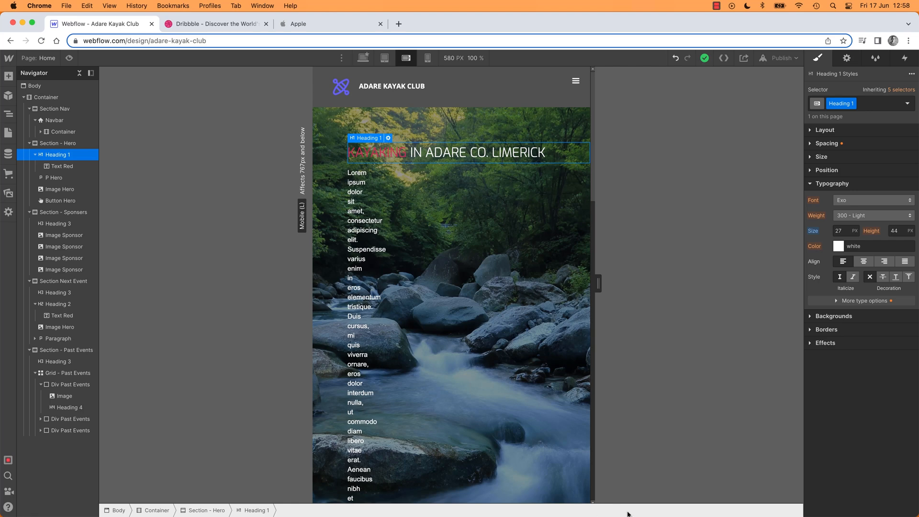
pyautogui.moveTo(598, 283); pyautogui.dragTo(593, 283)
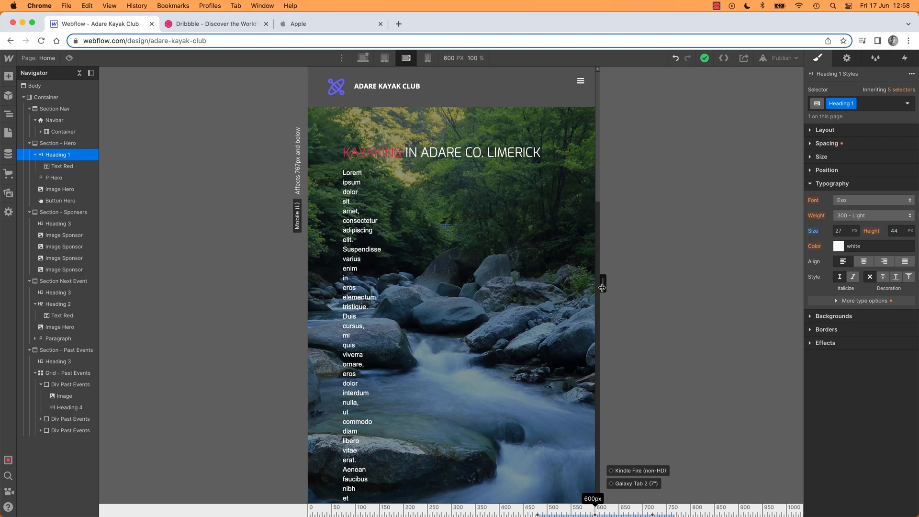
pyautogui.moveTo(602, 286); pyautogui.dragTo(629, 286)
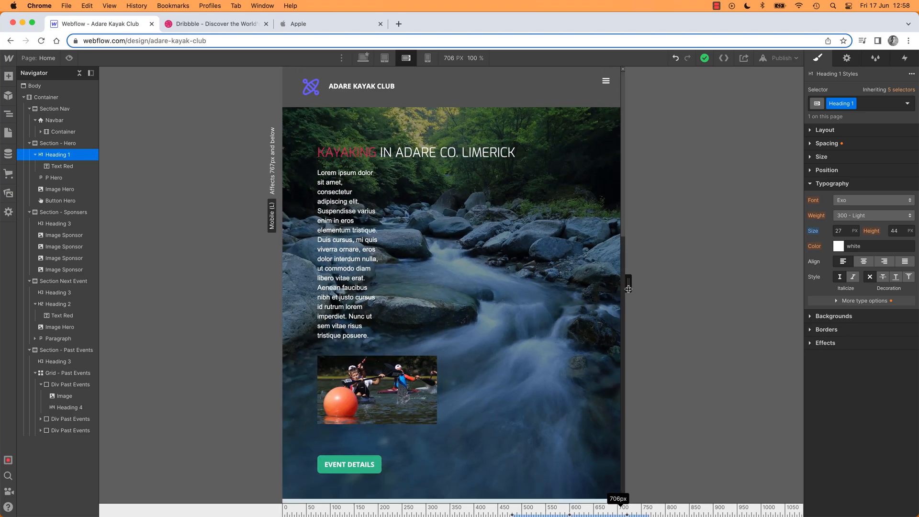
pyautogui.moveTo(629, 287); pyautogui.dragTo(621, 287)
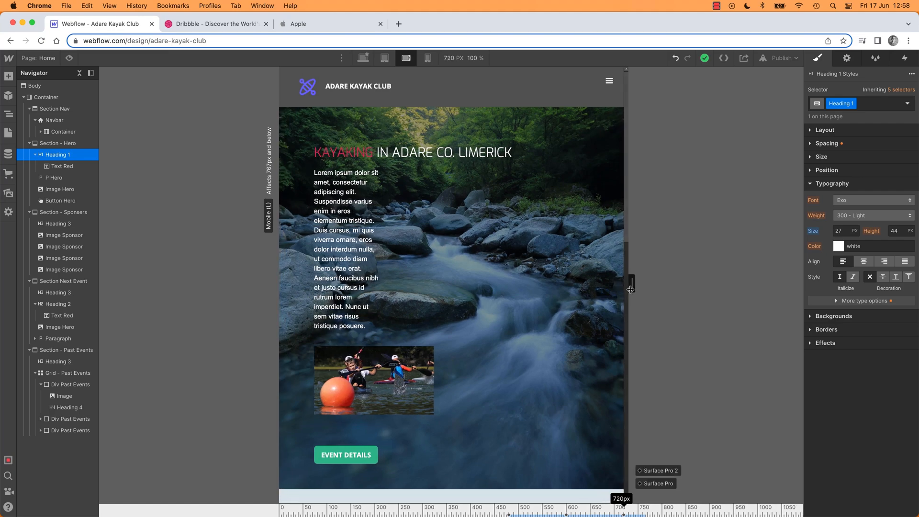
pyautogui.moveTo(631, 285); pyautogui.dragTo(587, 285)
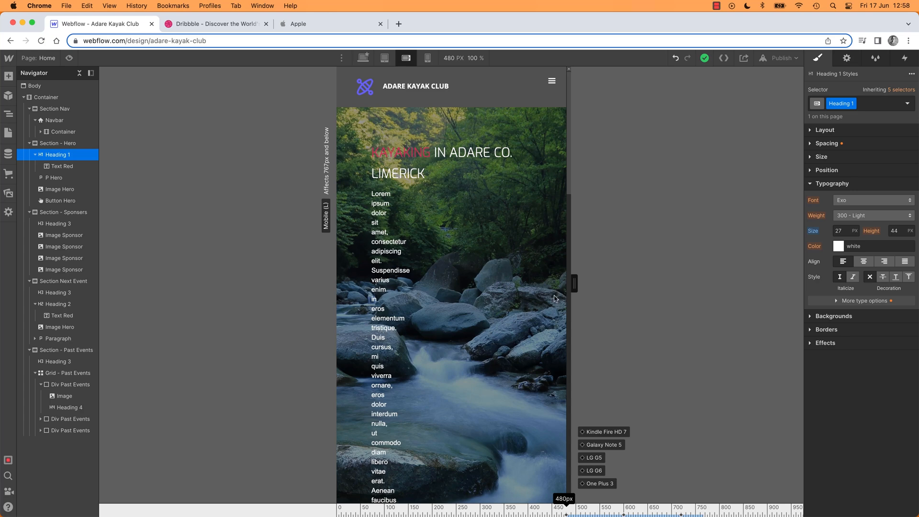
# On portrait phone, squeeze the canvas below 320px, restore 320px and scroll down
pyautogui.click(428, 57)
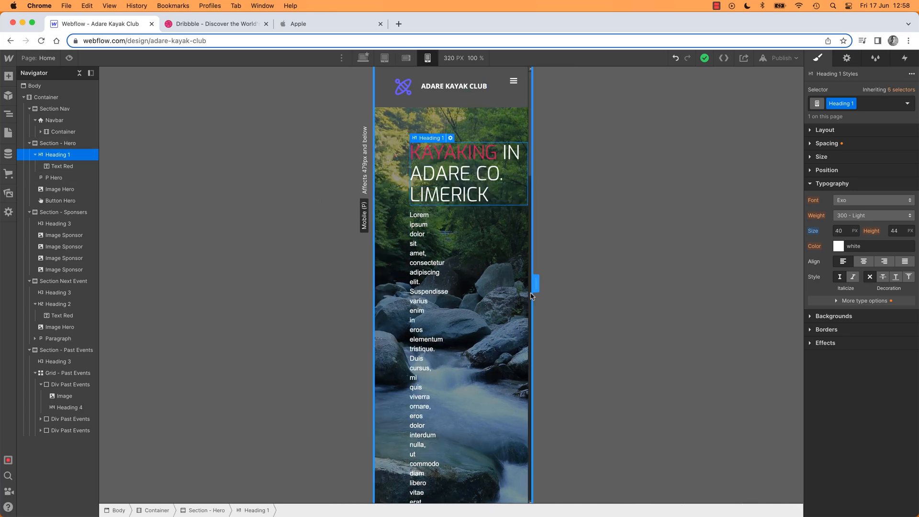
pyautogui.moveTo(535, 283); pyautogui.dragTo(542, 287)
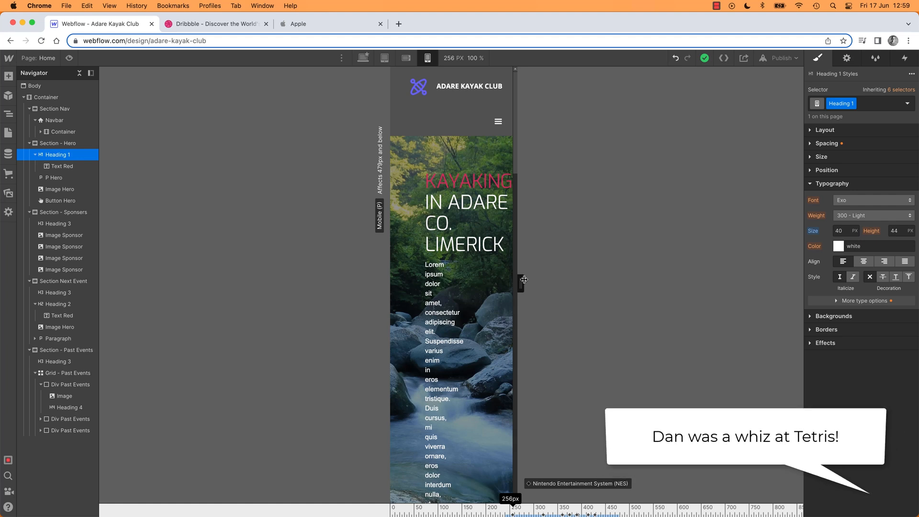
pyautogui.moveTo(522, 280); pyautogui.dragTo(540, 282)
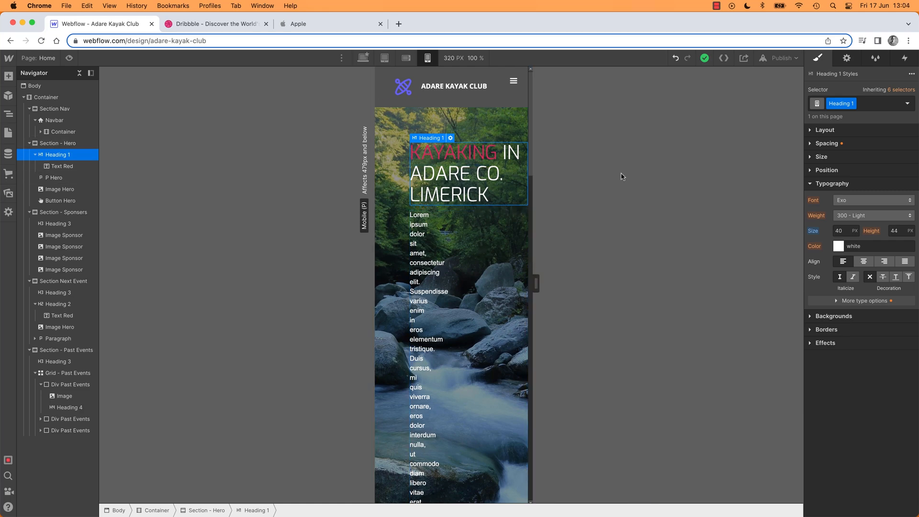
pyautogui.scroll(-3)
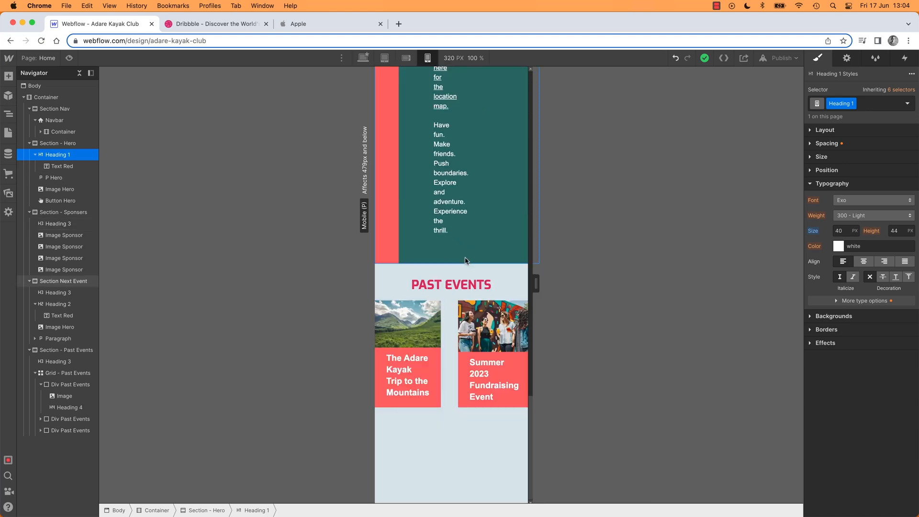
pyautogui.click(408, 324)
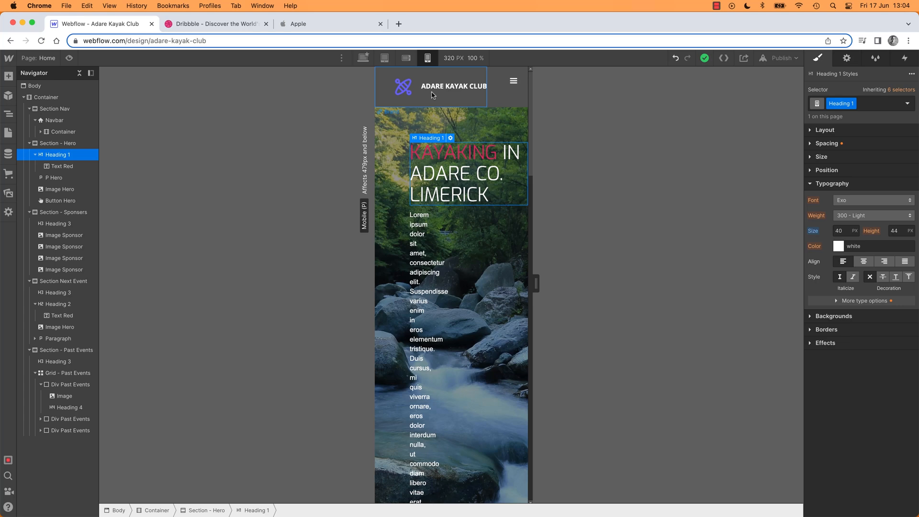
pyautogui.scroll(-3)
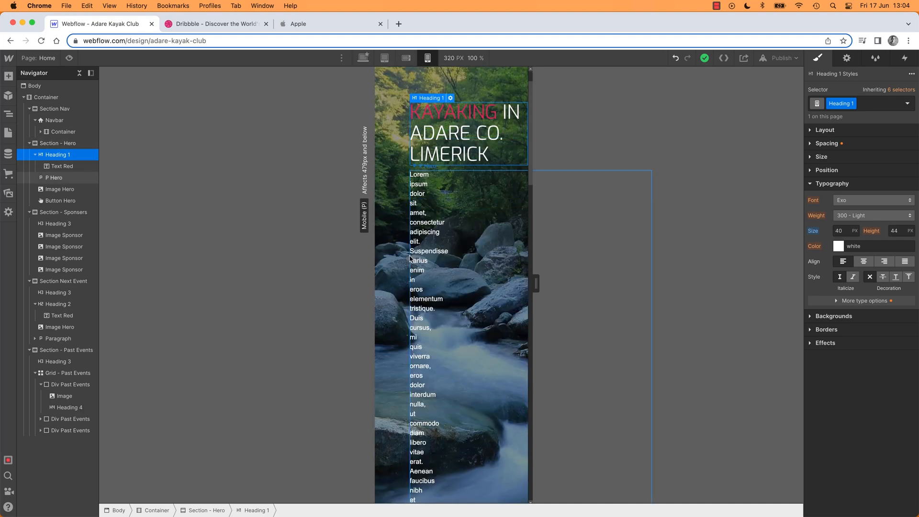
pyautogui.scroll(-3)
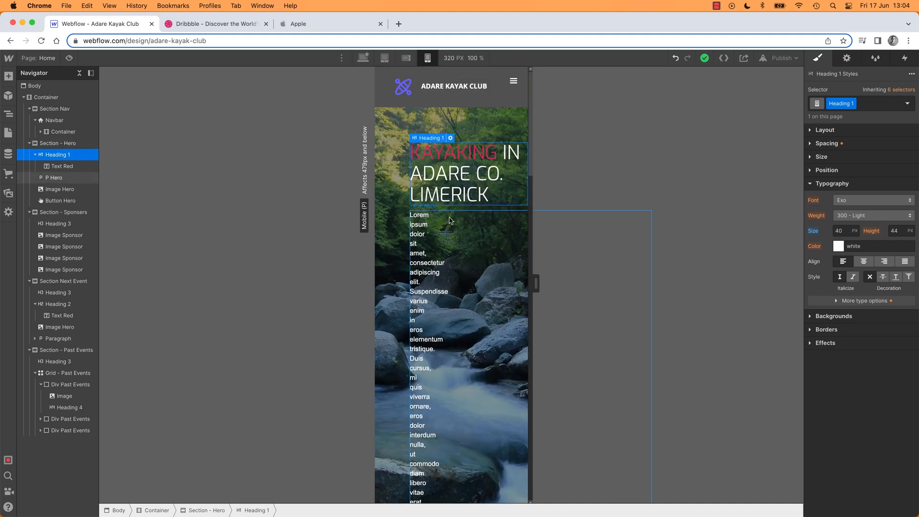
pyautogui.click(451, 170)
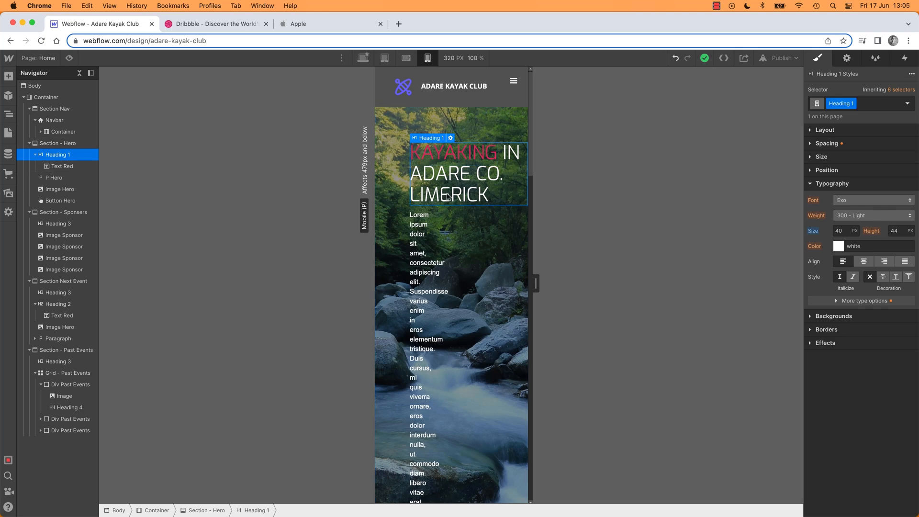
pyautogui.moveTo(835, 186)
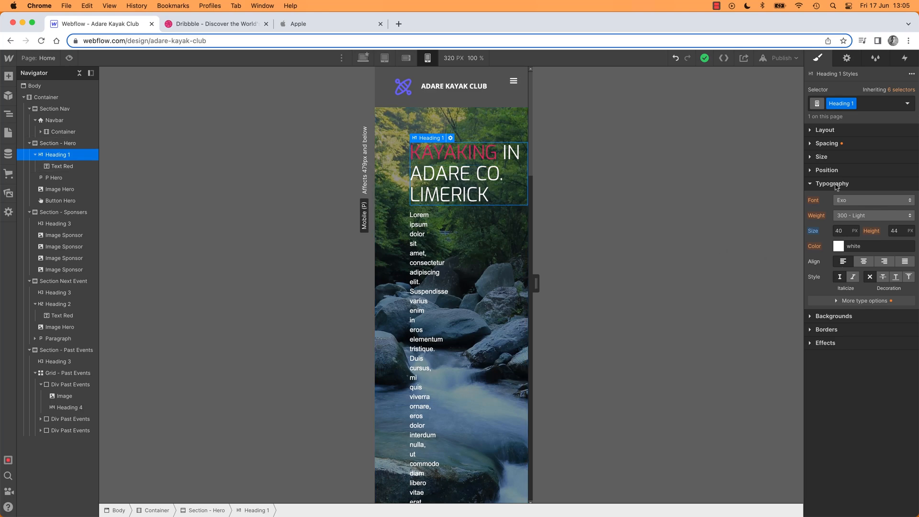
# Select Section - Hero and lower its left padding to 18px
pyautogui.click(825, 129)
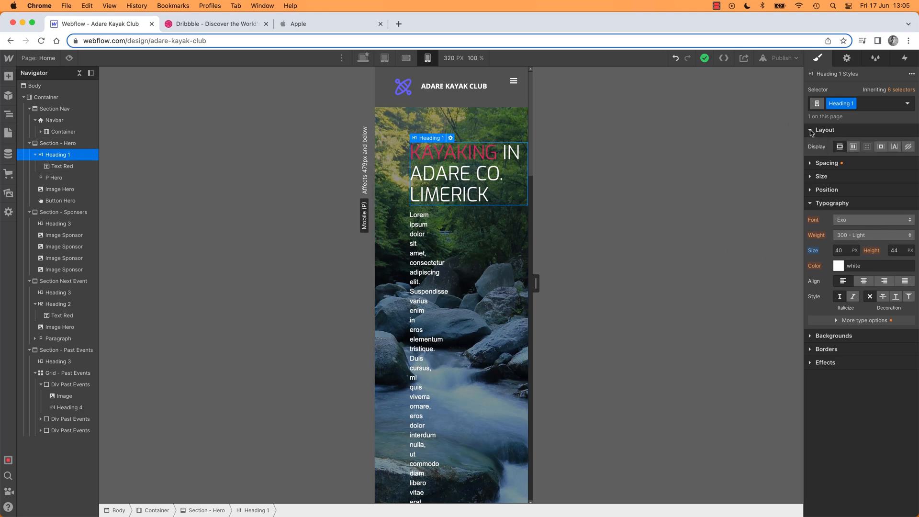
pyautogui.click(827, 143)
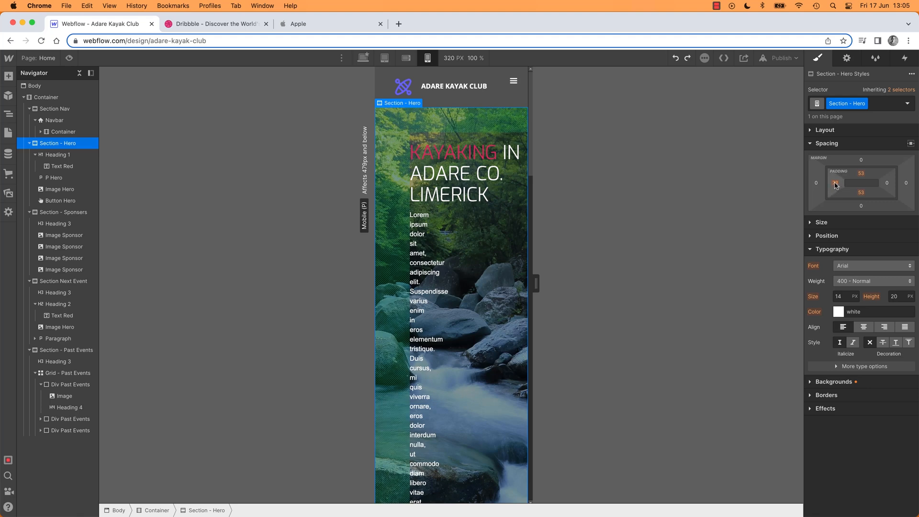
pyautogui.click(815, 182)
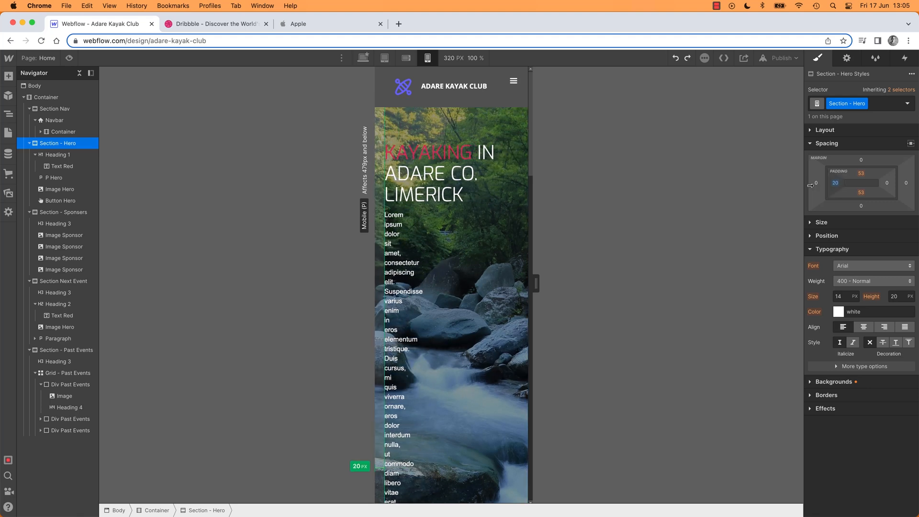
# Compare the hero padding across landscape, desktop, portrait and tablet breakpoints
pyautogui.click(404, 58)
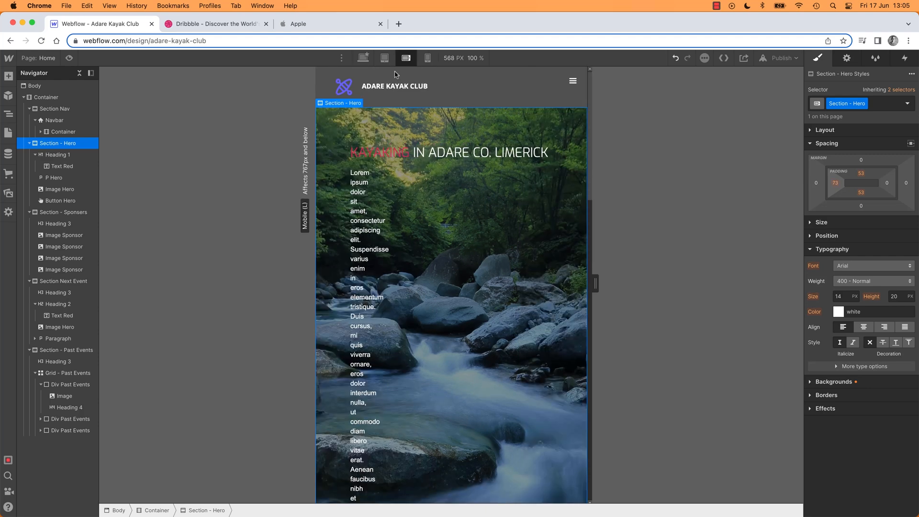
pyautogui.click(384, 57)
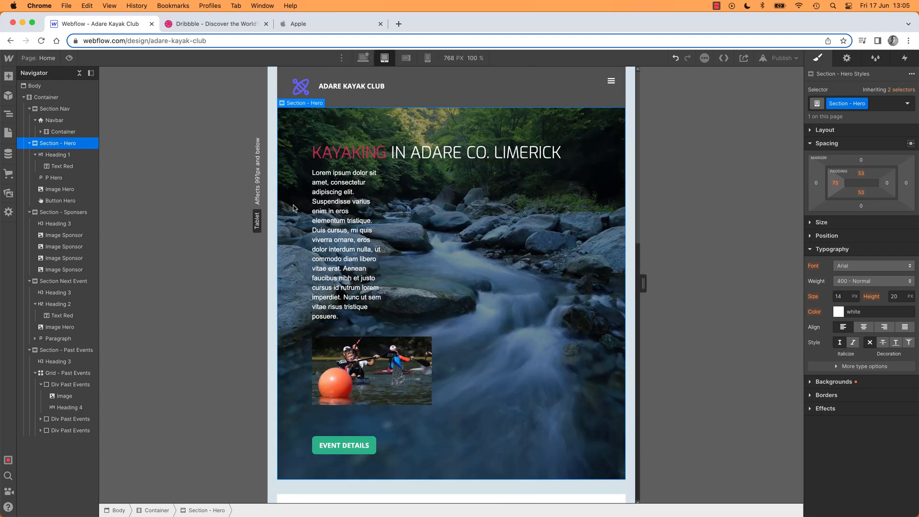
pyautogui.click(363, 57)
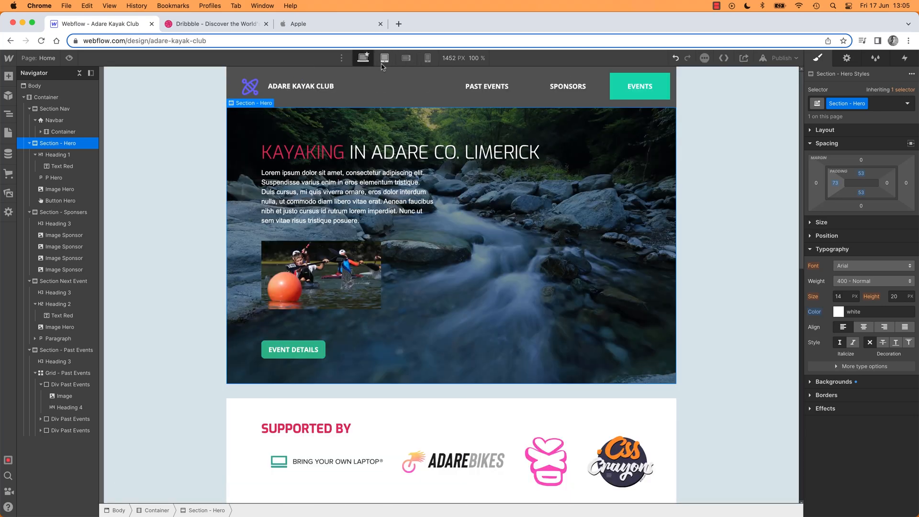
pyautogui.click(427, 58)
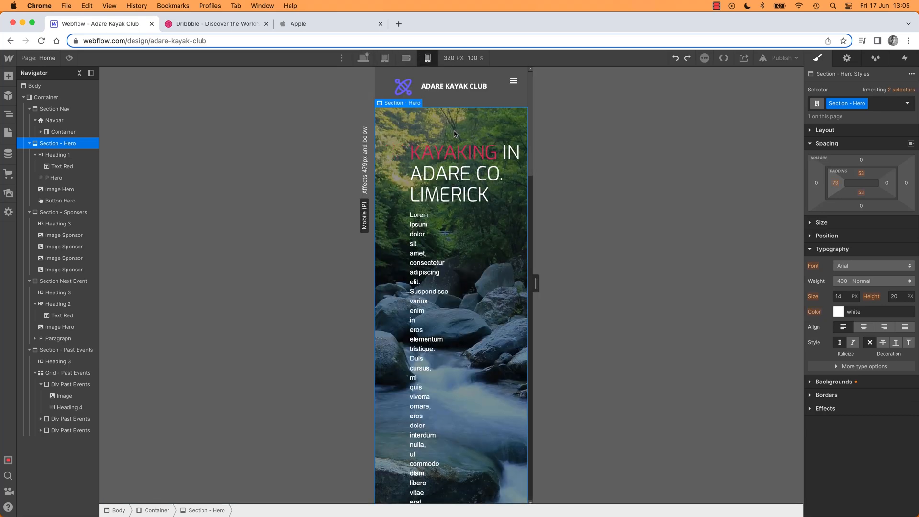
pyautogui.click(384, 58)
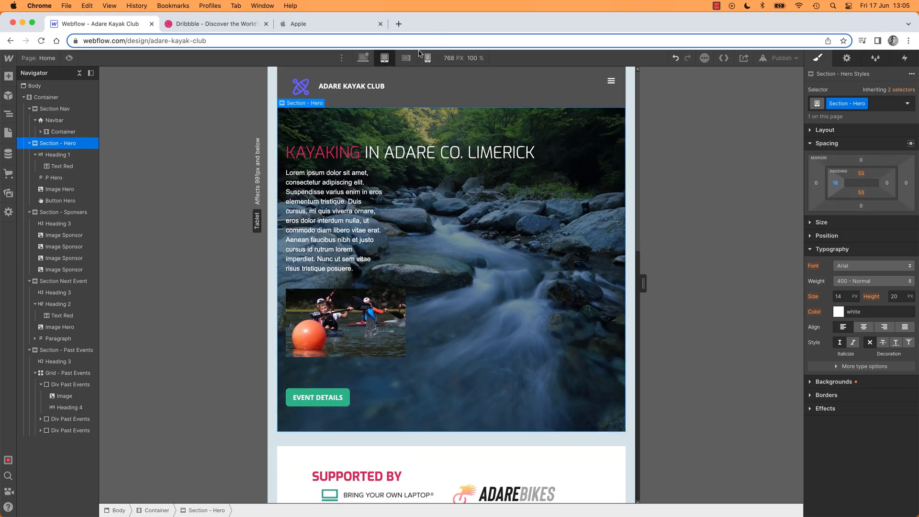
pyautogui.click(405, 58)
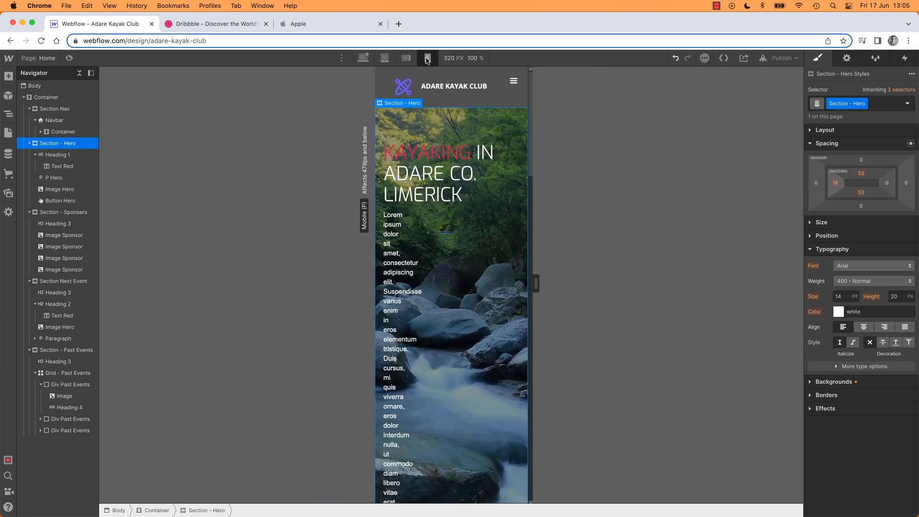
pyautogui.moveTo(428, 58)
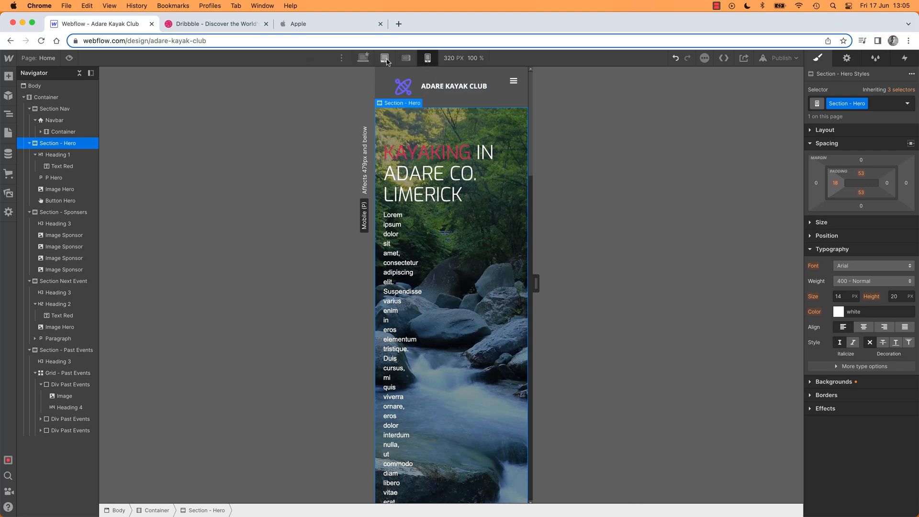
pyautogui.click(384, 58)
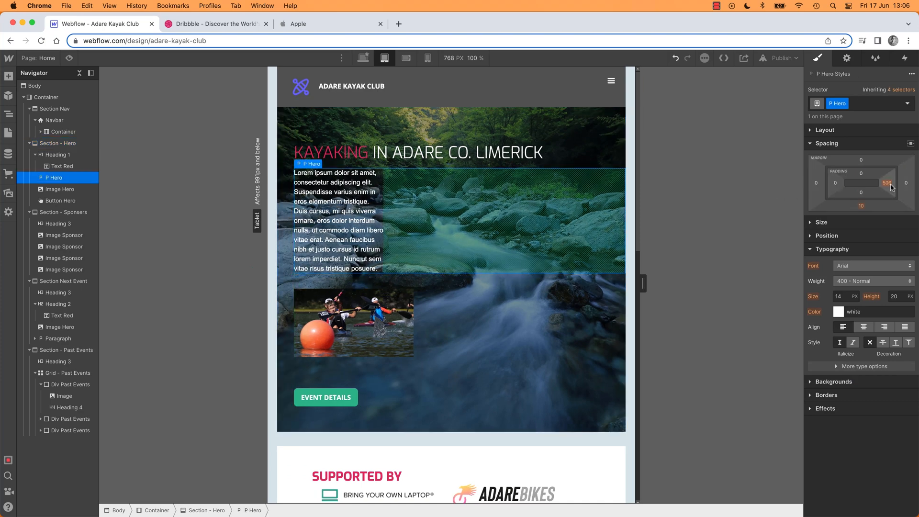
# Drag the hero paragraph's tablet right padding down to 149px
pyautogui.moveTo(887, 182); pyautogui.dragTo(887, 182)
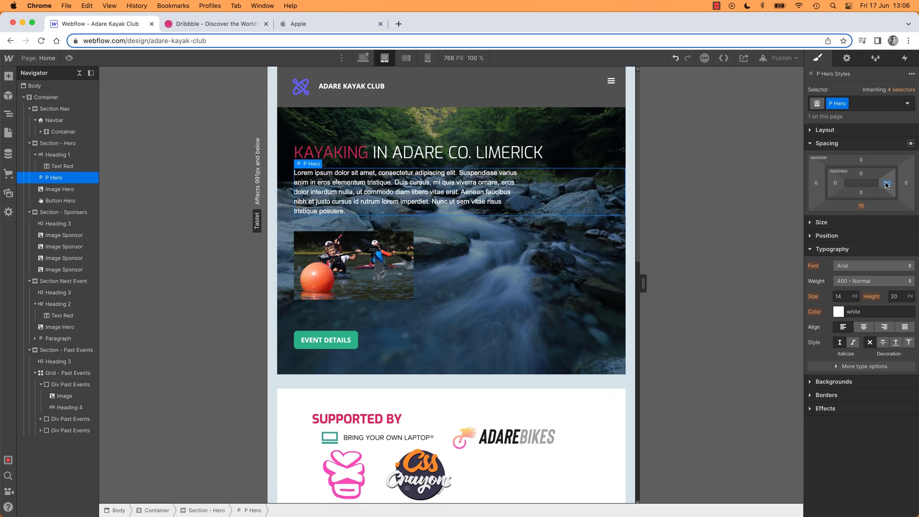
pyautogui.moveTo(885, 183); pyautogui.dragTo(912, 188)
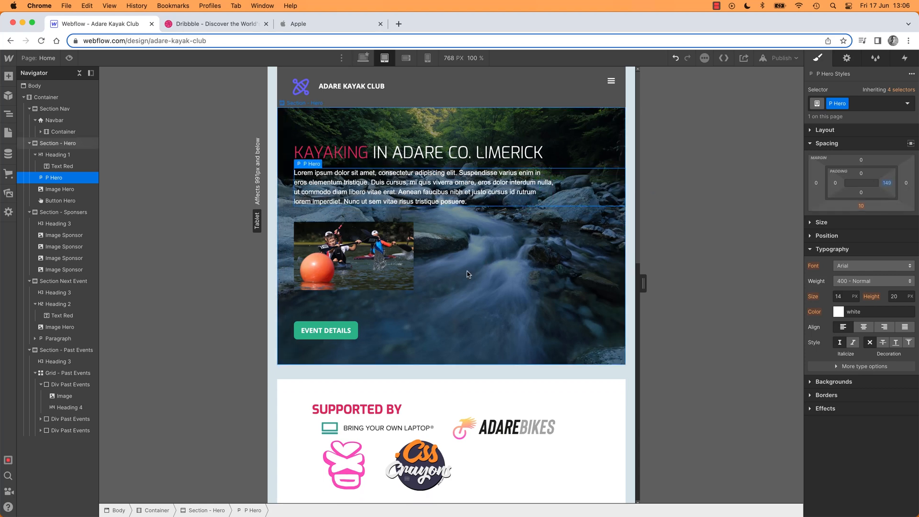
pyautogui.moveTo(683, 255)
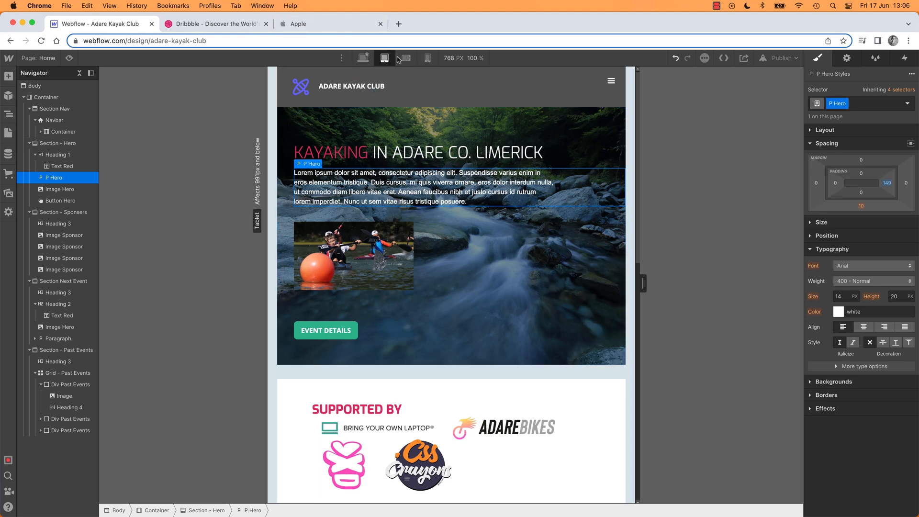
# On landscape phones, remove the hero paragraph's right padding and select Section - Hero
pyautogui.click(405, 57)
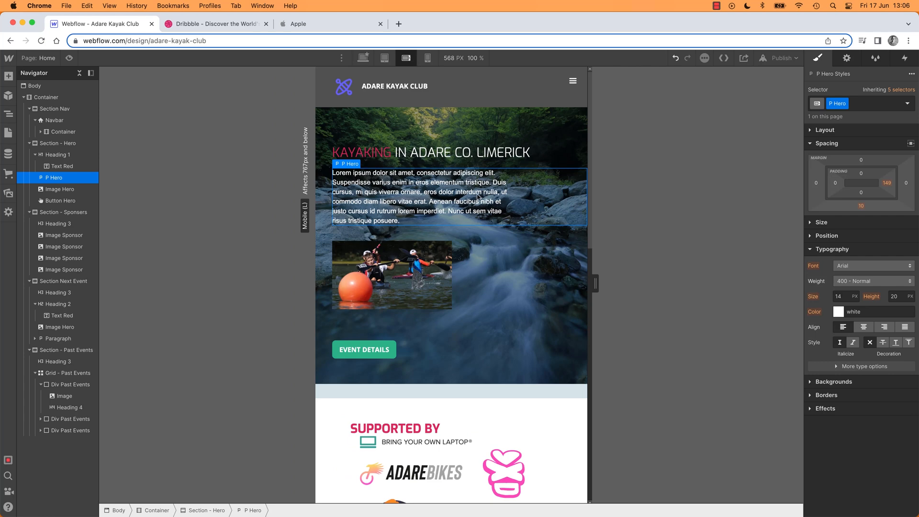
pyautogui.click(885, 183)
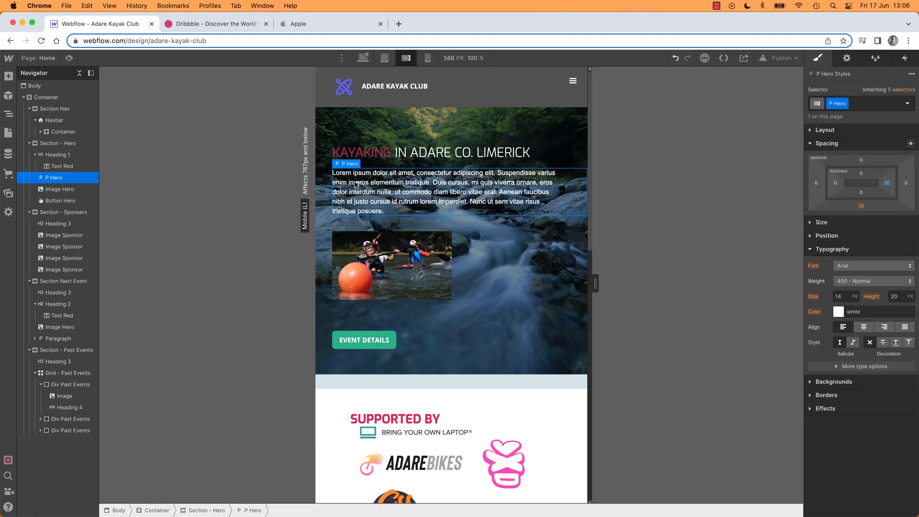
pyautogui.click(57, 143)
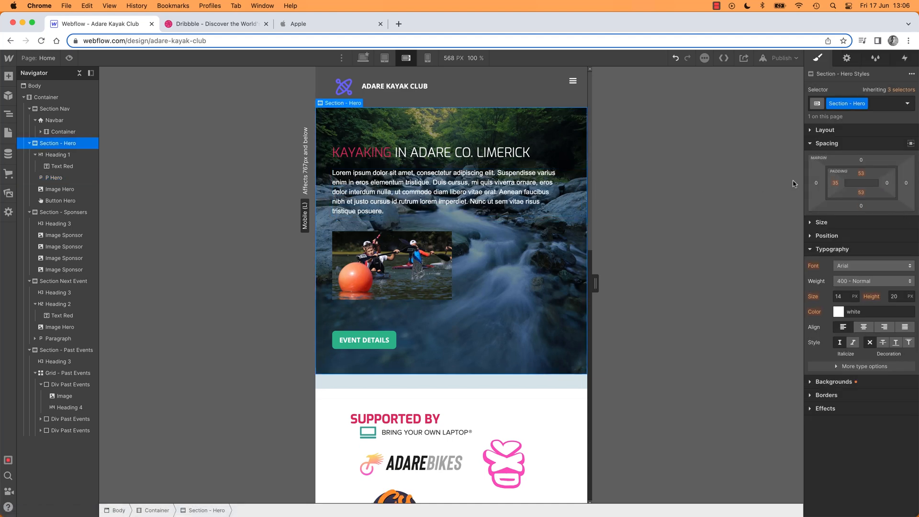
pyautogui.moveTo(616, 224)
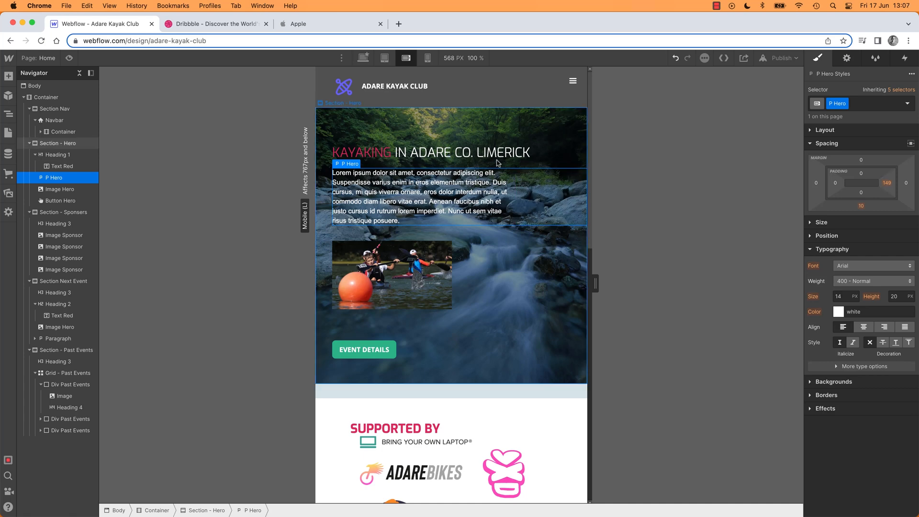
# Set Section - Hero's right padding to 35px on landscape phones
pyautogui.click(384, 58)
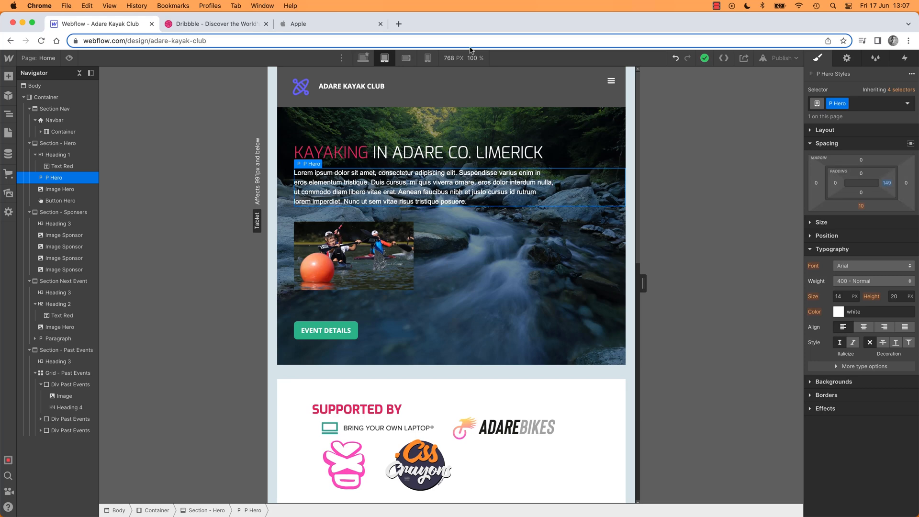
pyautogui.click(405, 57)
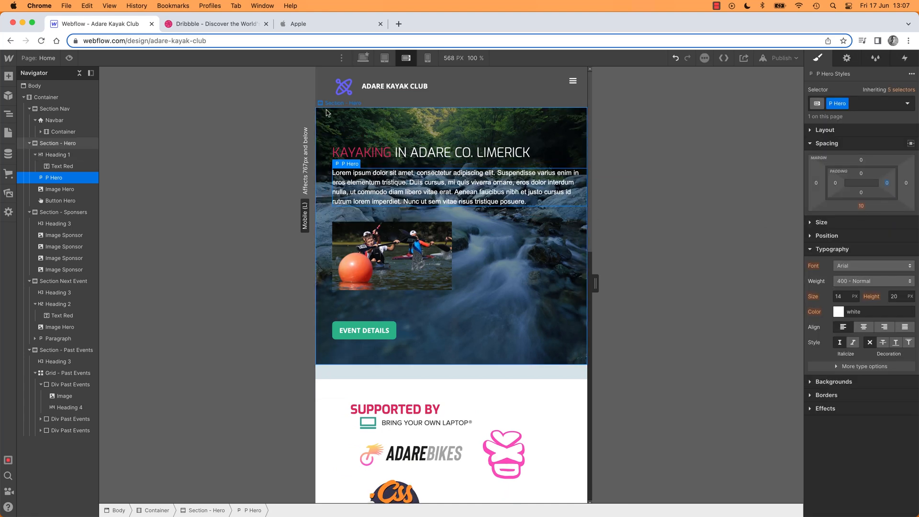
pyautogui.click(58, 143)
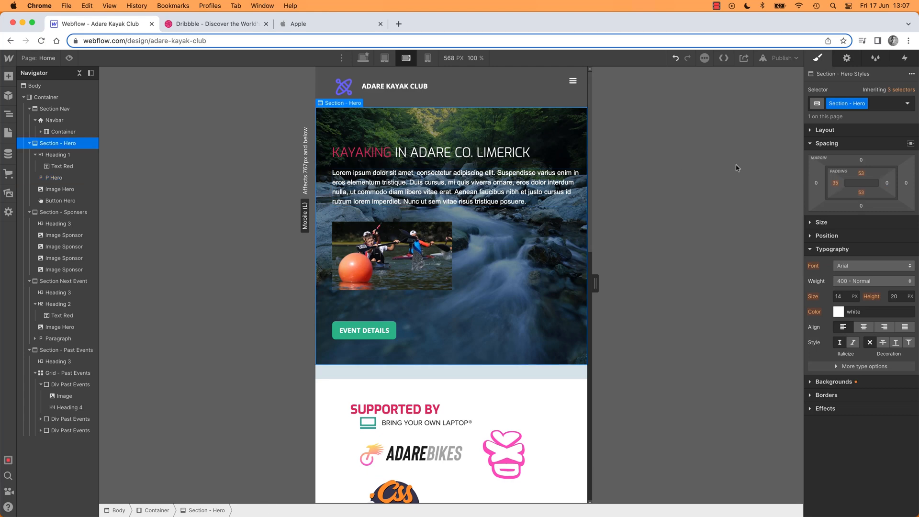
pyautogui.click(887, 182)
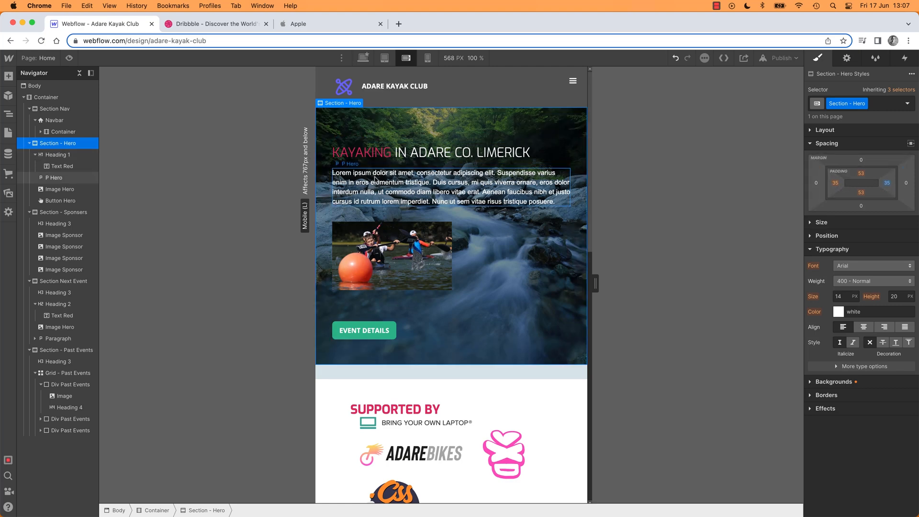
pyautogui.click(428, 57)
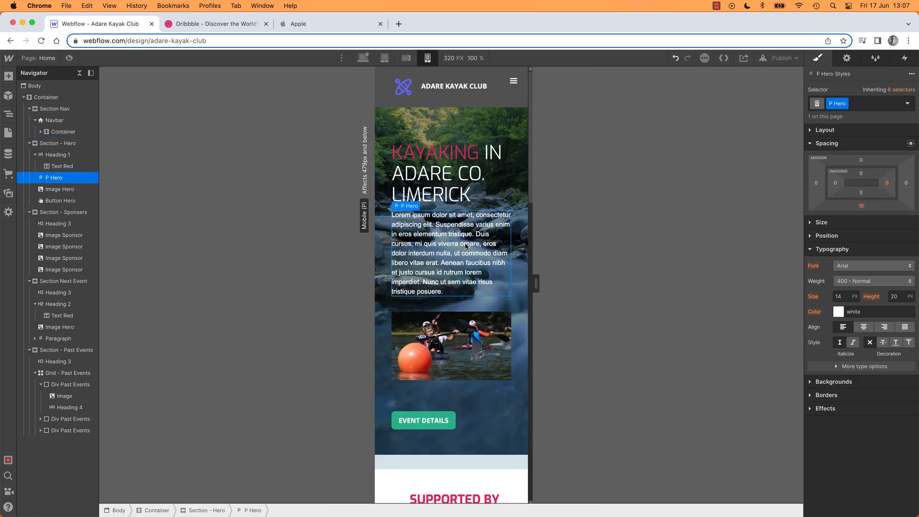
# Drag the hero section's portrait-phone padding to 2 top, 26 left and 18 right
pyautogui.click(57, 144)
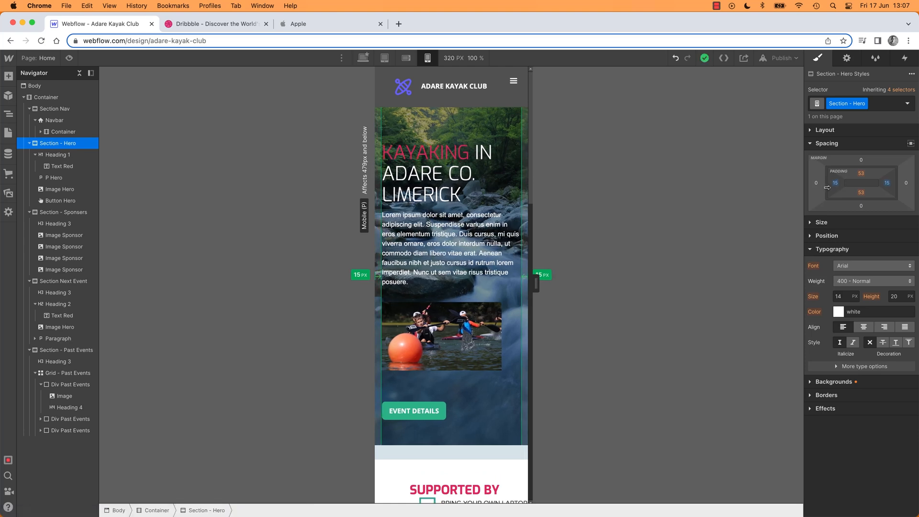
pyautogui.moveTo(861, 182); pyautogui.dragTo(861, 173)
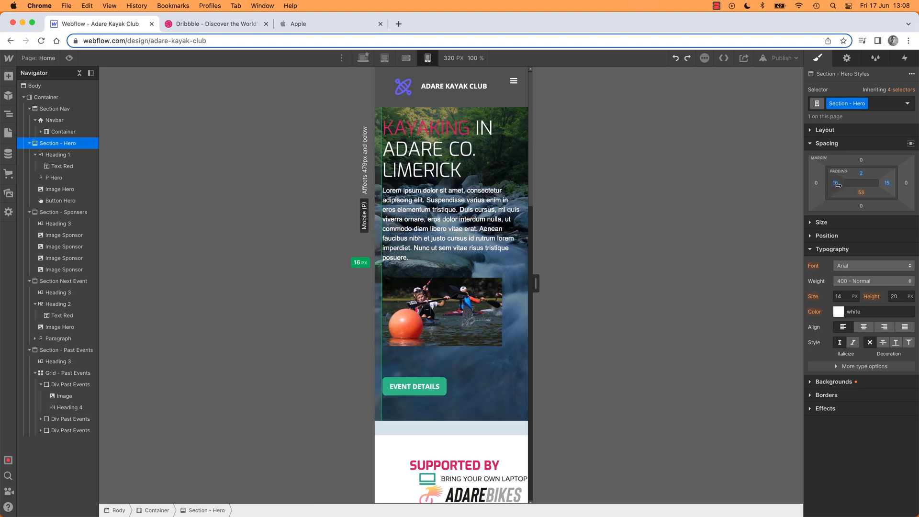
pyautogui.moveTo(535, 283); pyautogui.dragTo(543, 283)
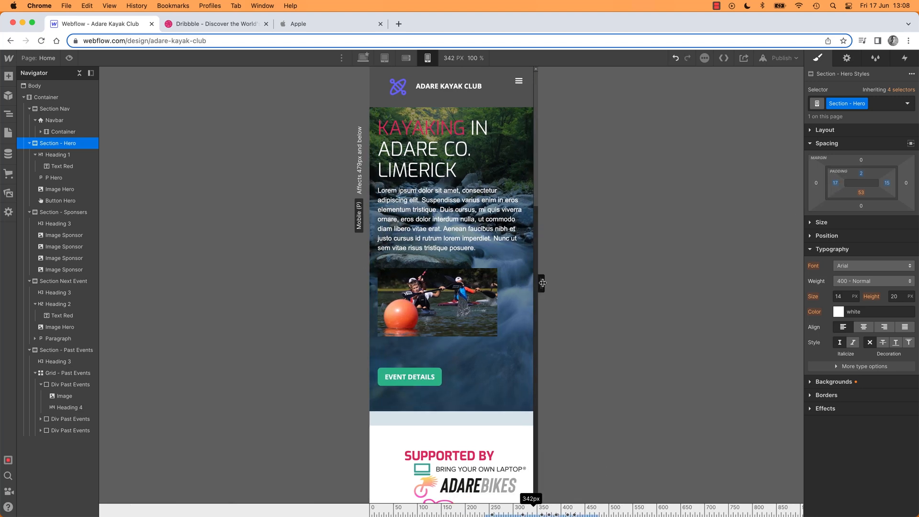
# Resize the canvas back and forth to test the hero layout and text wrapping
pyautogui.moveTo(541, 283); pyautogui.dragTo(520, 284)
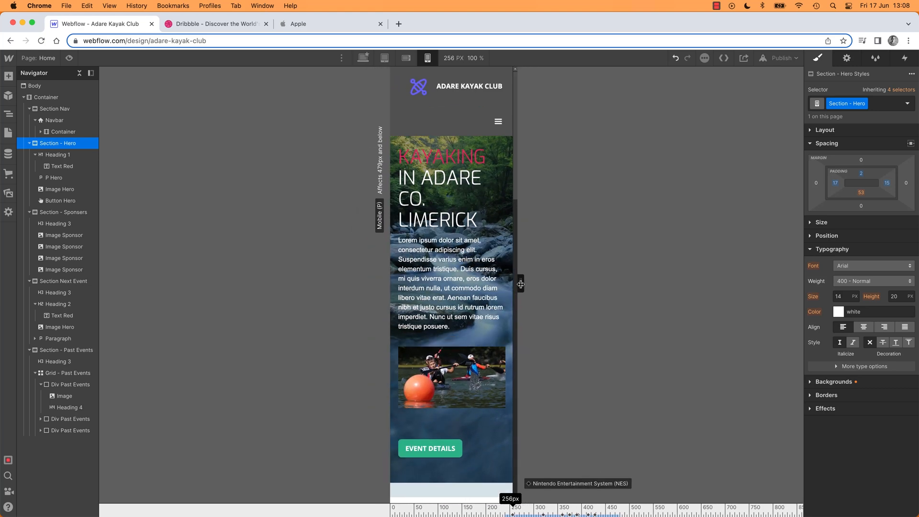
pyautogui.moveTo(521, 284); pyautogui.dragTo(526, 287)
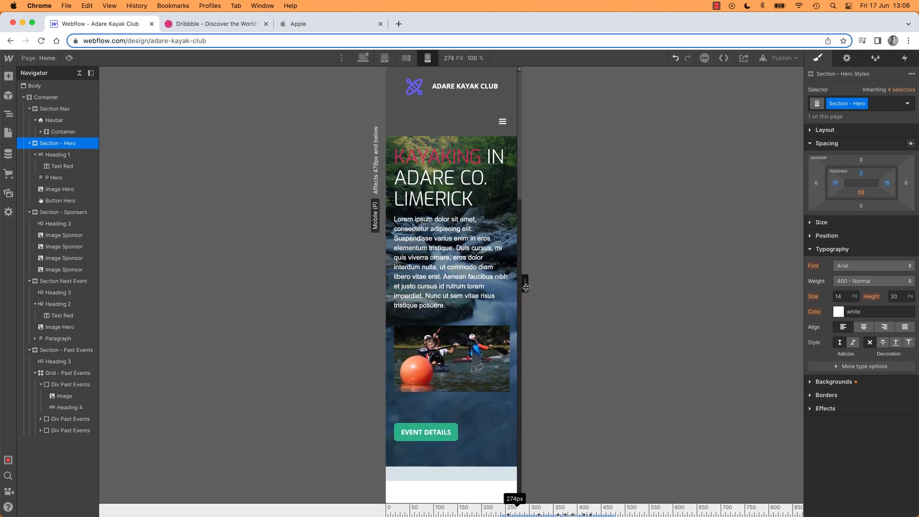
pyautogui.moveTo(526, 287); pyautogui.dragTo(536, 287)
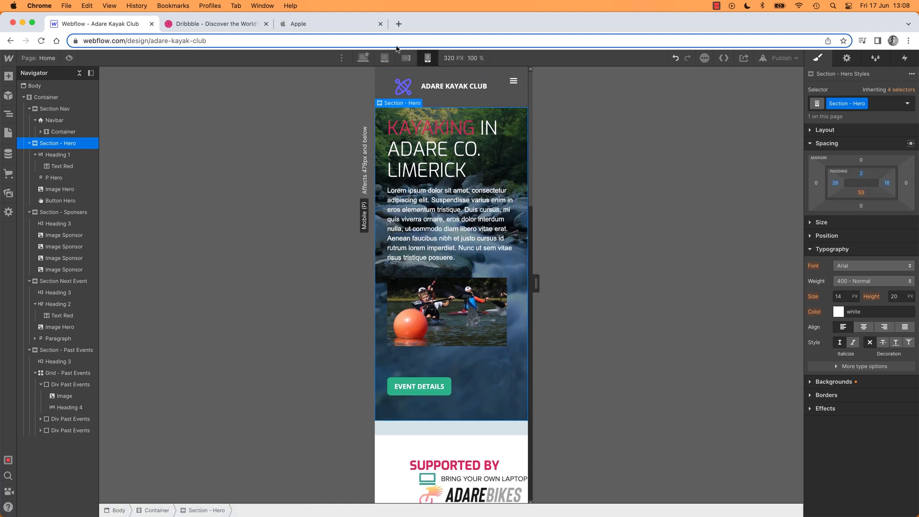
# Compare the centered KAYAKING IN ADARE heading at landscape and portrait phone sizes, then preview
pyautogui.click(405, 58)
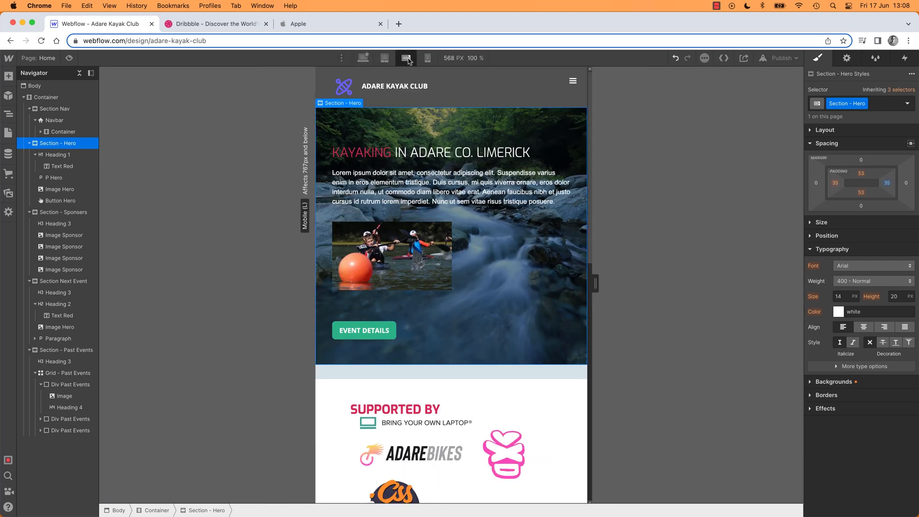
pyautogui.click(426, 58)
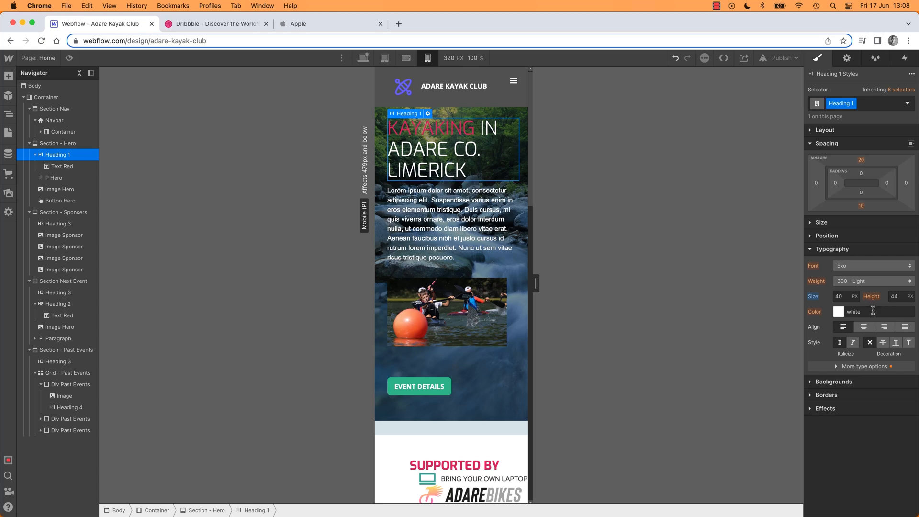
pyautogui.click(405, 57)
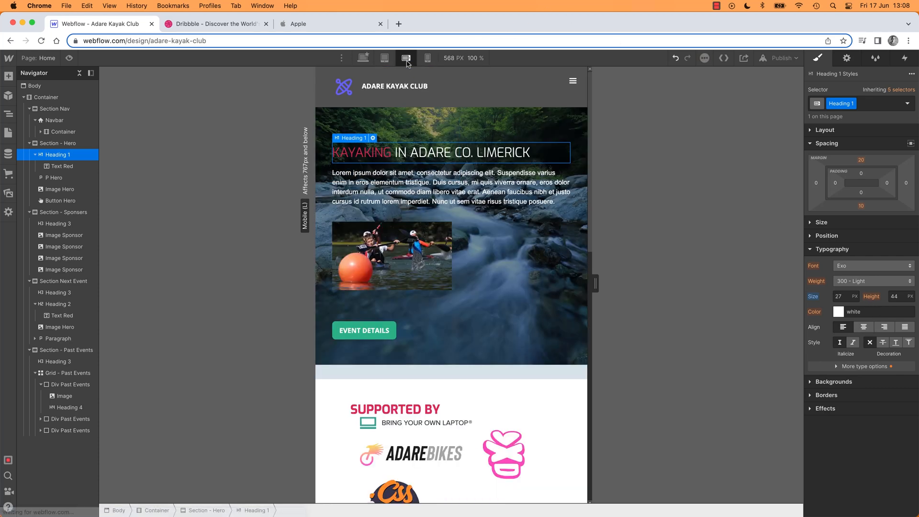
pyautogui.click(428, 57)
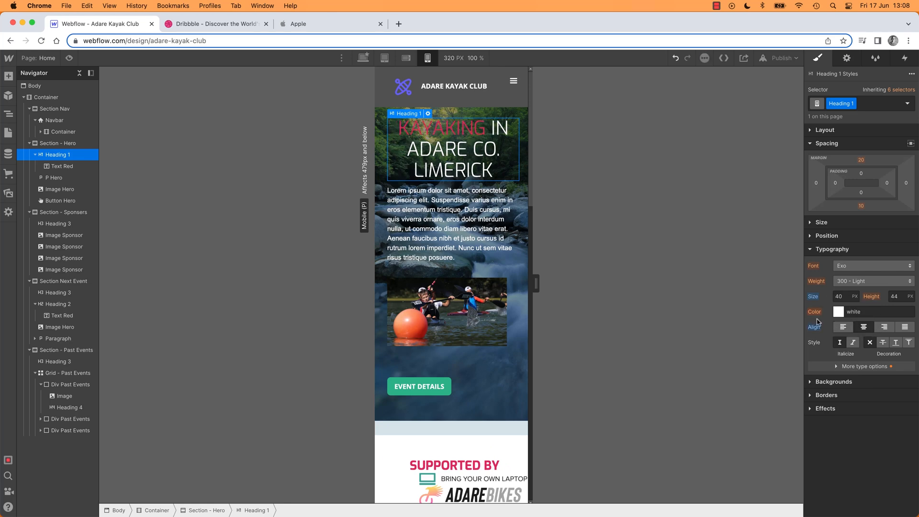
pyautogui.moveTo(540, 287)
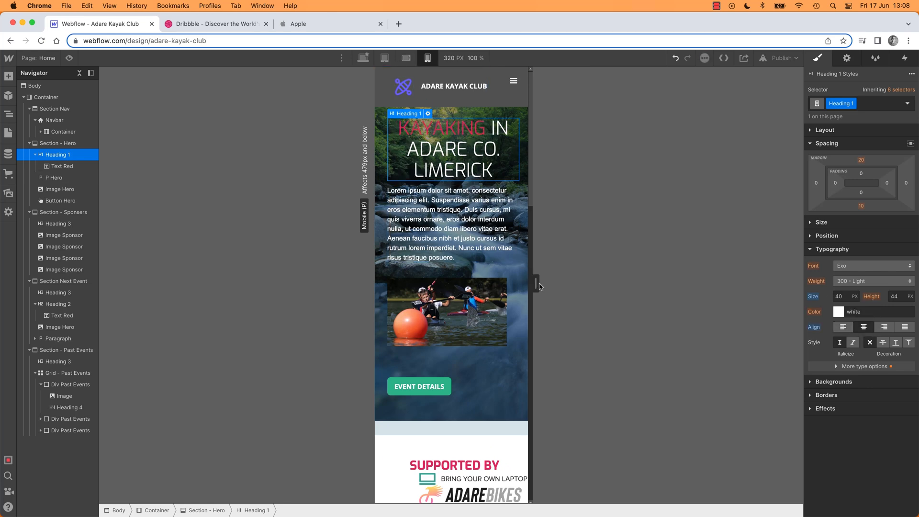
pyautogui.moveTo(538, 285); pyautogui.dragTo(573, 286)
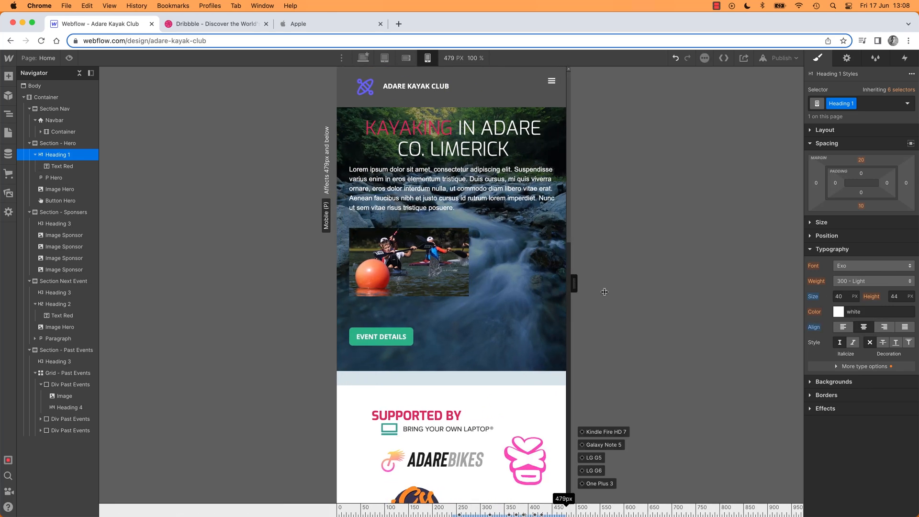
pyautogui.click(426, 58)
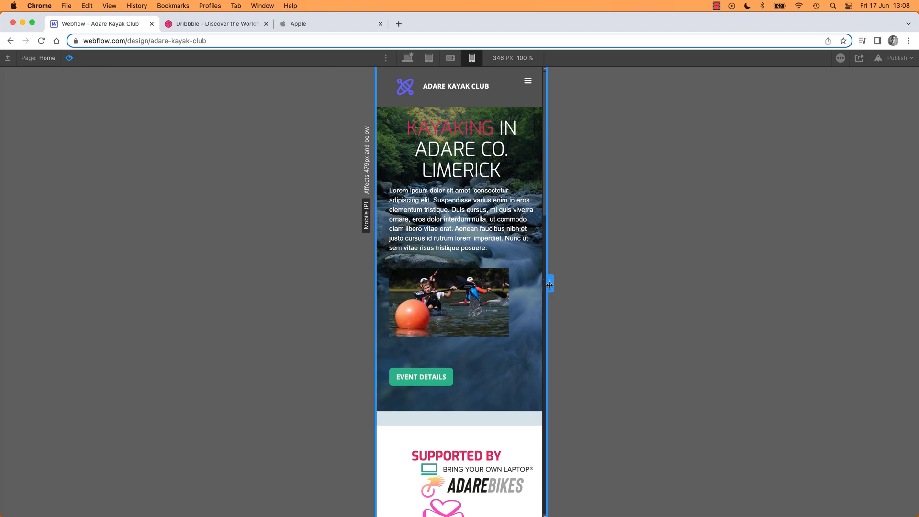
# Check the preview at wider phone width and full desktop, then exit to the Designer
pyautogui.click(449, 58)
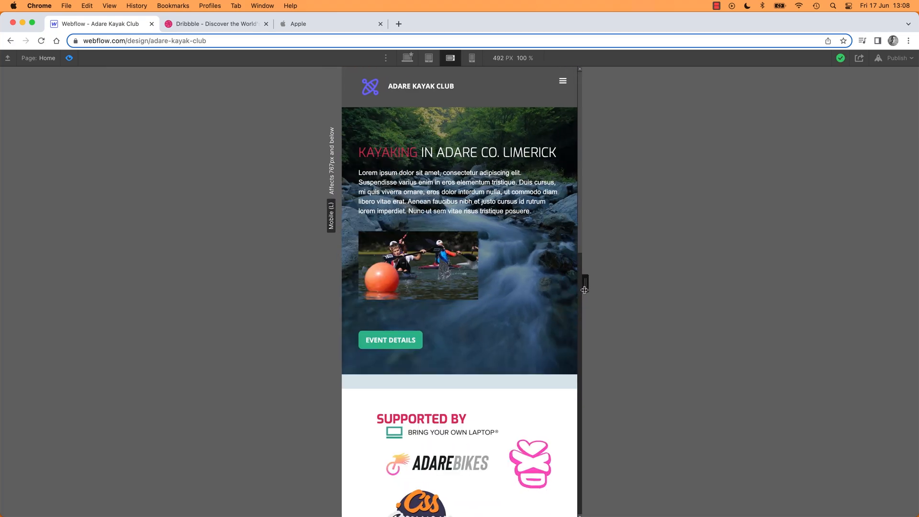
pyautogui.moveTo(585, 287); pyautogui.dragTo(592, 290)
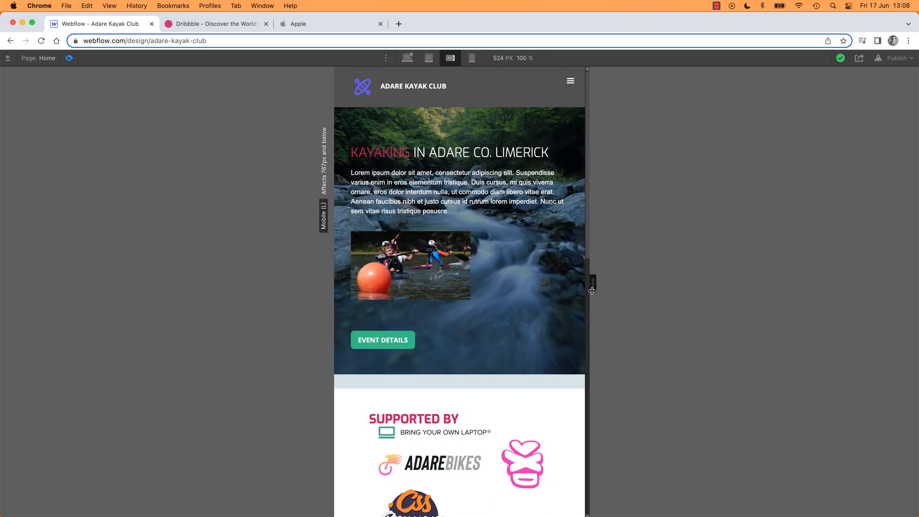
pyautogui.click(407, 57)
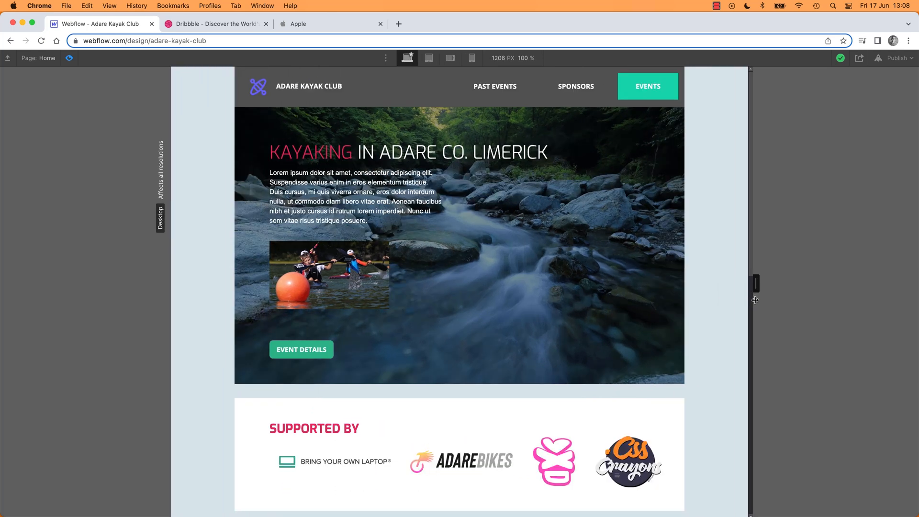
pyautogui.click(450, 58)
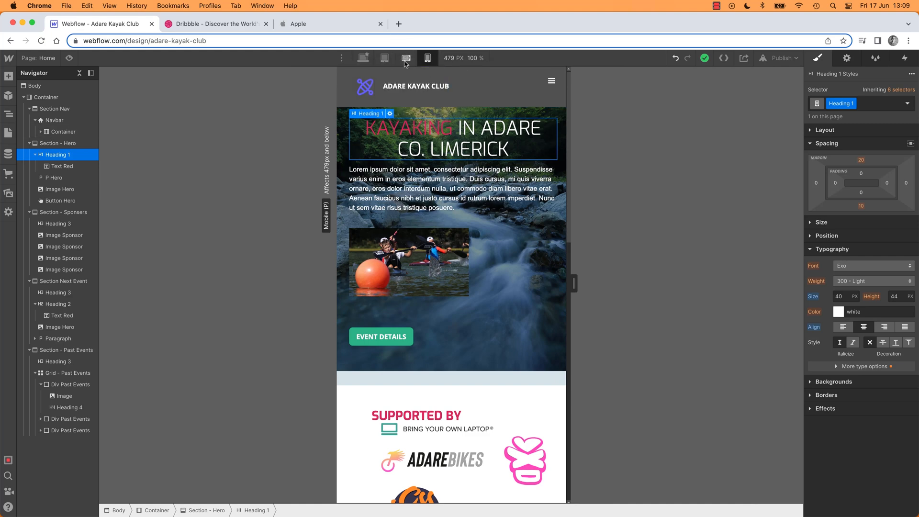
pyautogui.click(427, 57)
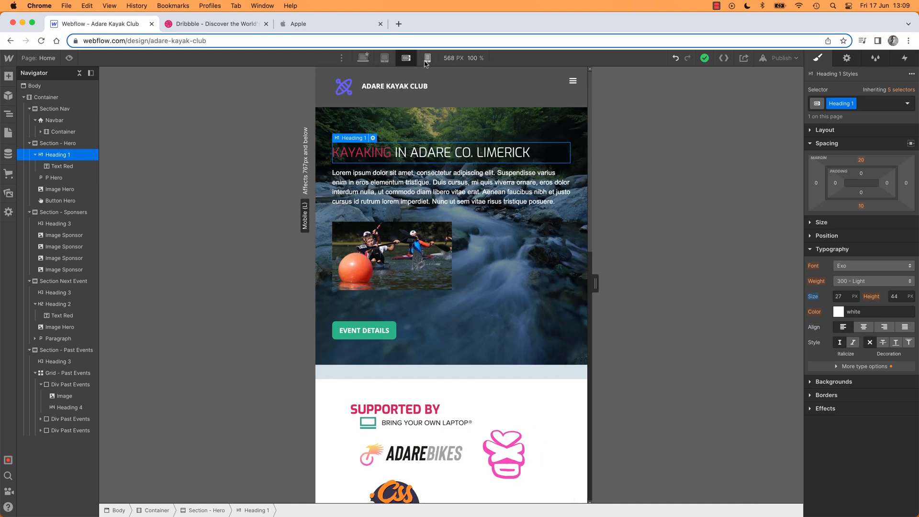
pyautogui.click(427, 58)
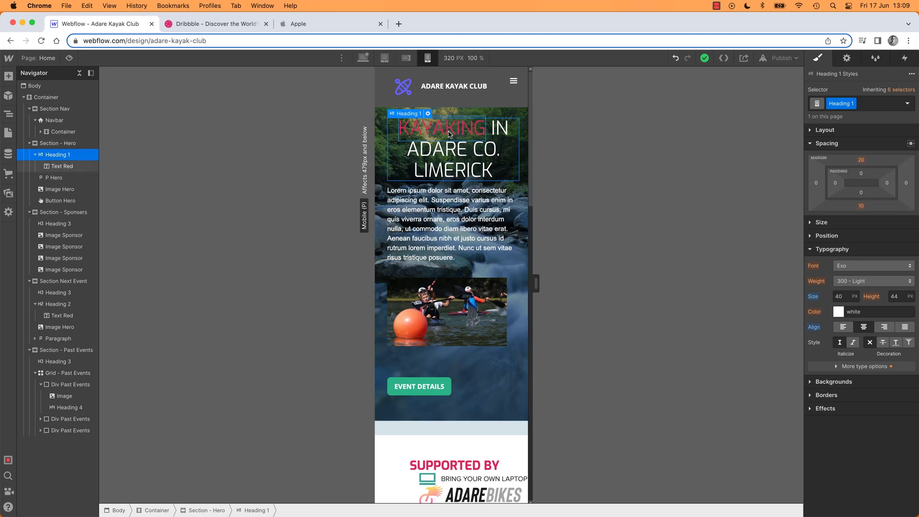
pyautogui.moveTo(496, 138)
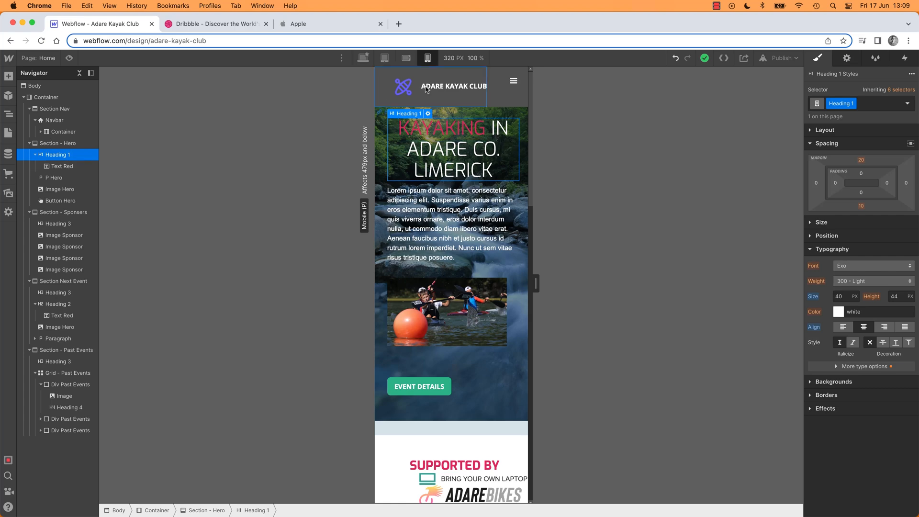
pyautogui.click(405, 58)
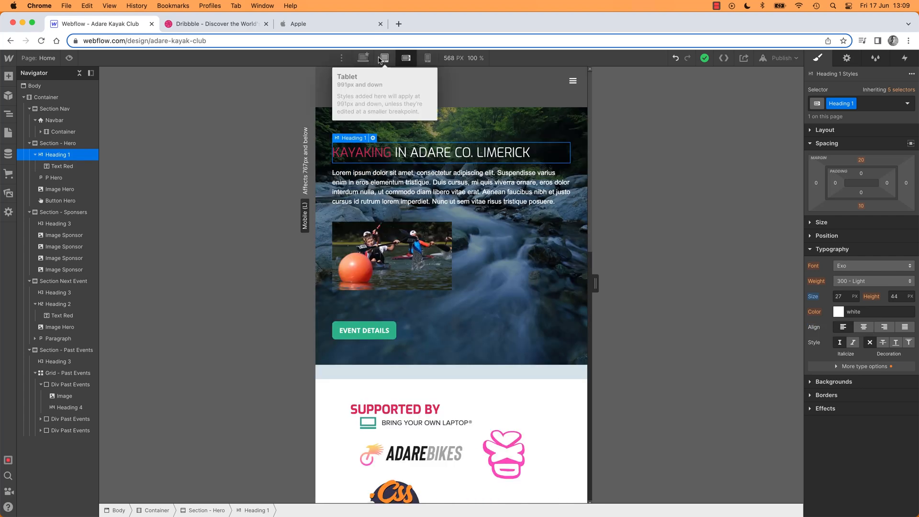
pyautogui.click(427, 57)
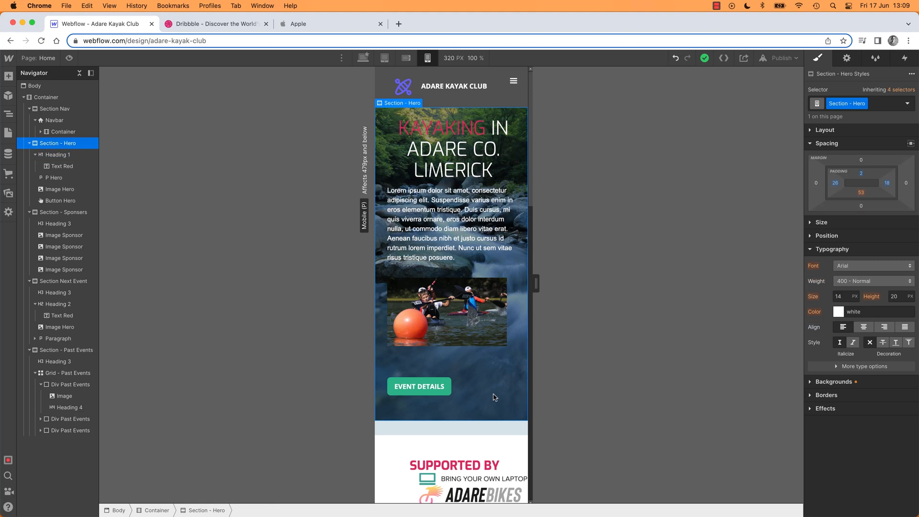
pyautogui.moveTo(492, 391)
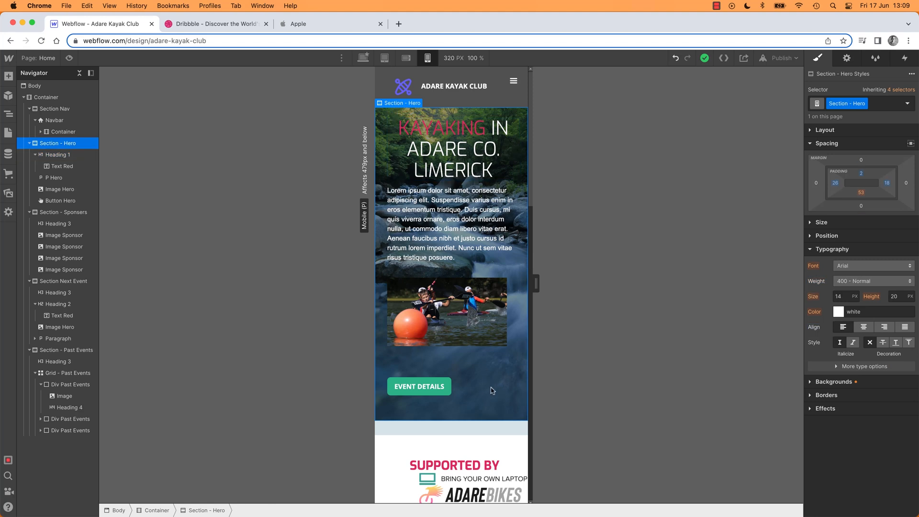
pyautogui.moveTo(745, 344)
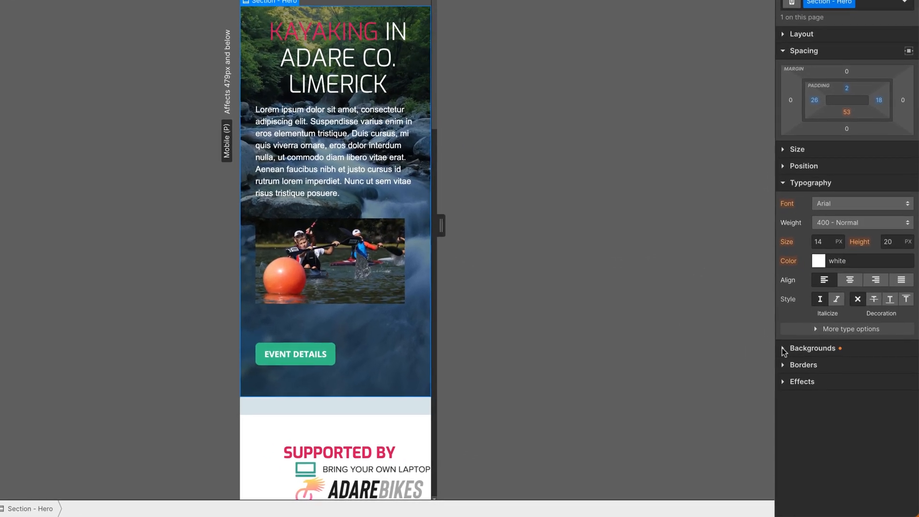
# Raise the hero's black overlay opacity to 72% and confirm at Mobile Portrait
pyautogui.click(812, 348)
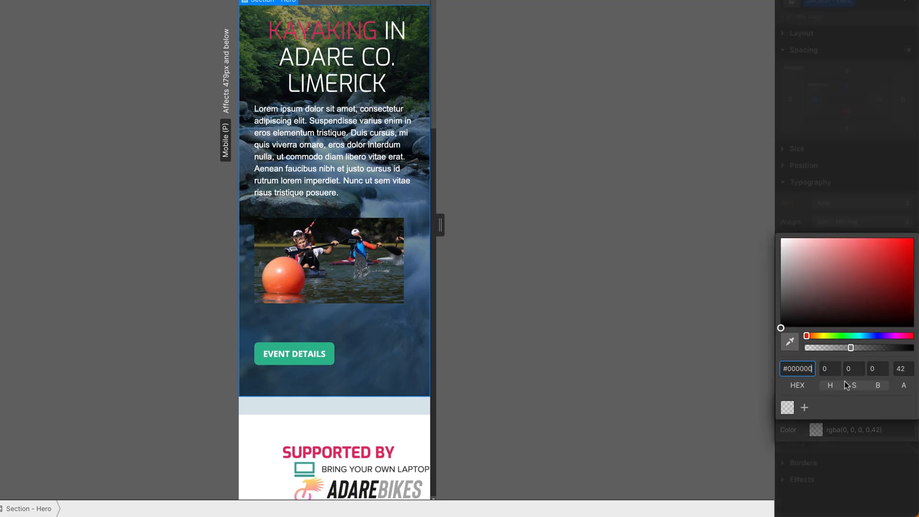
pyautogui.moveTo(864, 348); pyautogui.dragTo(881, 347)
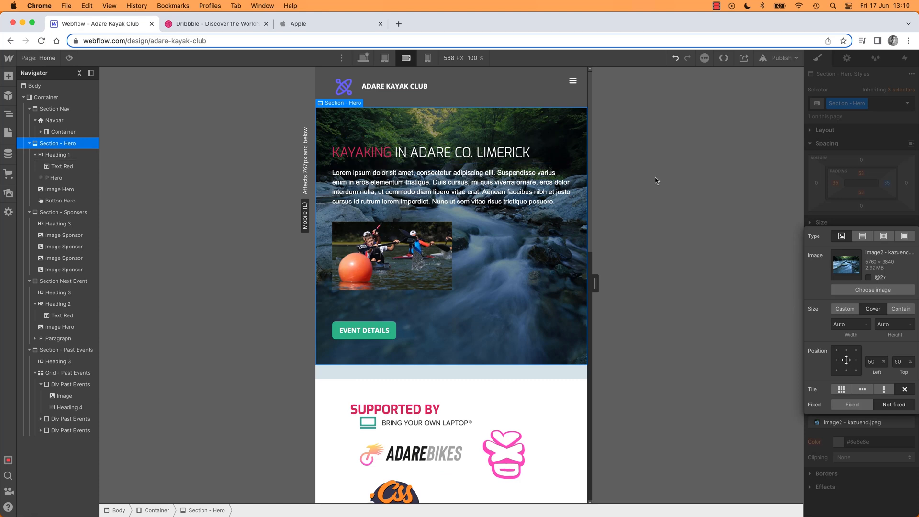
pyautogui.moveTo(381, 133)
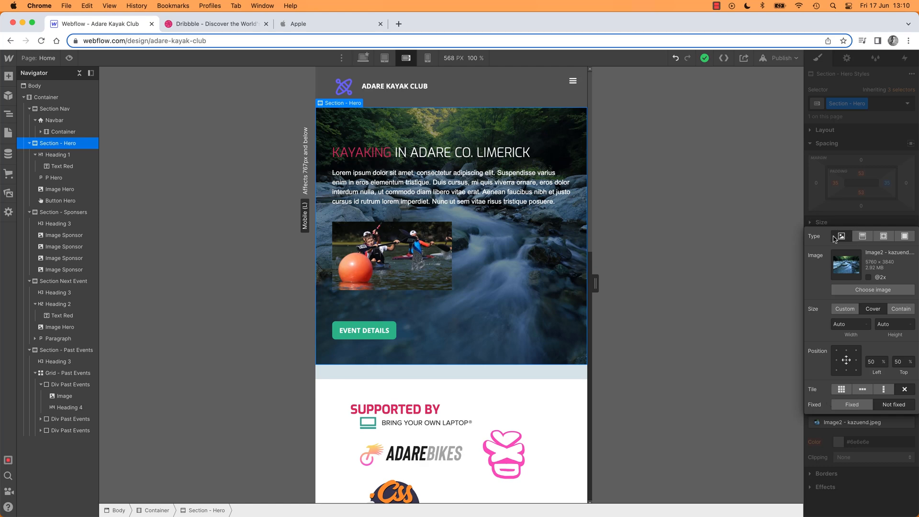
pyautogui.moveTo(815, 233)
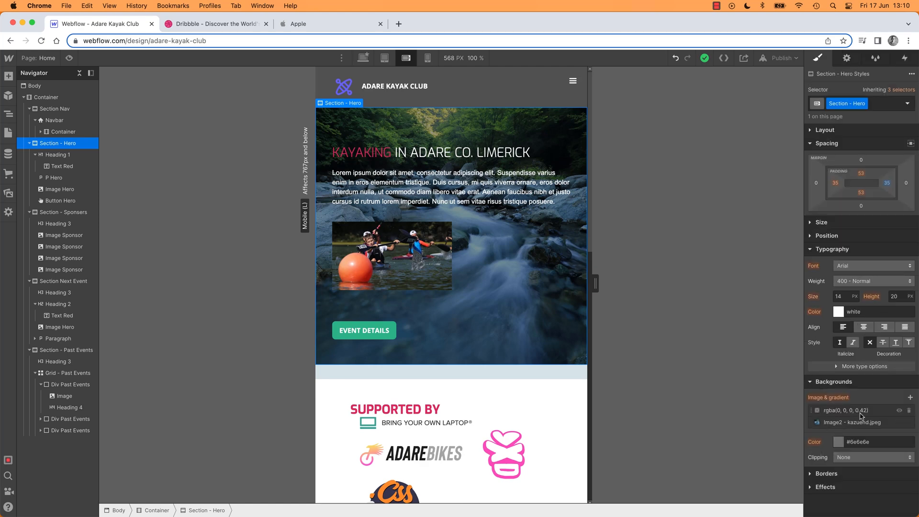
pyautogui.click(426, 58)
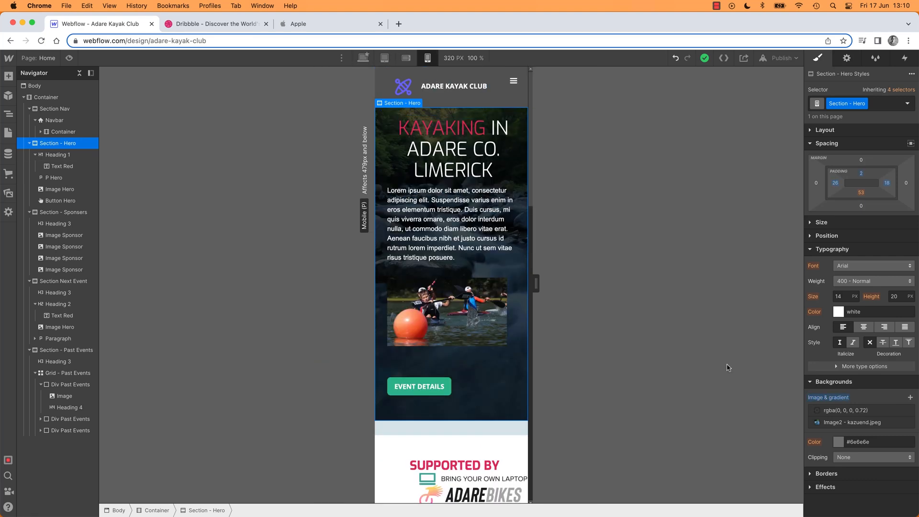
pyautogui.moveTo(861, 414)
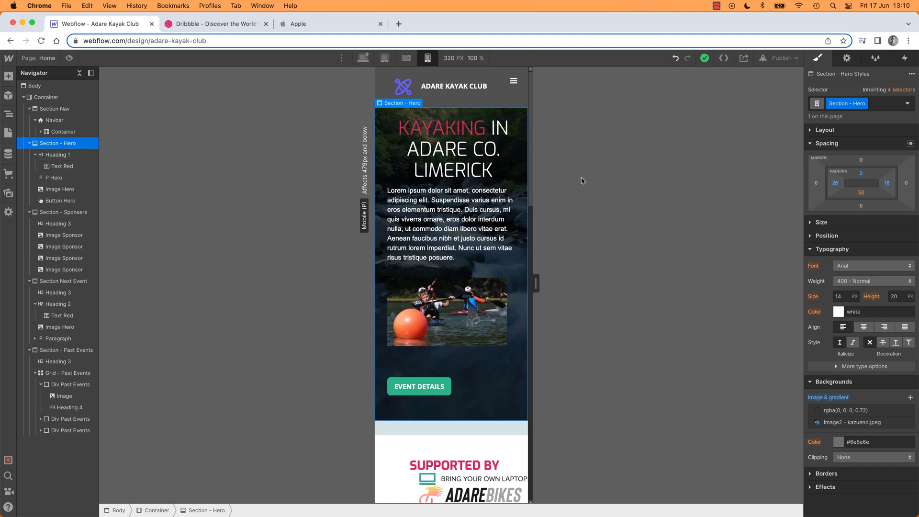
pyautogui.moveTo(547, 246)
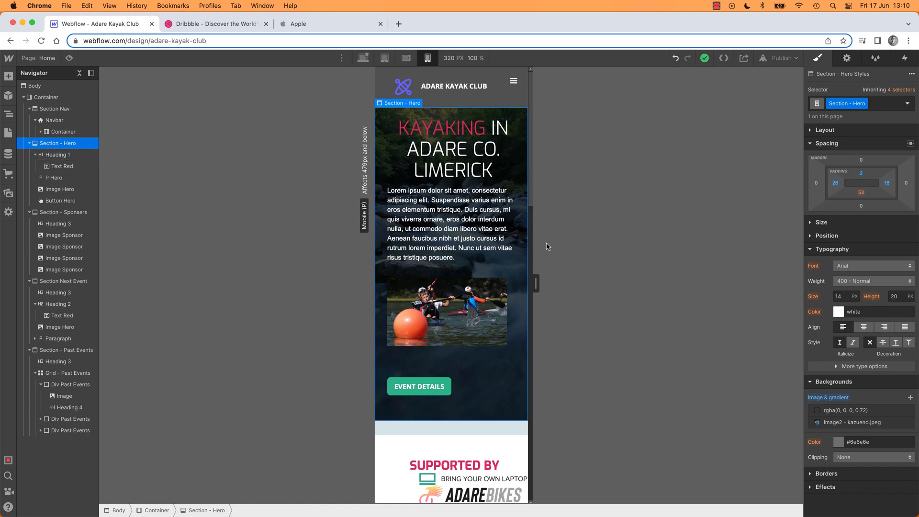
# Select the hero kayaking photo and switch to the Mobile Portrait breakpoint
pyautogui.click(385, 58)
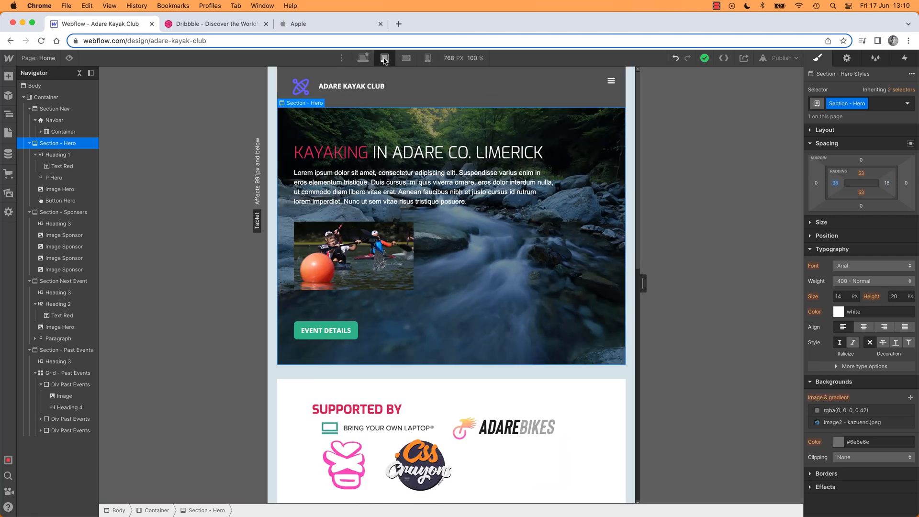
pyautogui.rightClick(352, 255)
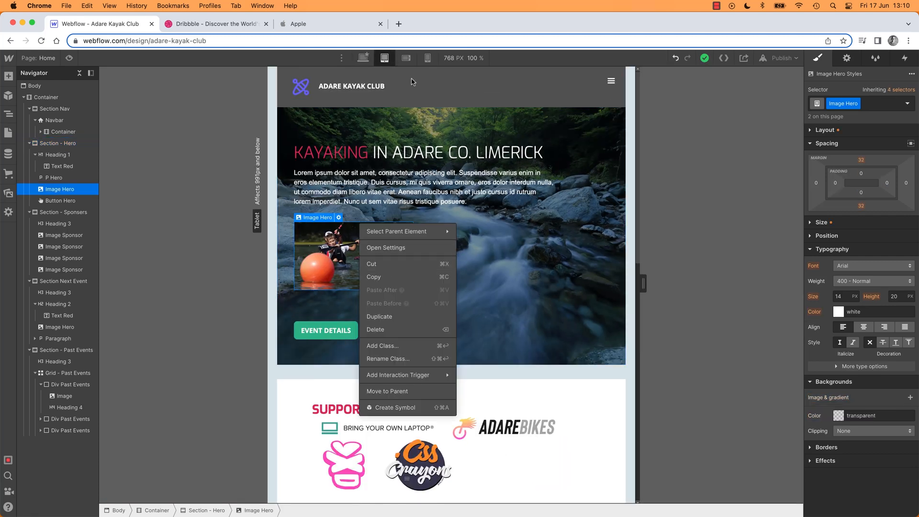
pyautogui.click(426, 57)
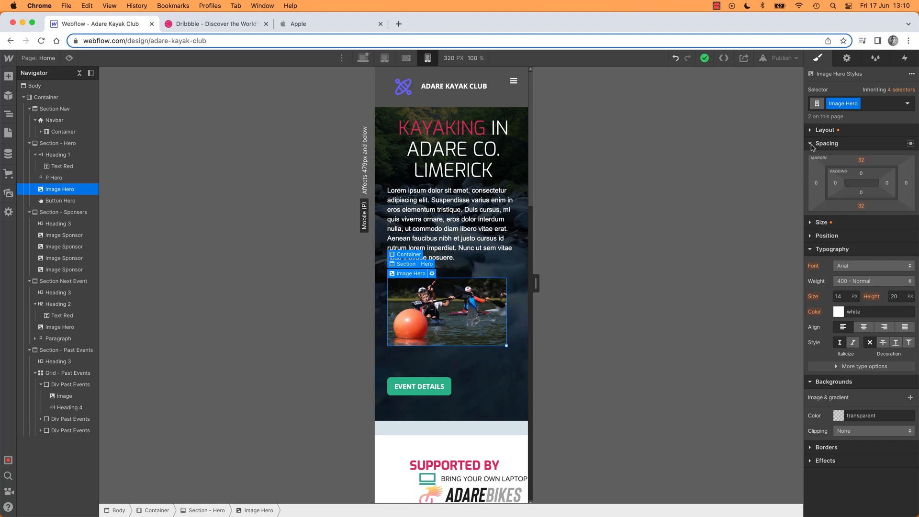
# Set the hero photo's width to 100%, then check mobile landscape and preview
pyautogui.click(811, 143)
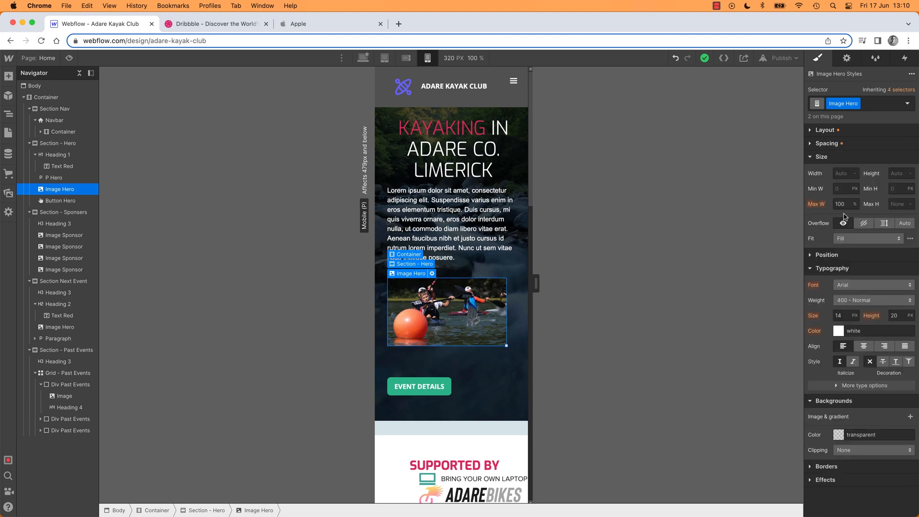
pyautogui.moveTo(818, 162)
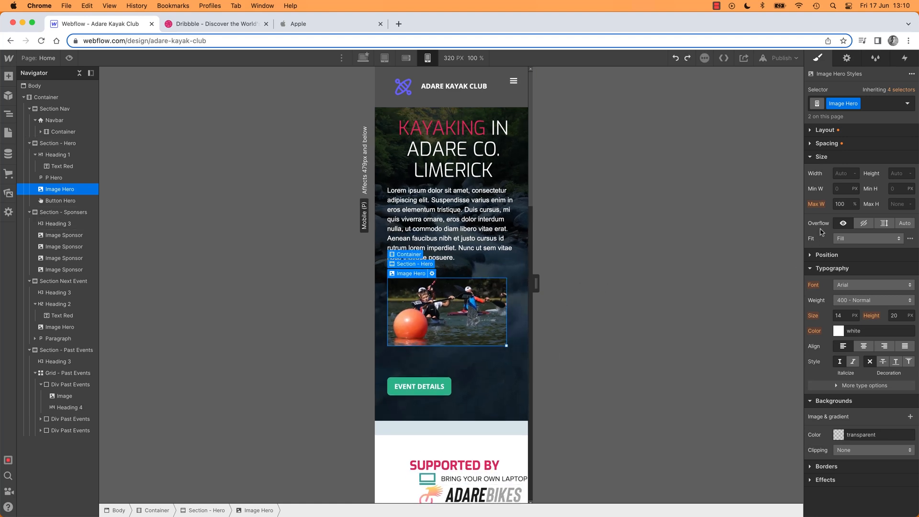
pyautogui.click(843, 173)
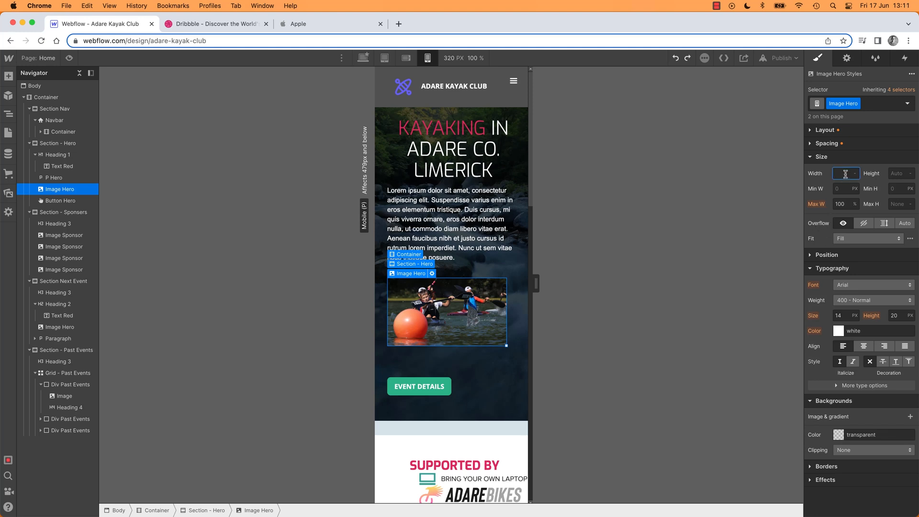
pyautogui.write('100')
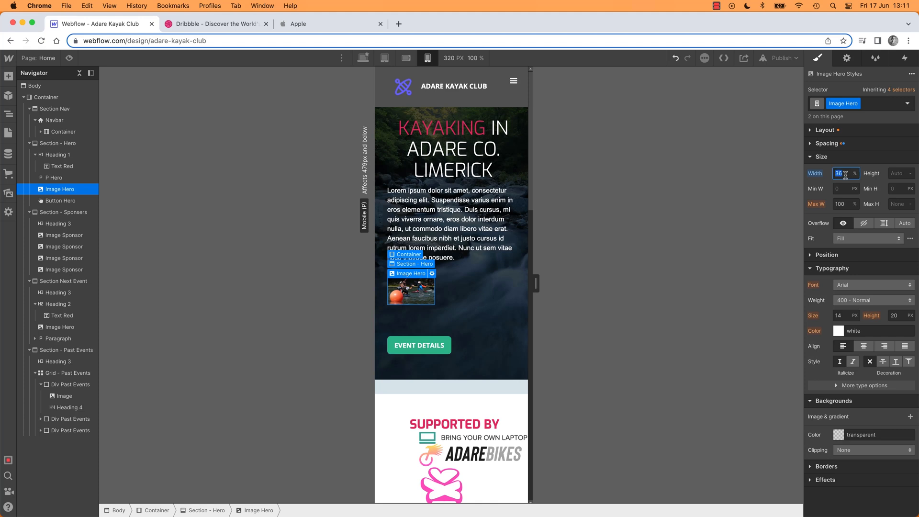
pyautogui.write('100')
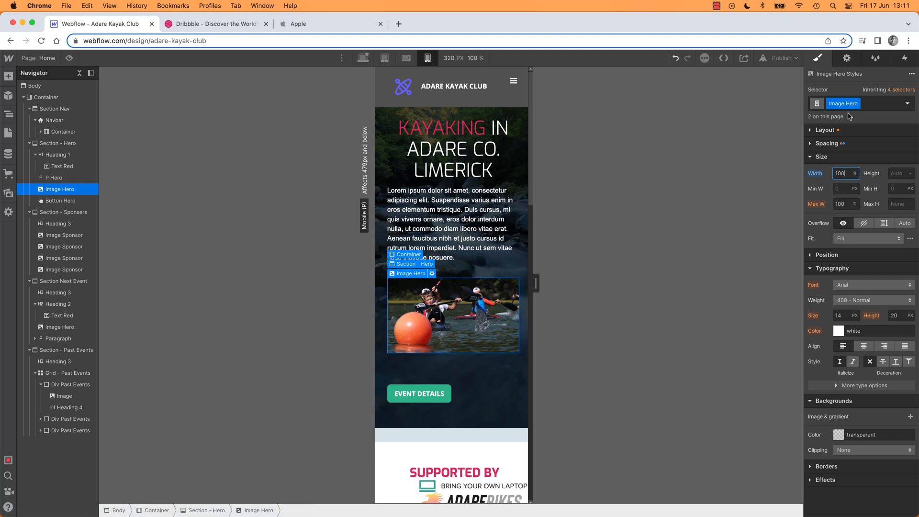
pyautogui.click(405, 58)
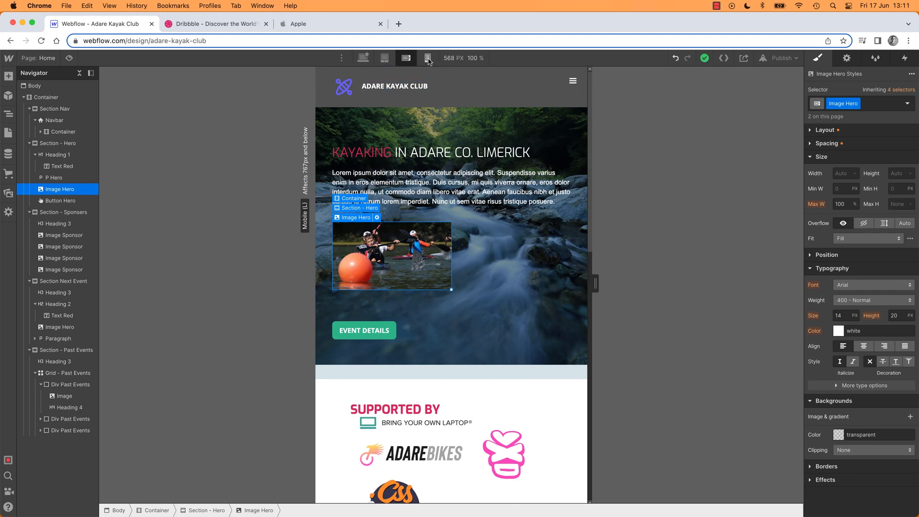
pyautogui.click(428, 58)
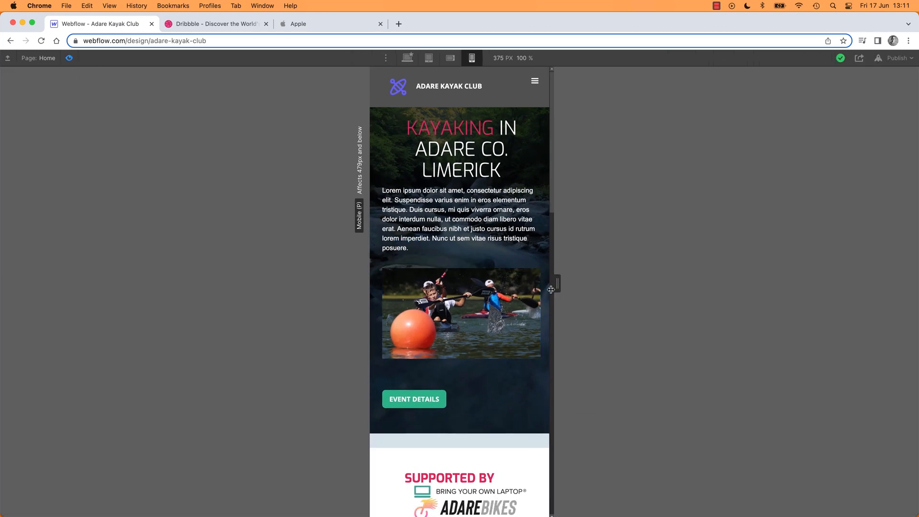
# Test the preview at several narrow widths and mobile landscape, then exit preview
pyautogui.moveTo(550, 288); pyautogui.dragTo(580, 287)
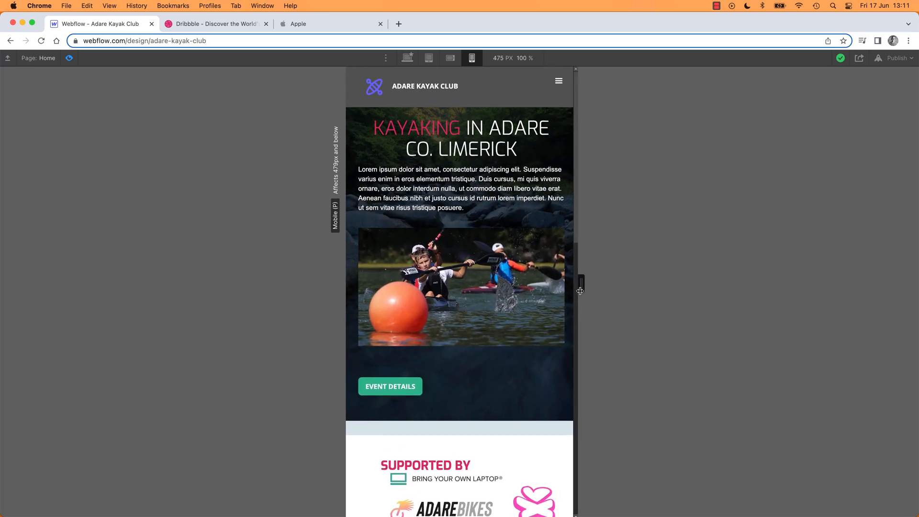
pyautogui.click(450, 57)
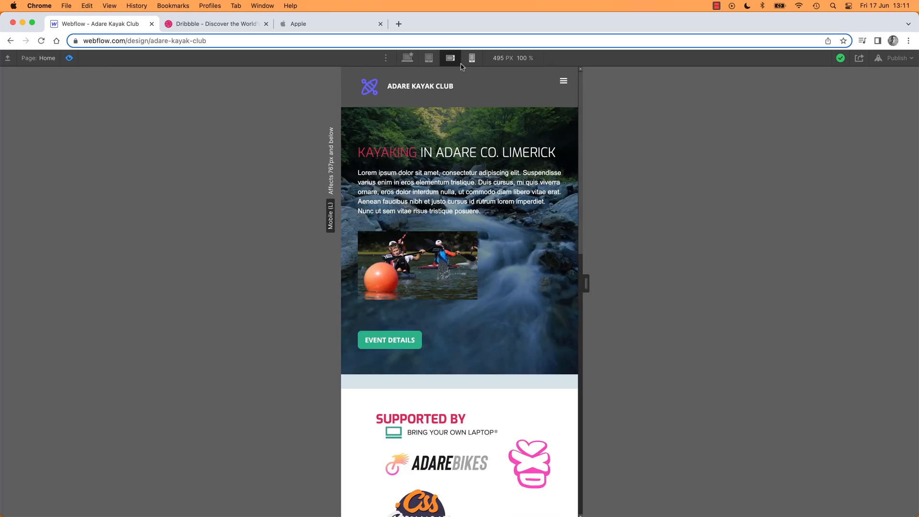
pyautogui.moveTo(585, 283); pyautogui.dragTo(584, 293)
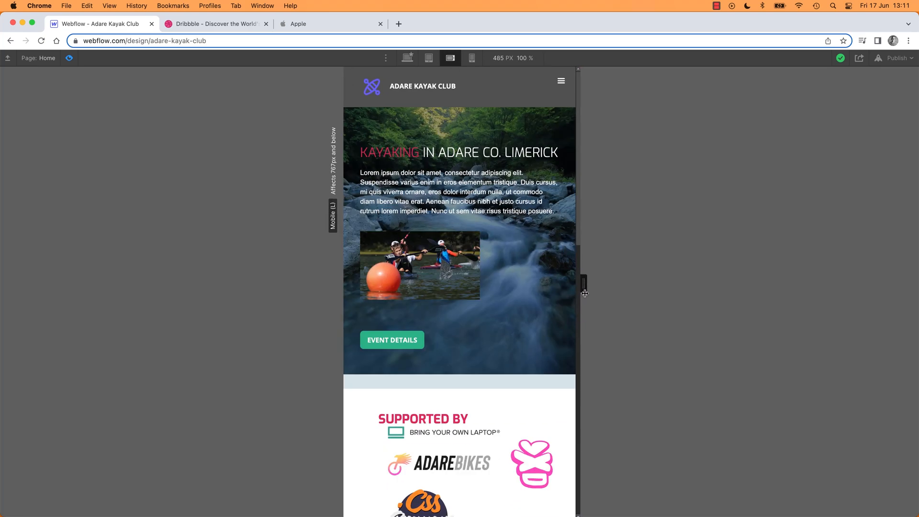
pyautogui.click(471, 57)
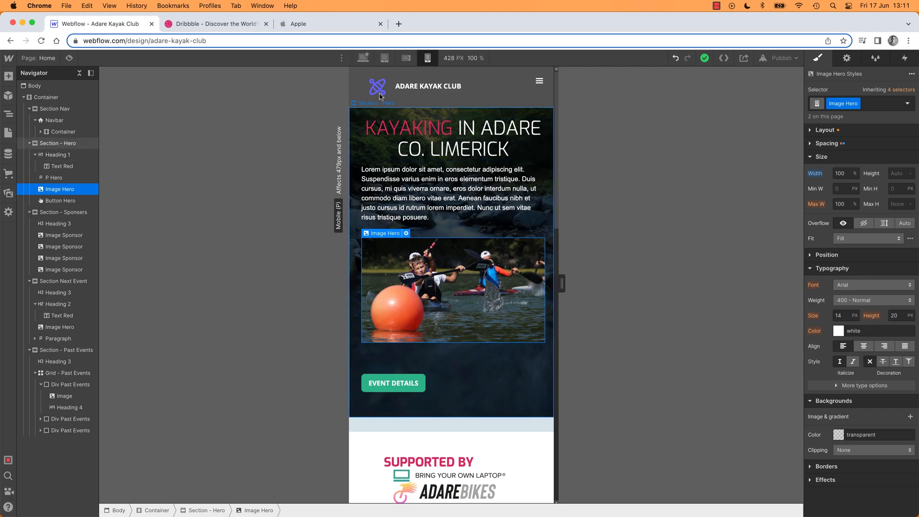
# Set Button Hero's top margin from 33 to 0 at Mobile Portrait
pyautogui.click(384, 57)
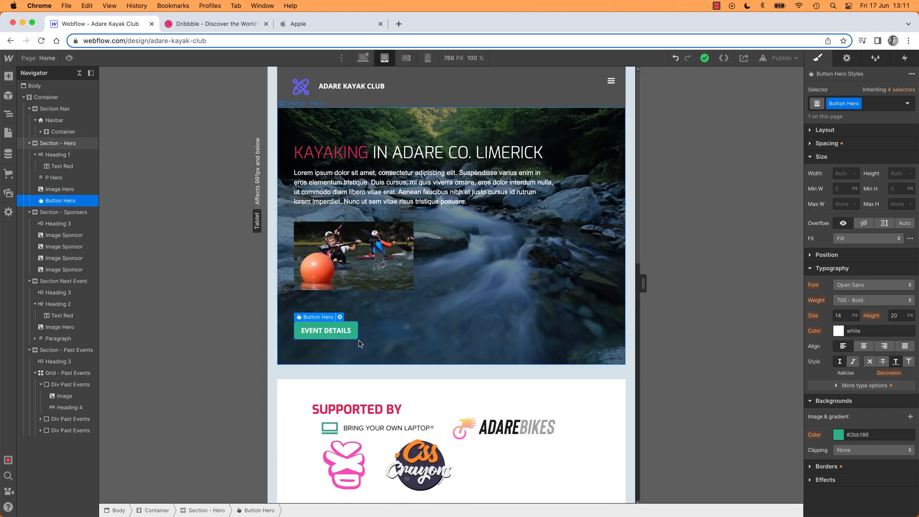
pyautogui.click(425, 57)
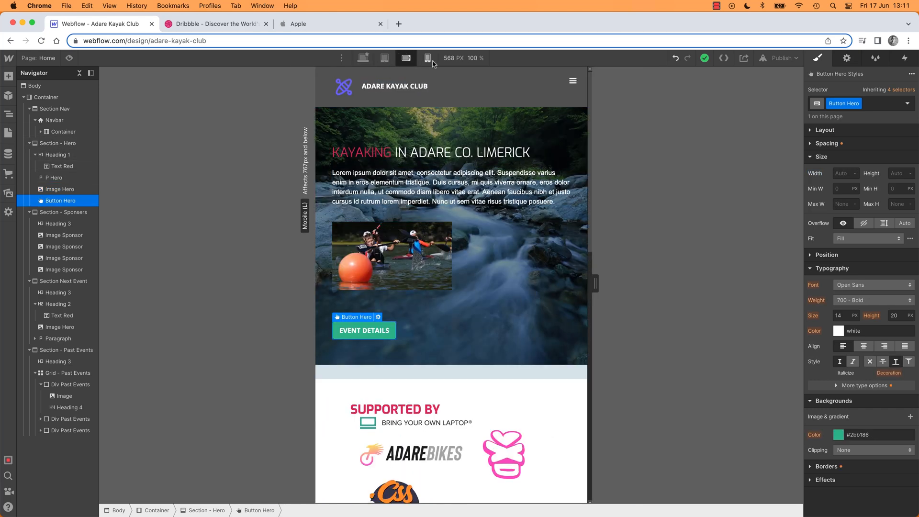
pyautogui.click(426, 58)
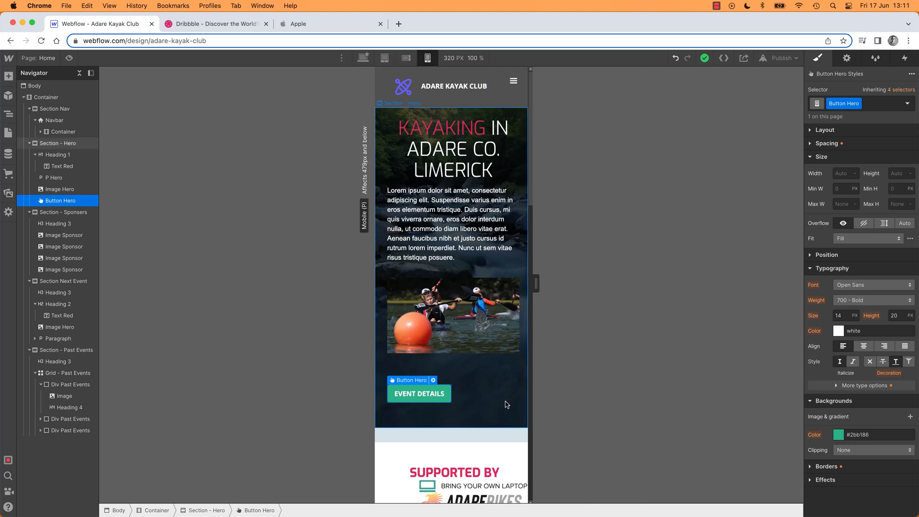
pyautogui.moveTo(444, 377)
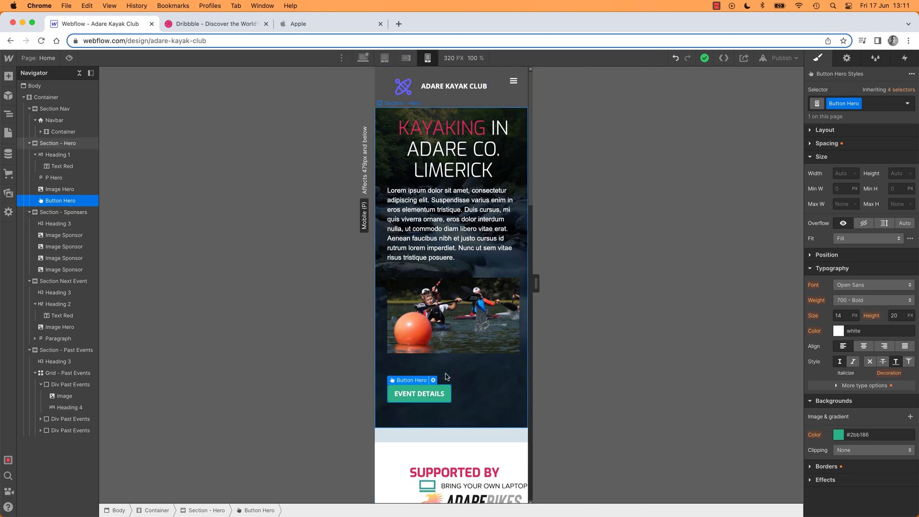
pyautogui.moveTo(426, 360)
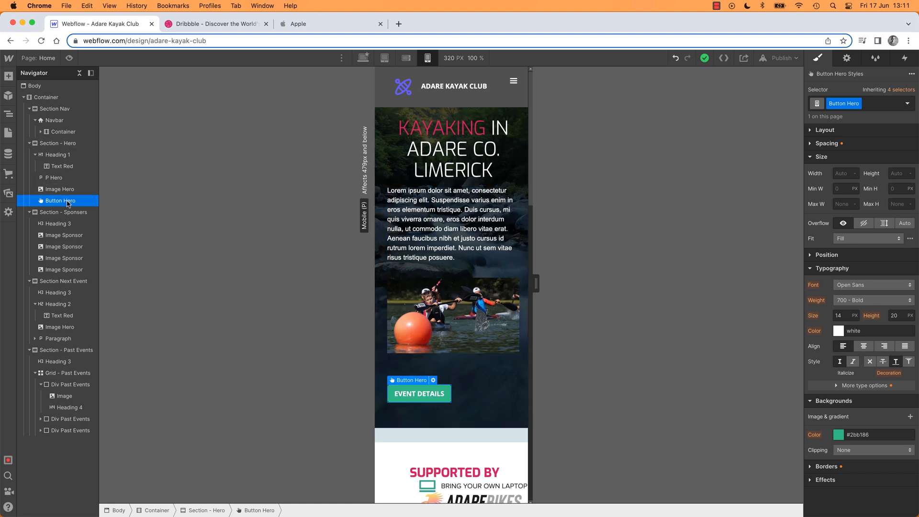
pyautogui.click(820, 156)
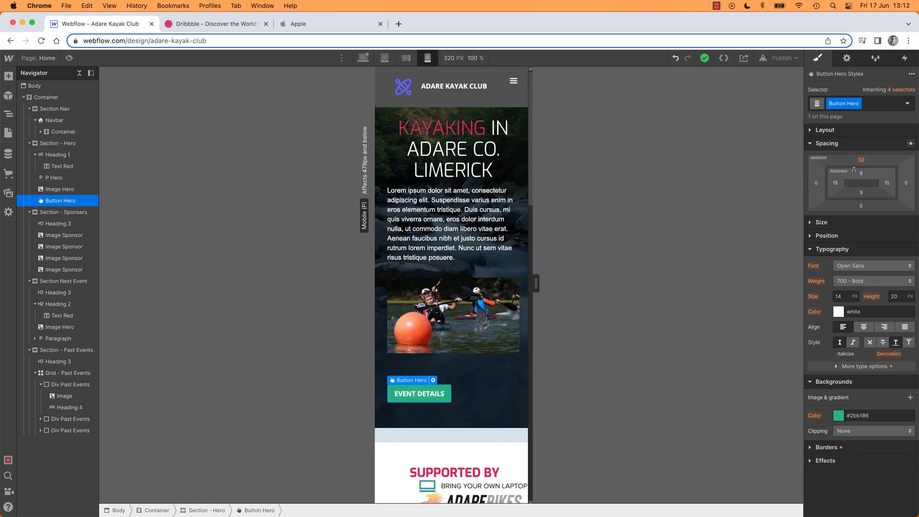
pyautogui.click(861, 160)
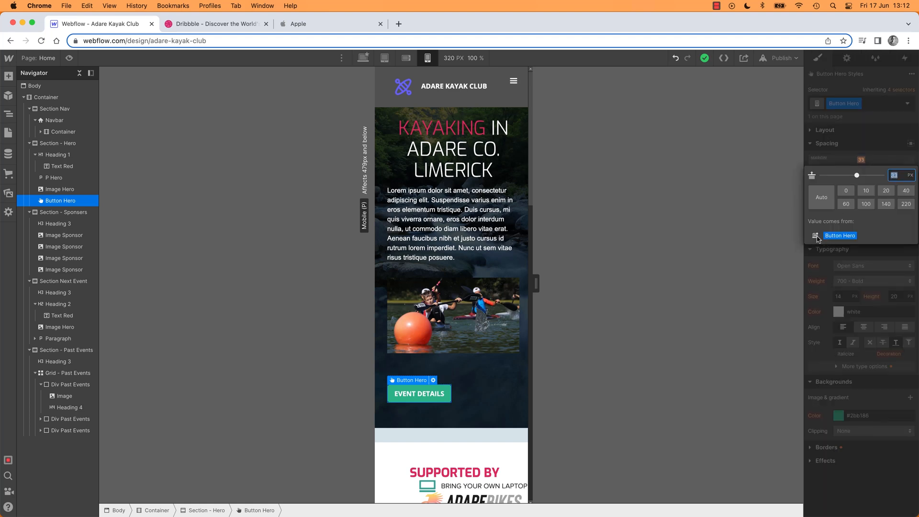
pyautogui.moveTo(777, 268)
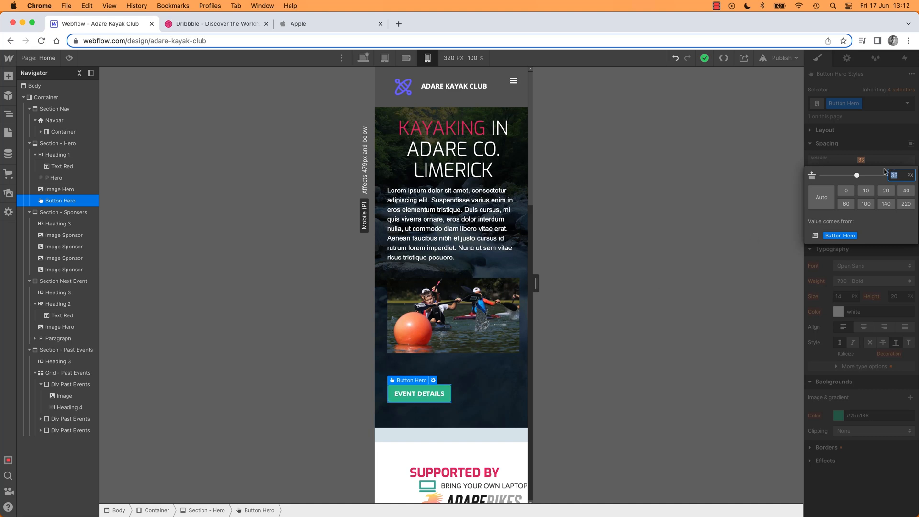
pyautogui.moveTo(891, 172)
pyautogui.write('0')
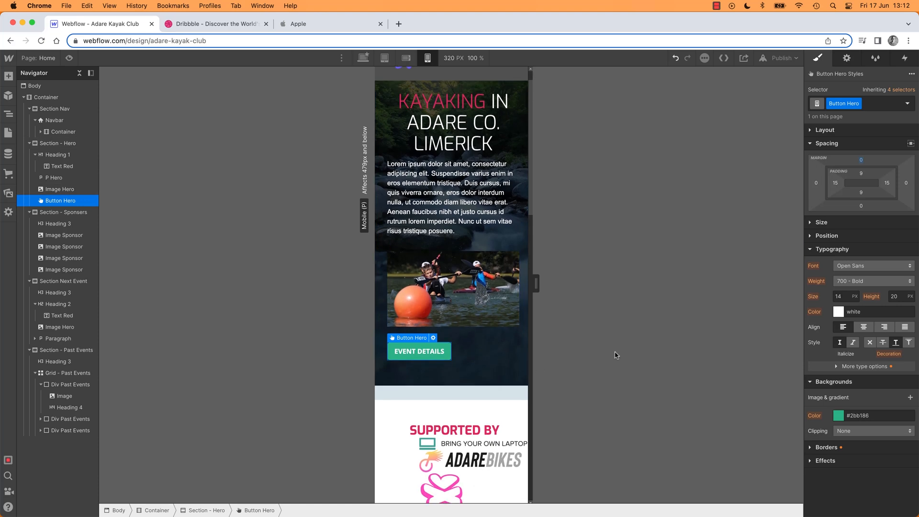
pyautogui.scroll(-3)
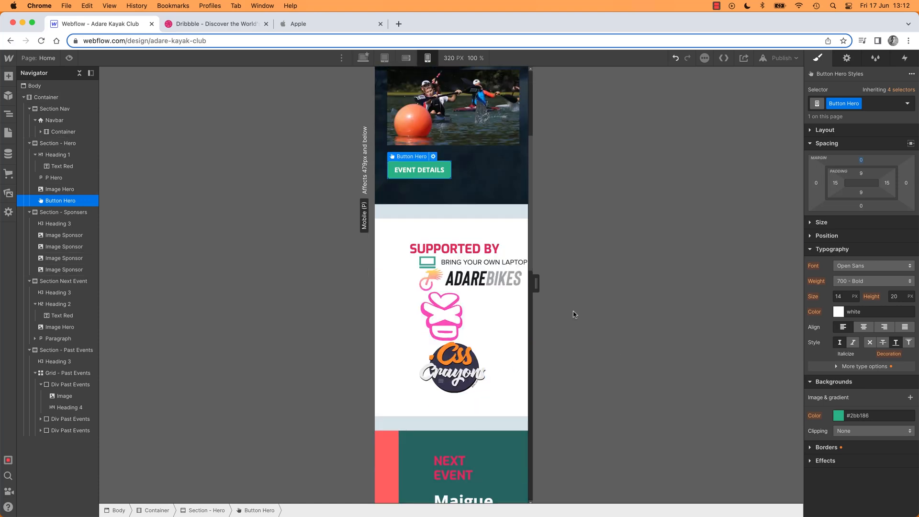
# Select Section - Sponsors at tablet width and center-align its contents
pyautogui.click(363, 58)
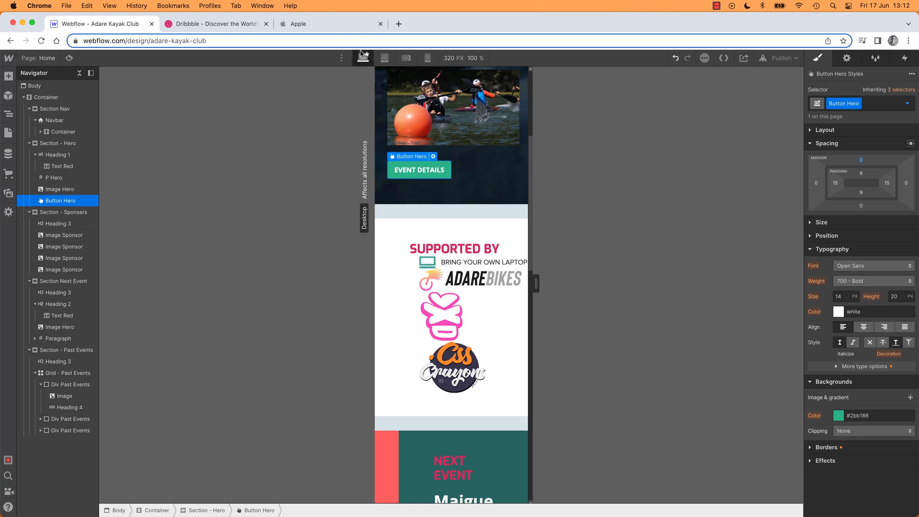
pyautogui.click(384, 58)
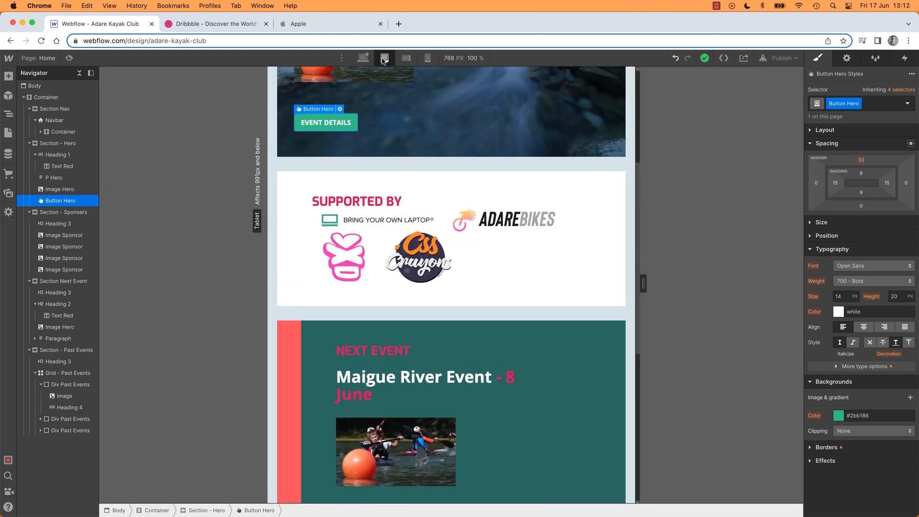
pyautogui.click(384, 220)
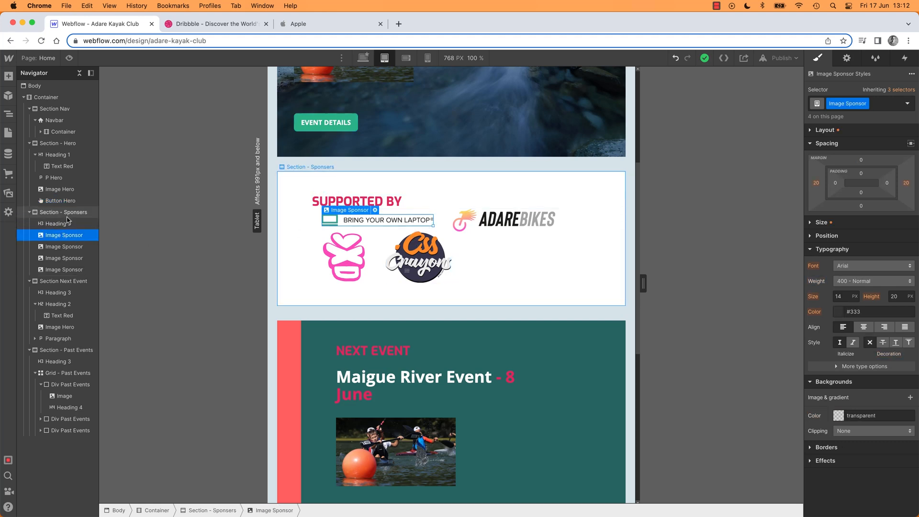
pyautogui.click(61, 212)
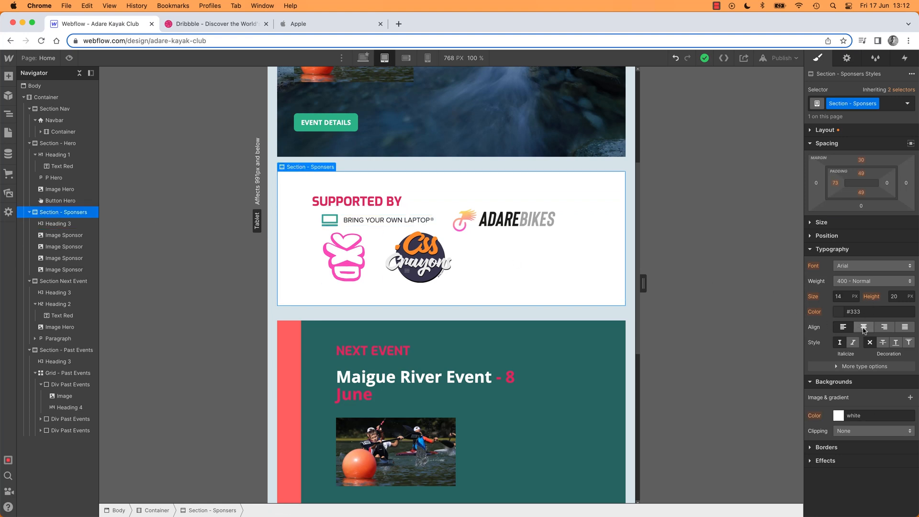
pyautogui.click(864, 327)
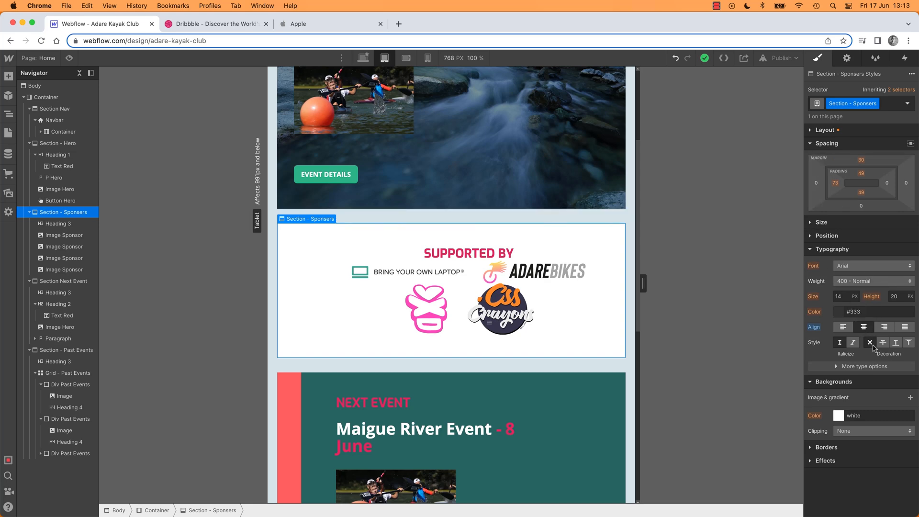
pyautogui.moveTo(864, 327)
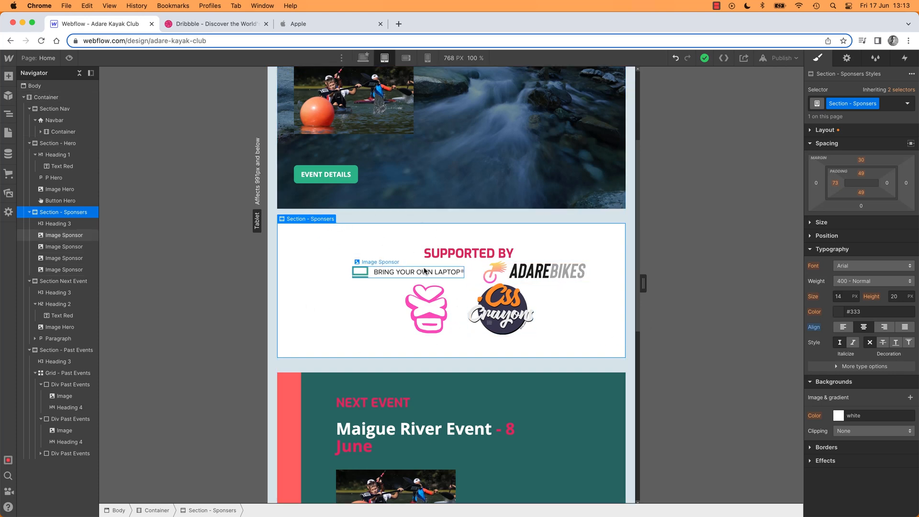
# Compare sponsor logos at desktop, then zero the section's tablet left padding and widen the canvas
pyautogui.click(407, 271)
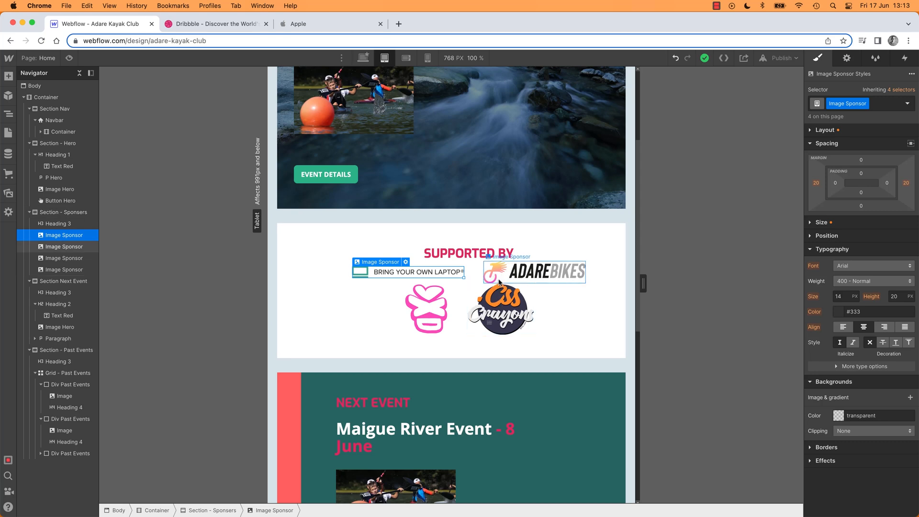
pyautogui.click(364, 58)
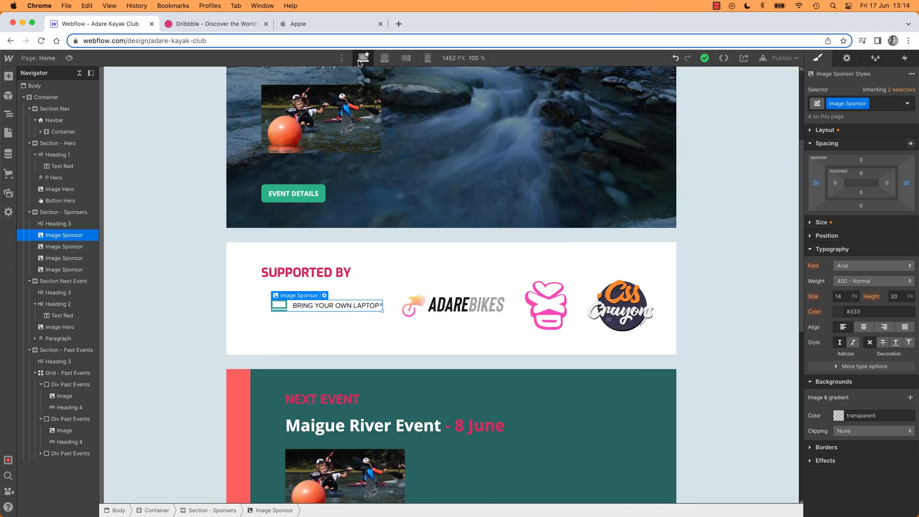
pyautogui.click(384, 57)
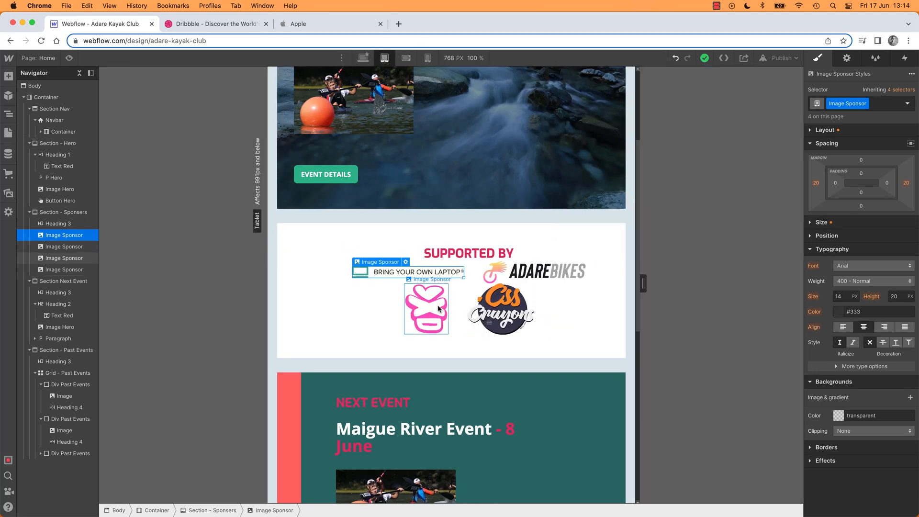
pyautogui.click(534, 271)
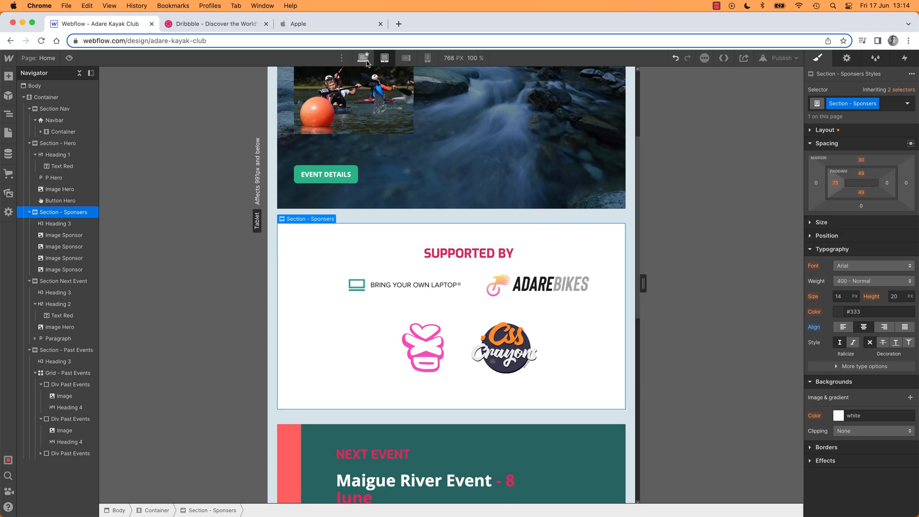
pyautogui.click(469, 253)
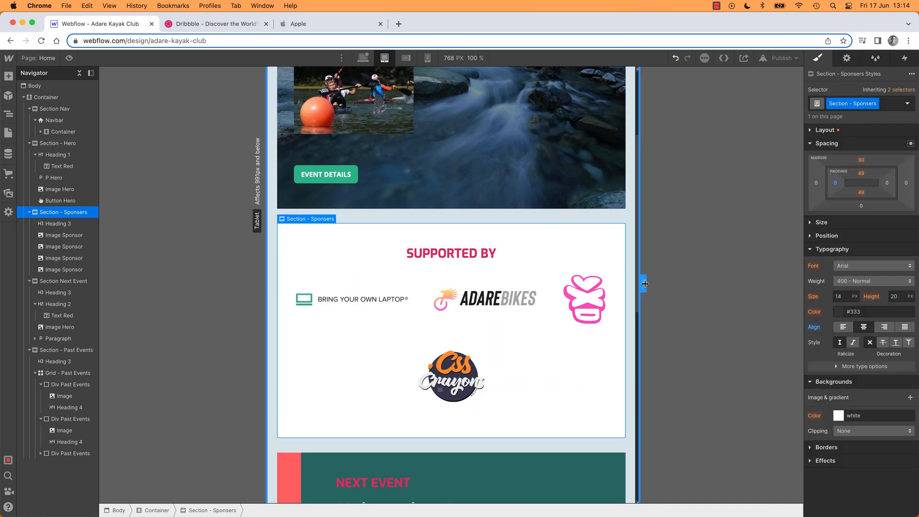
pyautogui.moveTo(645, 284); pyautogui.dragTo(690, 284)
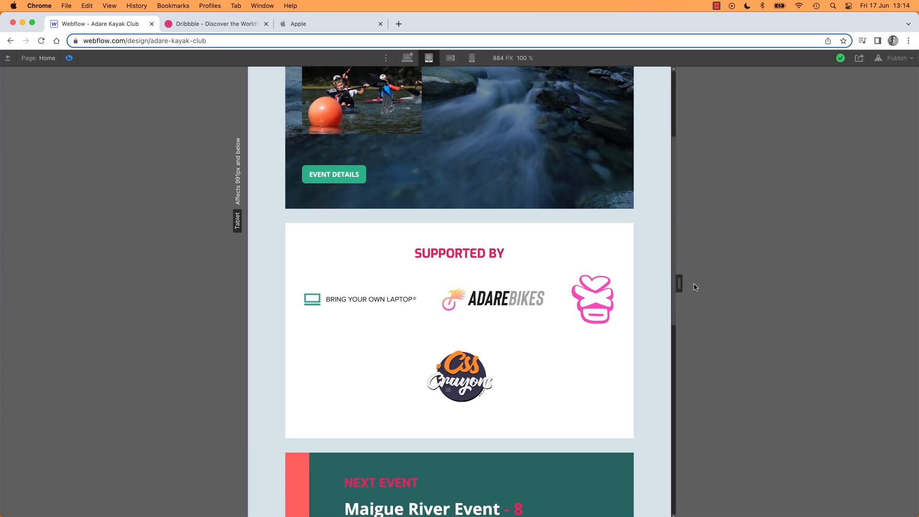
pyautogui.click(471, 58)
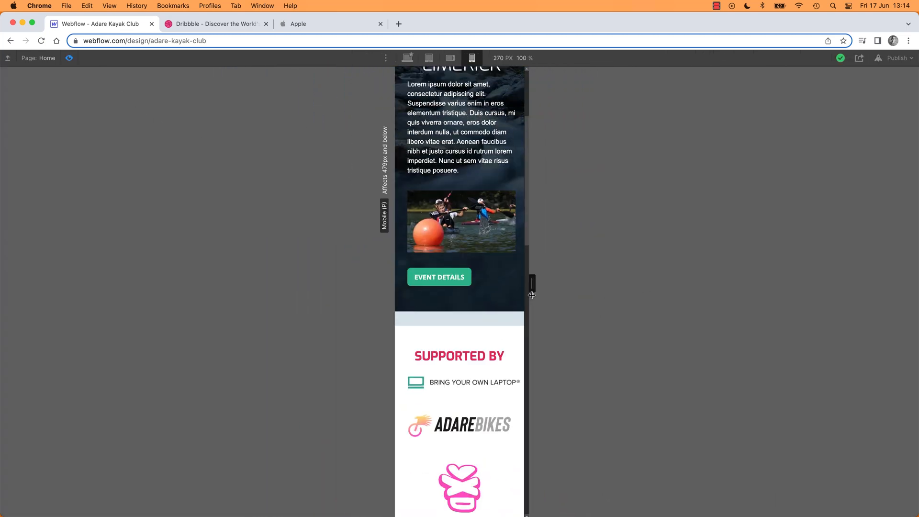
pyautogui.click(428, 57)
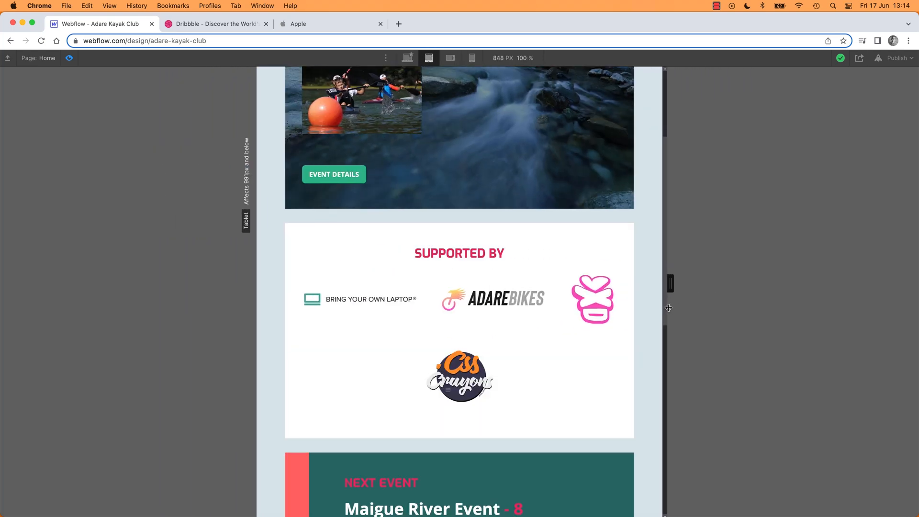
pyautogui.click(450, 57)
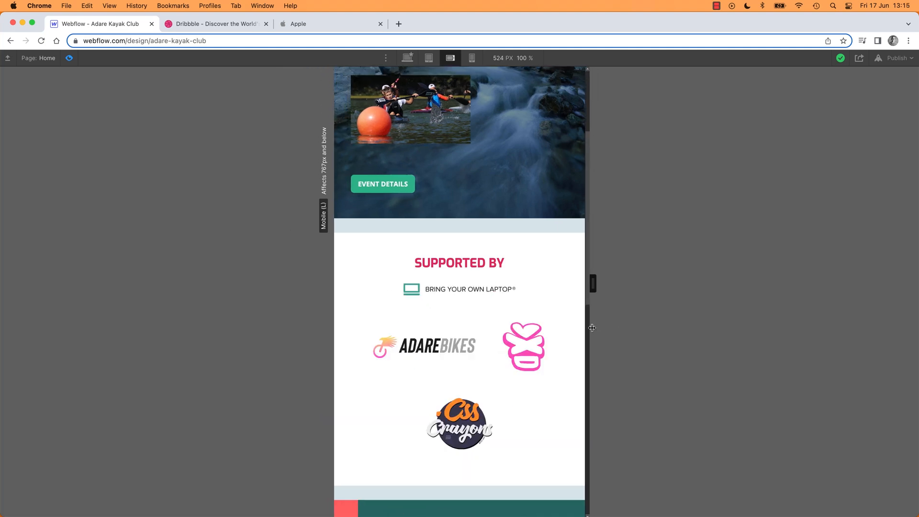
pyautogui.click(472, 58)
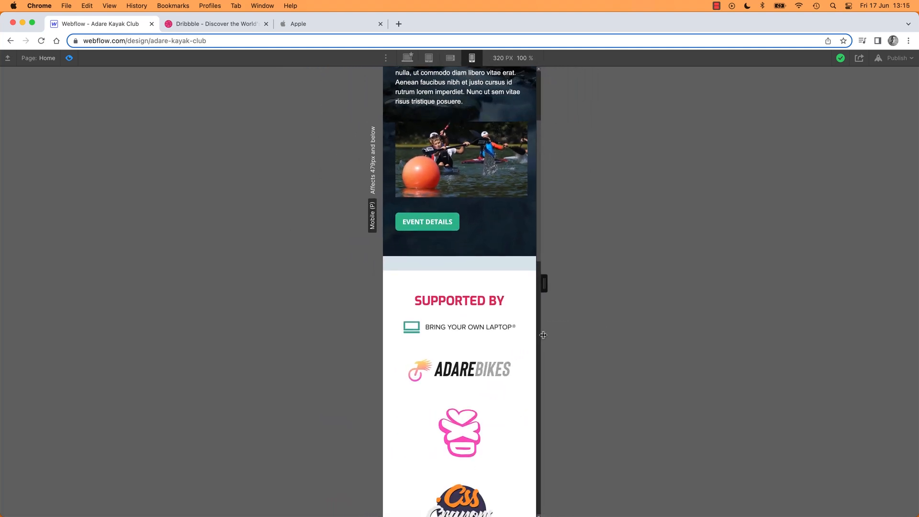
pyautogui.click(450, 58)
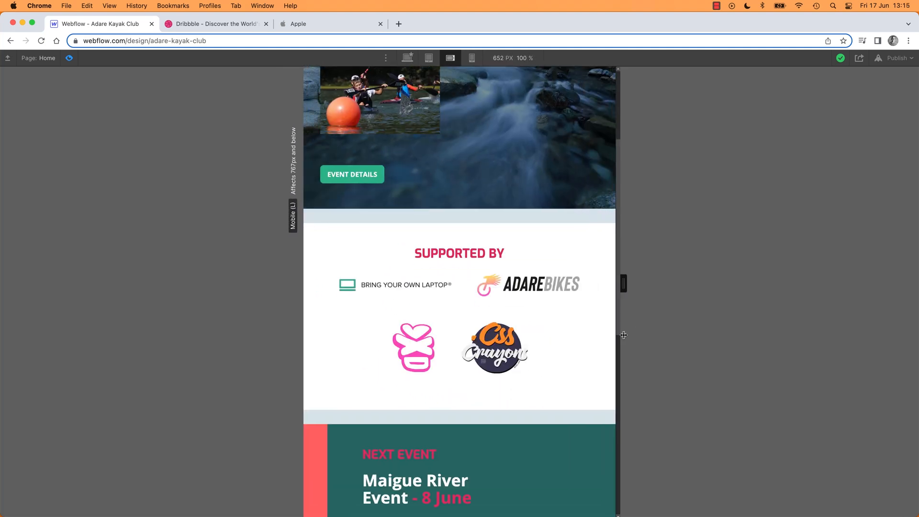
pyautogui.click(428, 58)
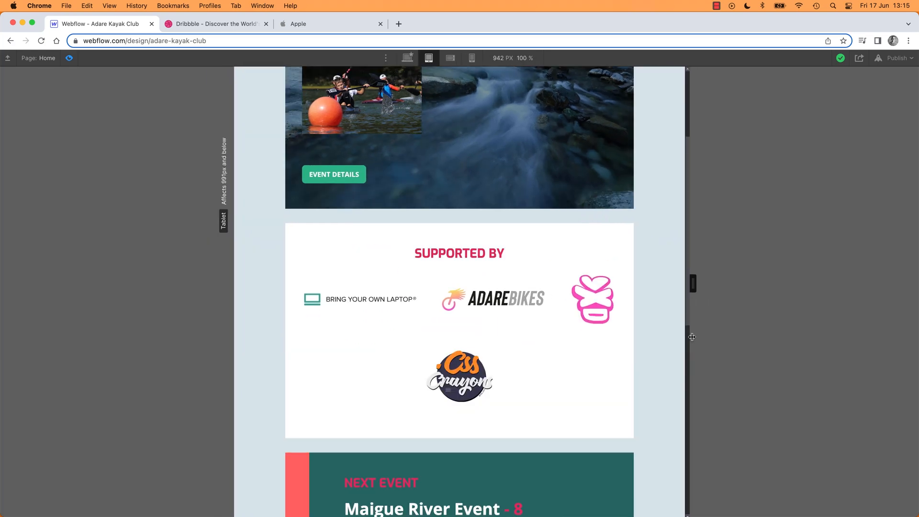
pyautogui.click(471, 58)
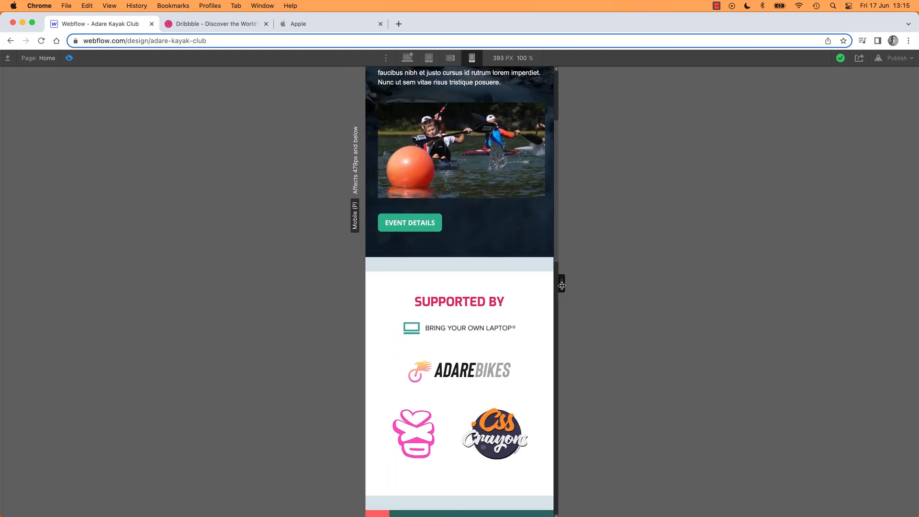
pyautogui.click(449, 57)
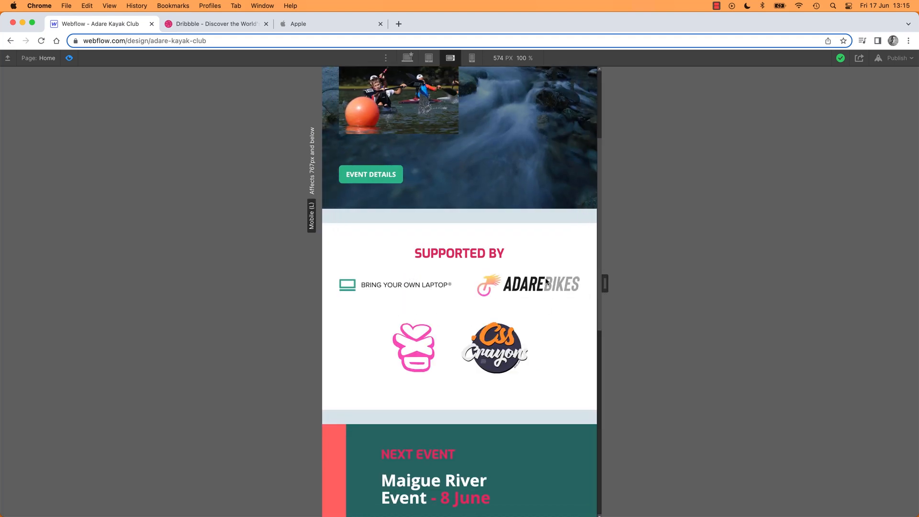
pyautogui.moveTo(446, 362)
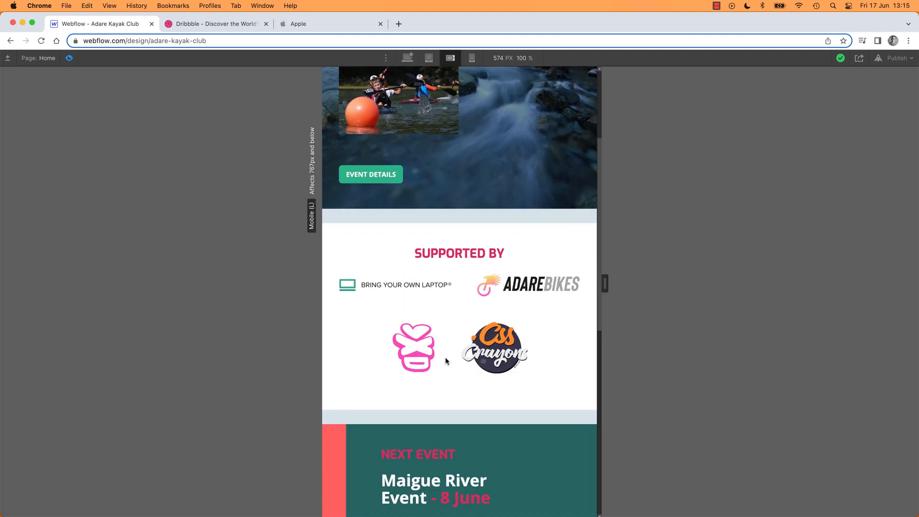
pyautogui.click(428, 58)
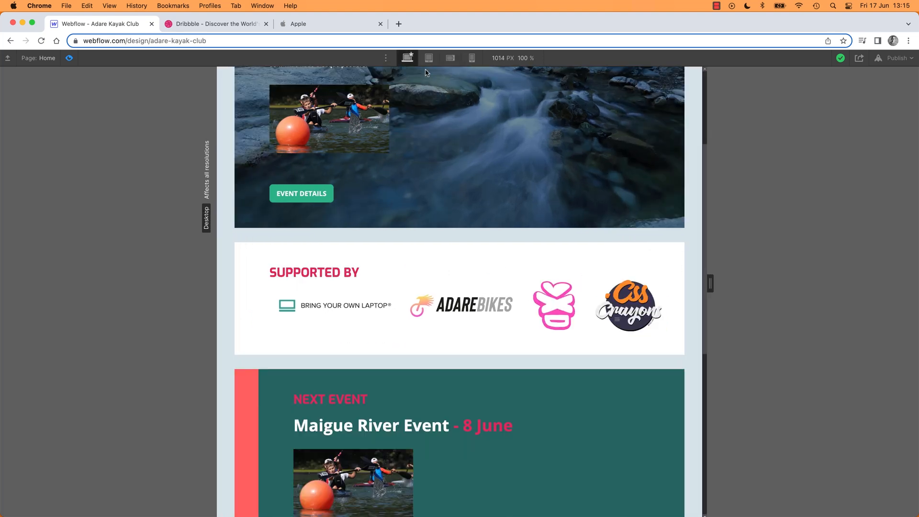
pyautogui.moveTo(145, 206)
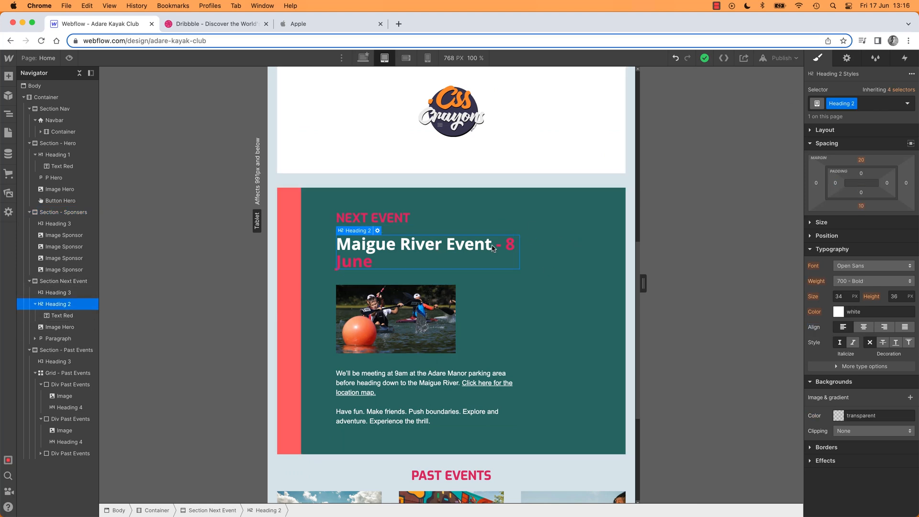
pyautogui.moveTo(504, 304)
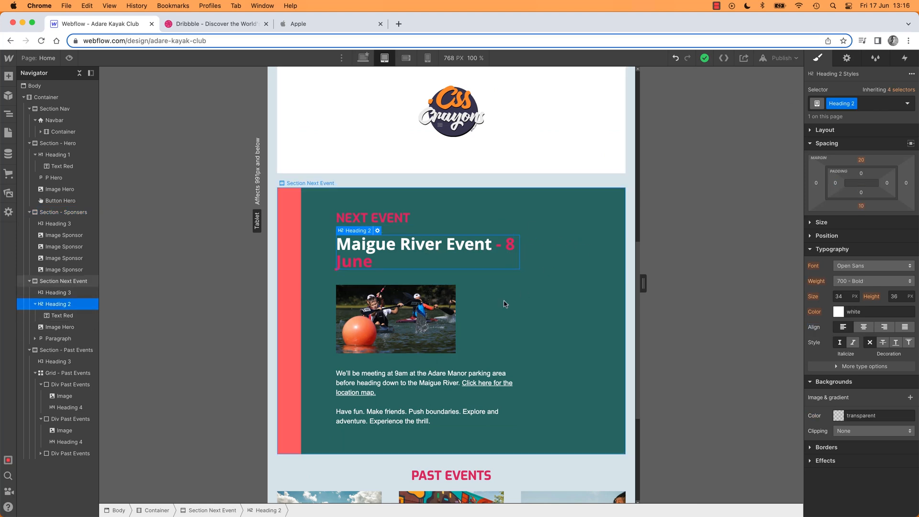
# Select the Next Event section and view it at tablet, landscape and 320 px portrait
pyautogui.click(64, 281)
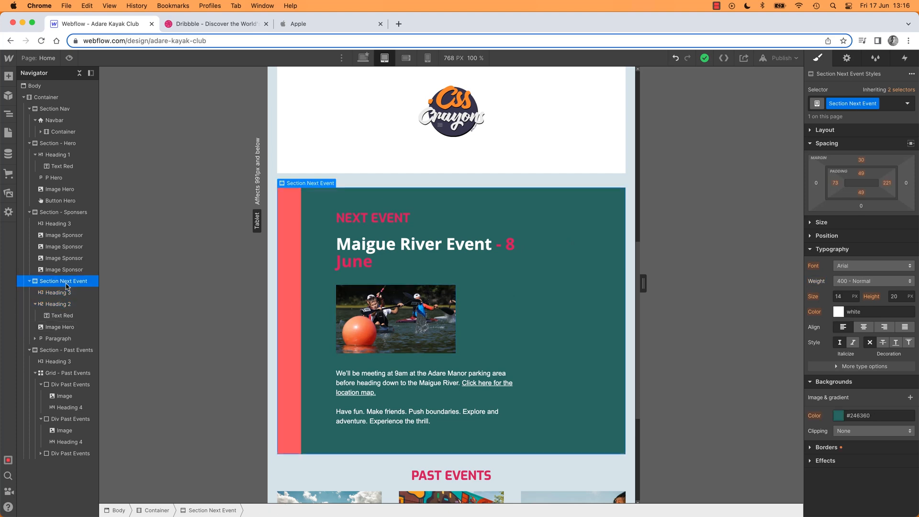
pyautogui.click(55, 304)
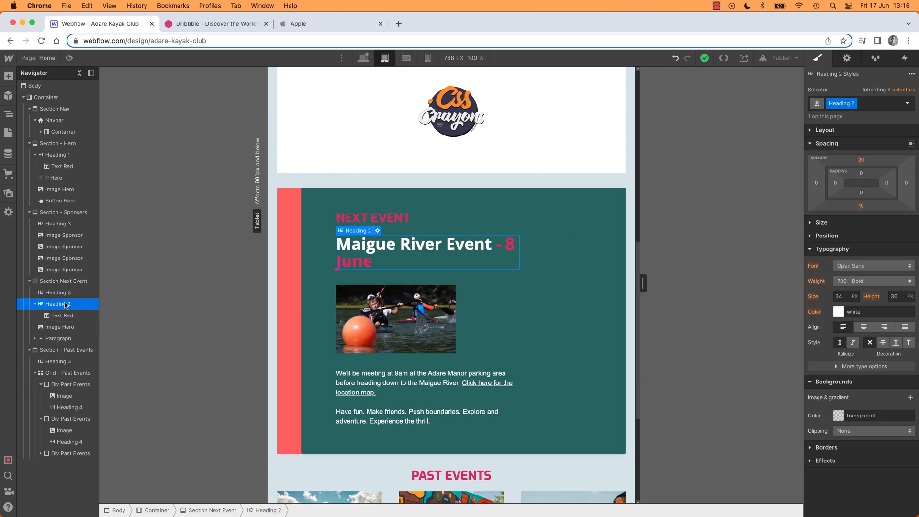
pyautogui.click(63, 281)
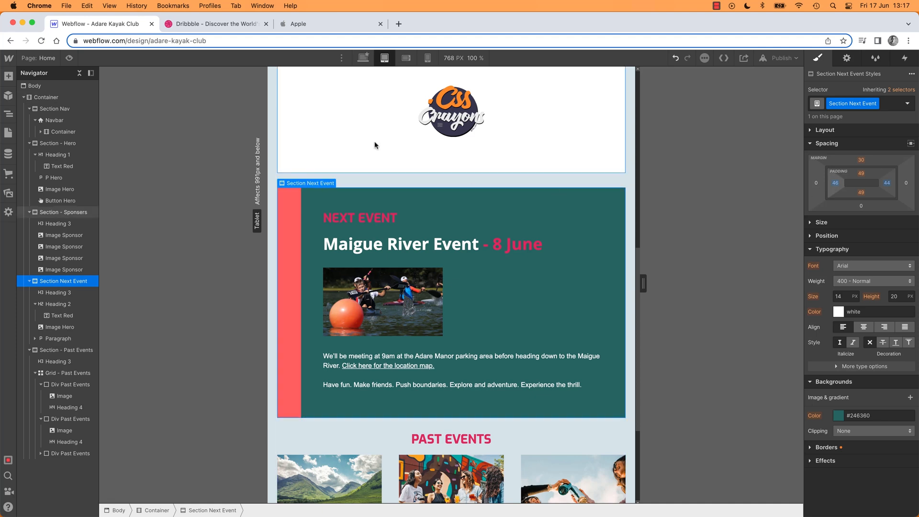
pyautogui.click(405, 58)
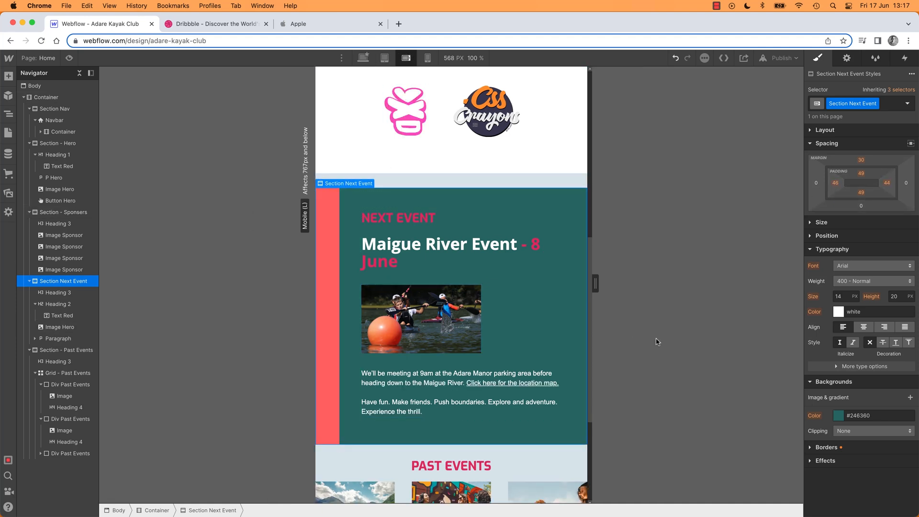
pyautogui.moveTo(665, 333)
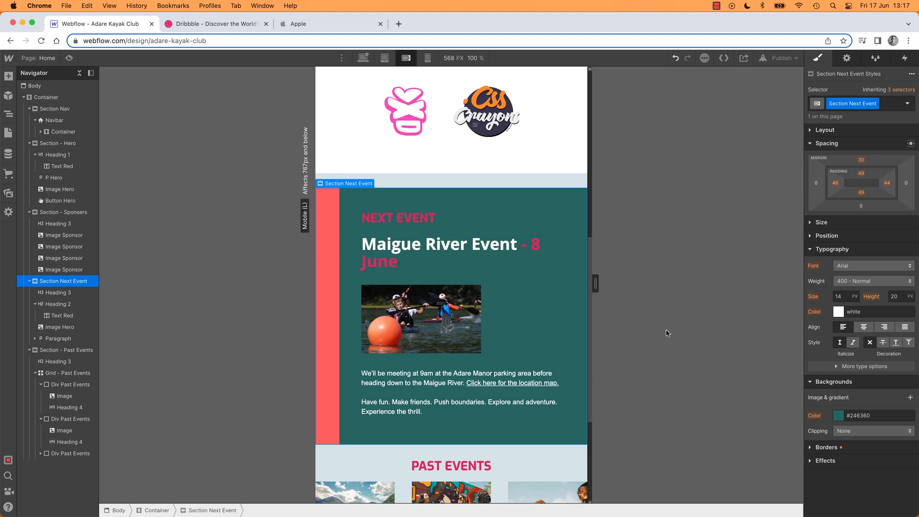
pyautogui.moveTo(406, 57)
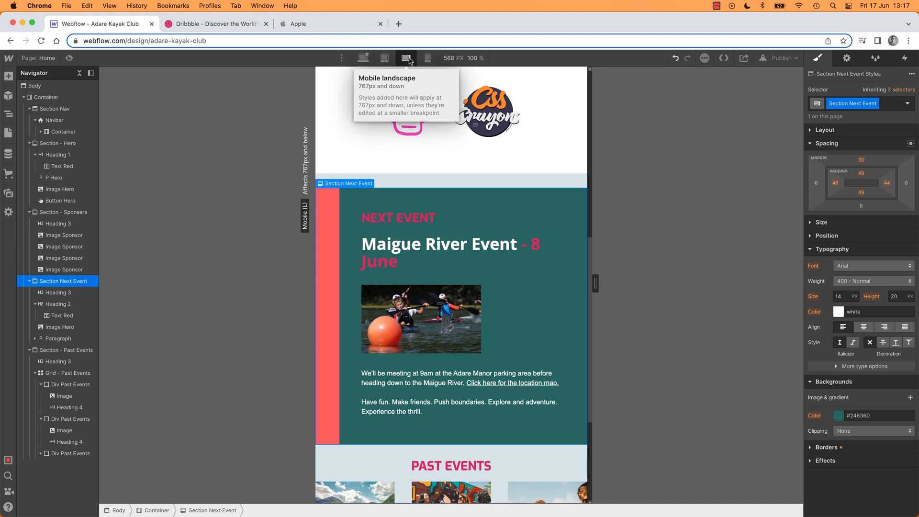
pyautogui.moveTo(428, 57)
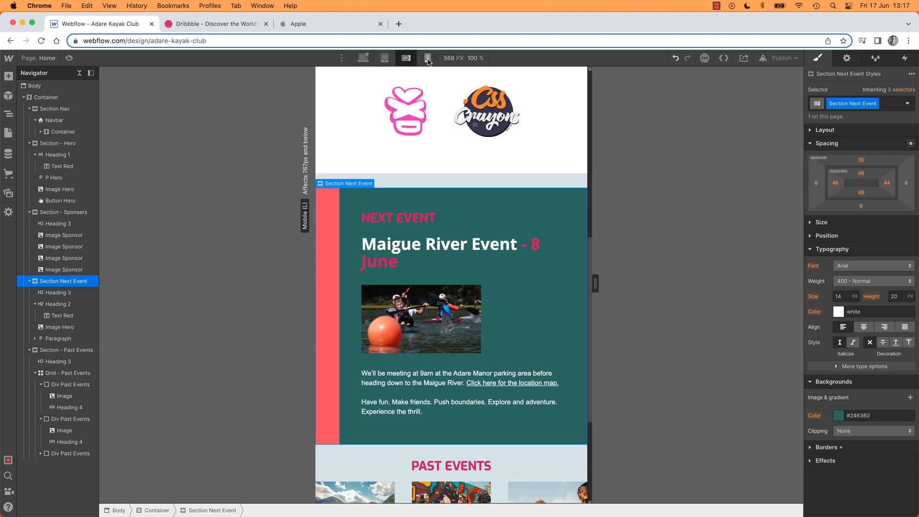
pyautogui.click(384, 57)
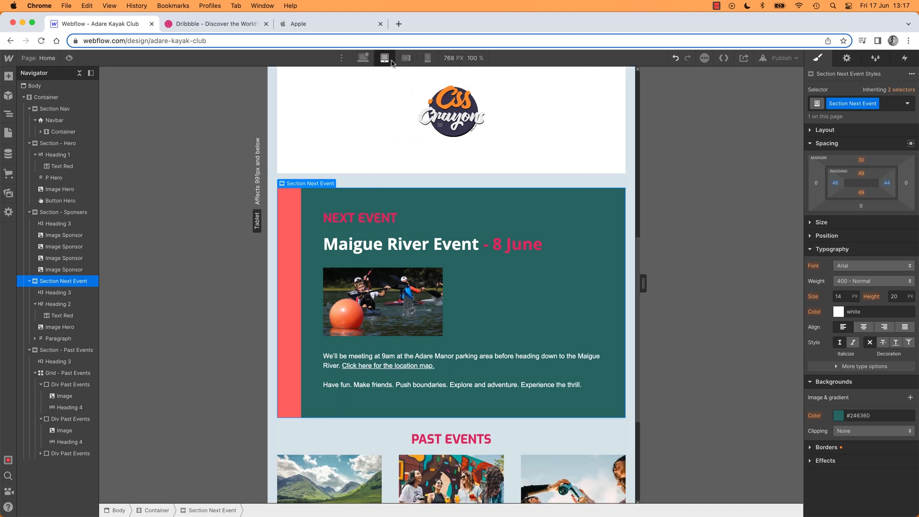
pyautogui.click(405, 57)
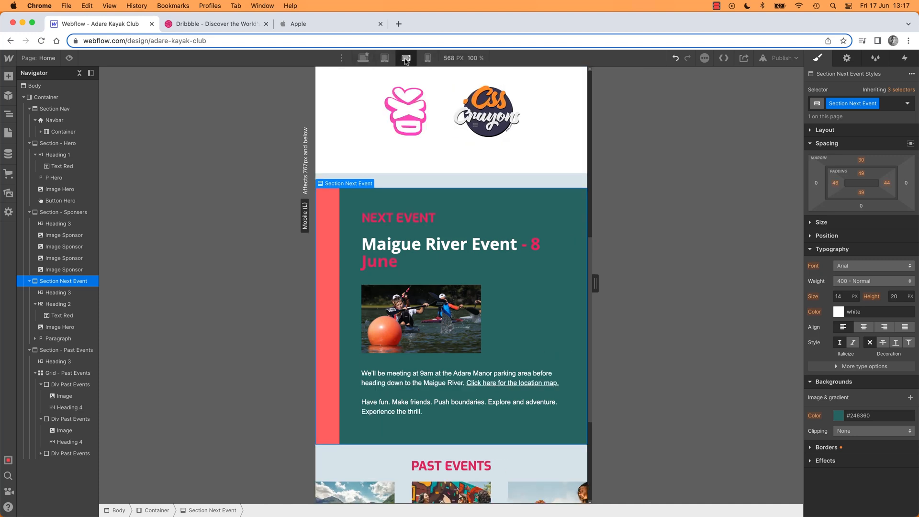
pyautogui.click(428, 57)
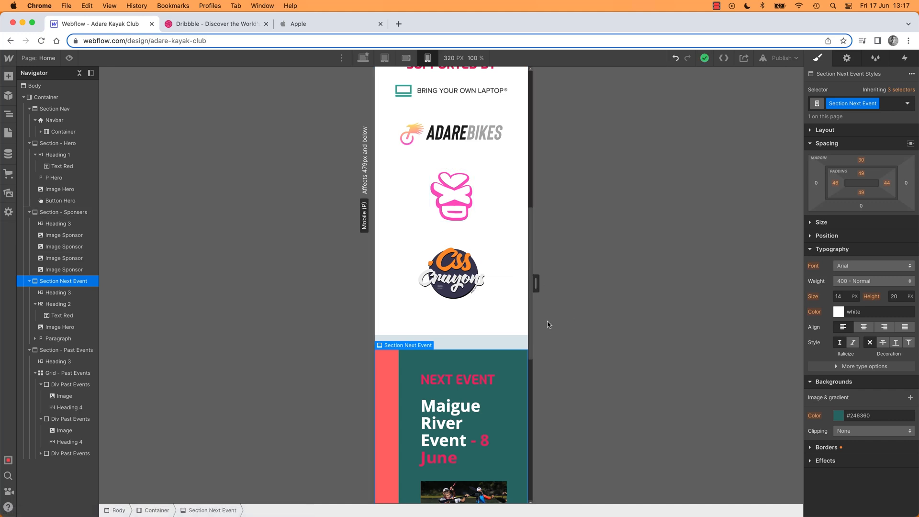
# Open the Next Event section's Borders settings and select the left border side
pyautogui.scroll(-3)
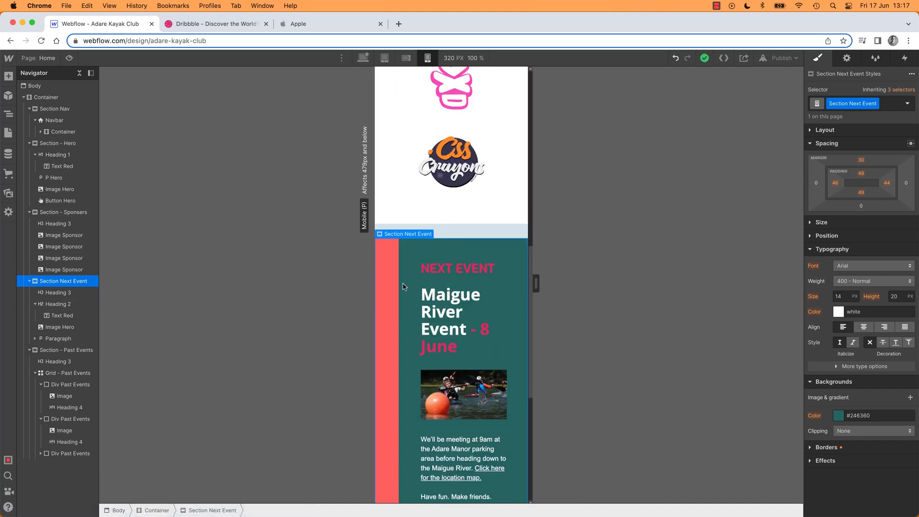
pyautogui.moveTo(413, 245)
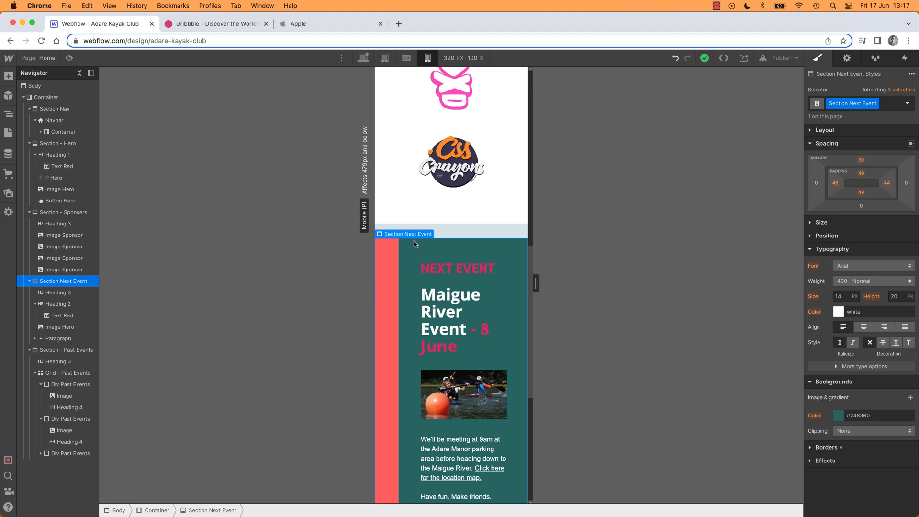
pyautogui.moveTo(415, 243)
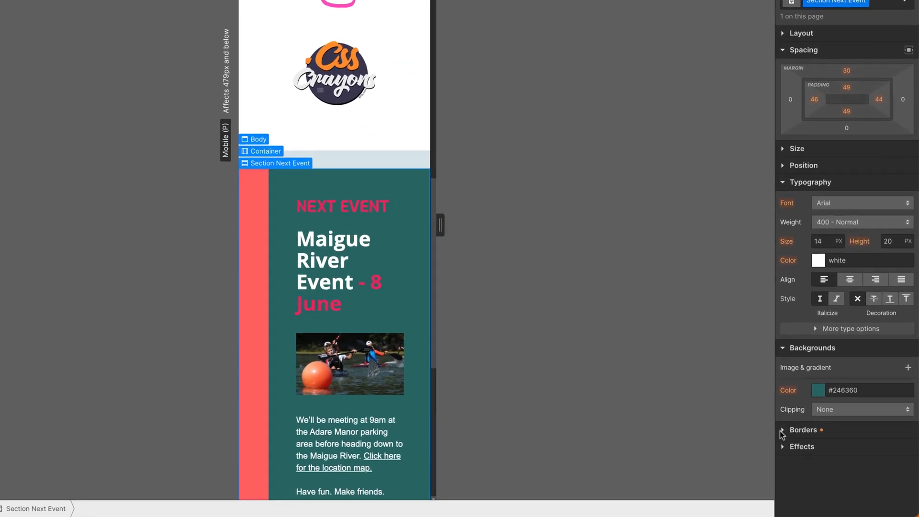
pyautogui.click(803, 430)
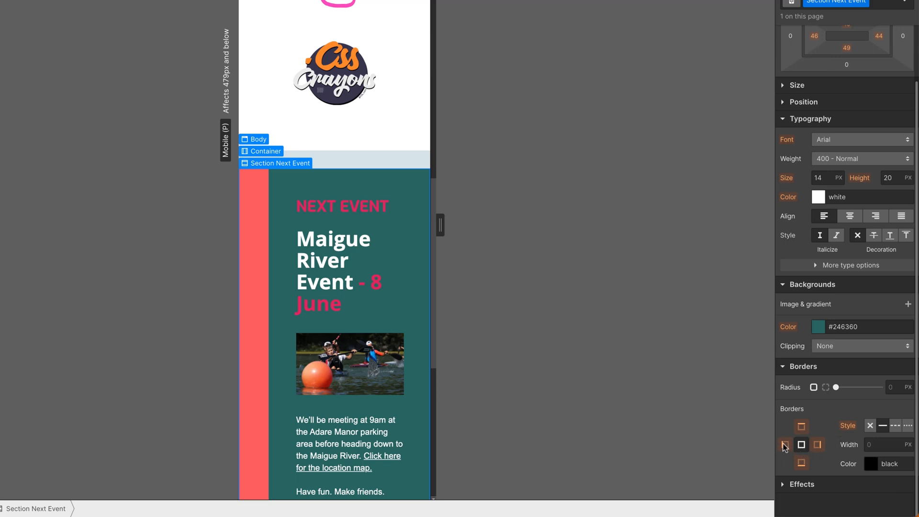
pyautogui.click(785, 444)
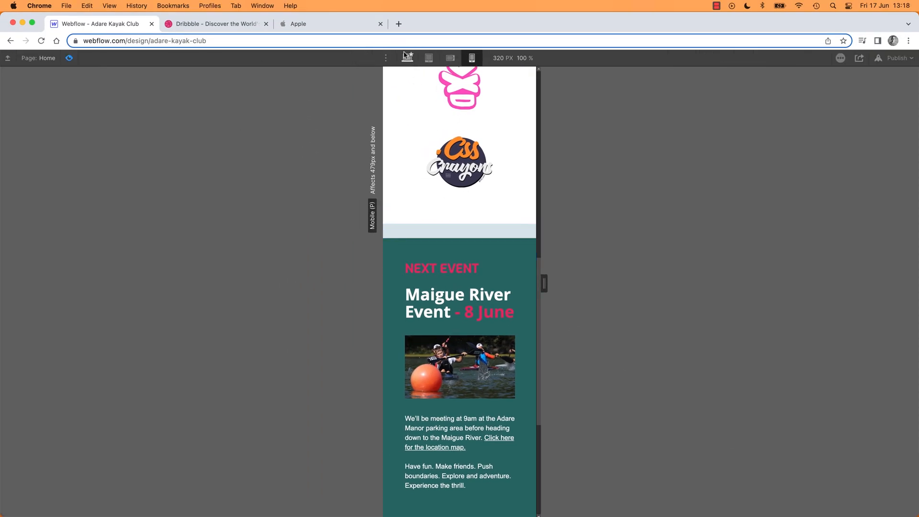
# Preview the Next Event section at desktop, tablet and phone widths (about 393 px), then exit preview
pyautogui.click(407, 57)
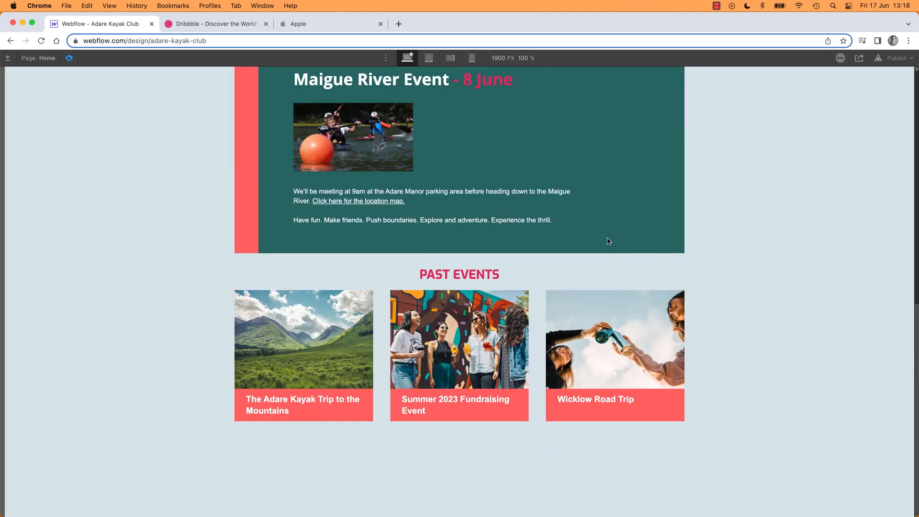
pyautogui.click(428, 57)
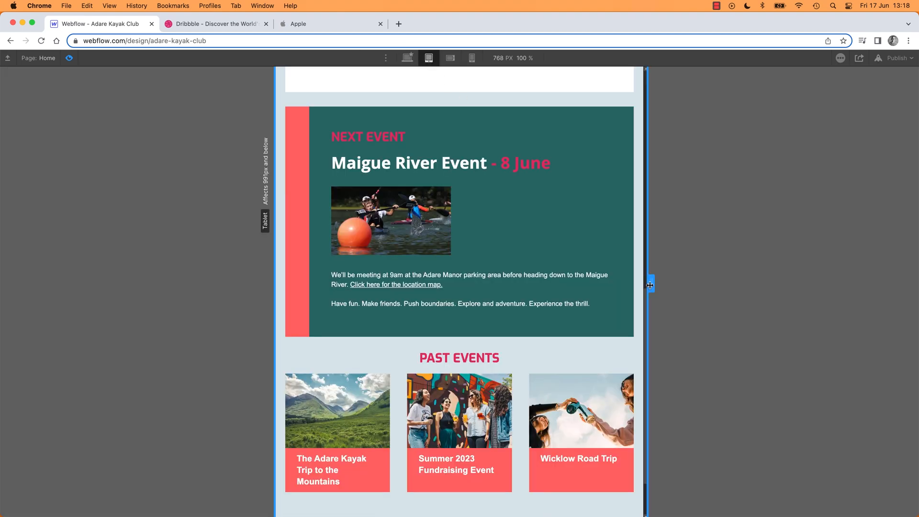
pyautogui.click(472, 57)
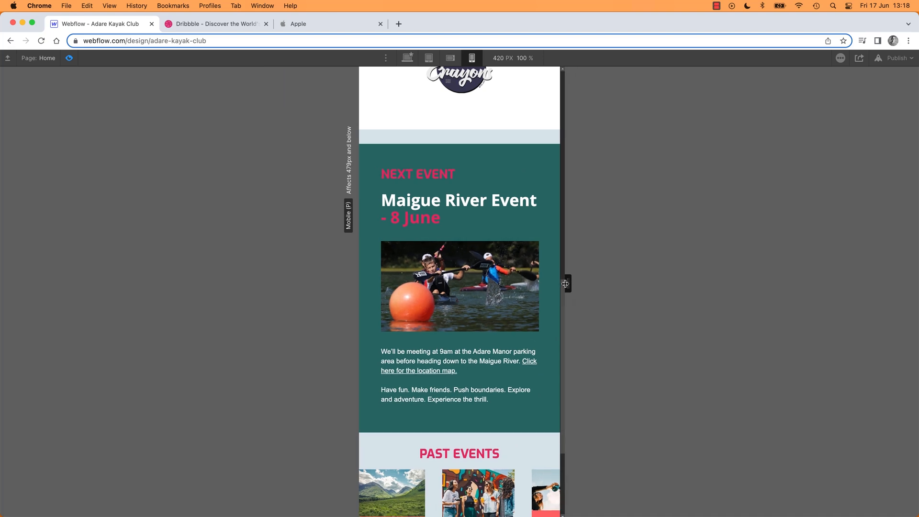
pyautogui.moveTo(566, 283); pyautogui.dragTo(557, 286)
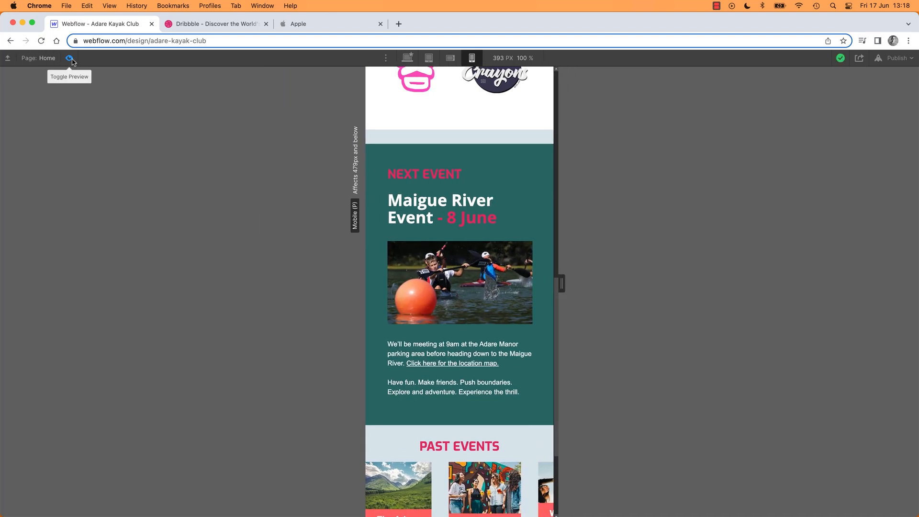
pyautogui.click(69, 57)
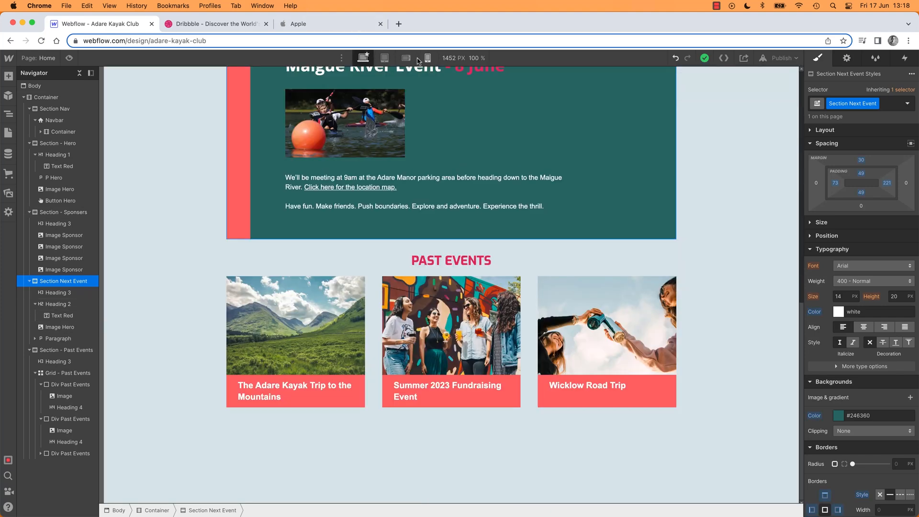
# Switch to Mobile Portrait and bring the 320-pixel canvas back to the homepage top
pyautogui.click(405, 58)
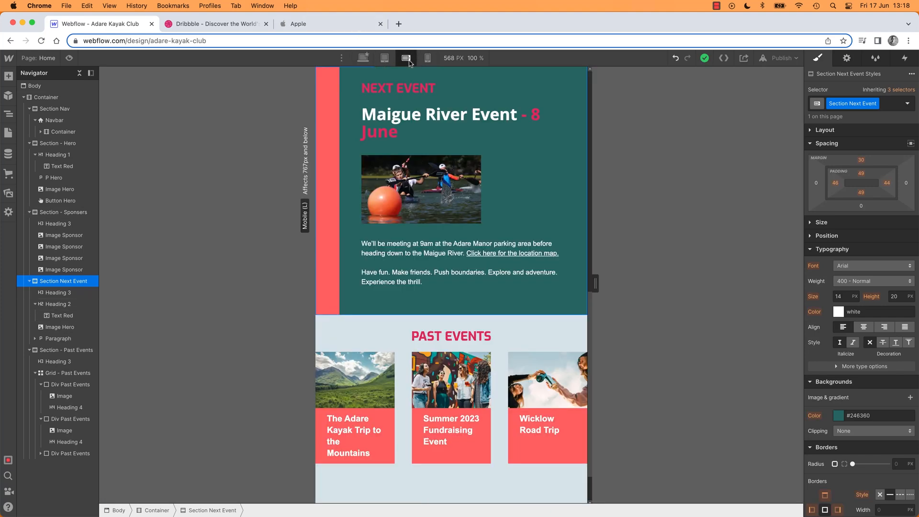
pyautogui.click(428, 58)
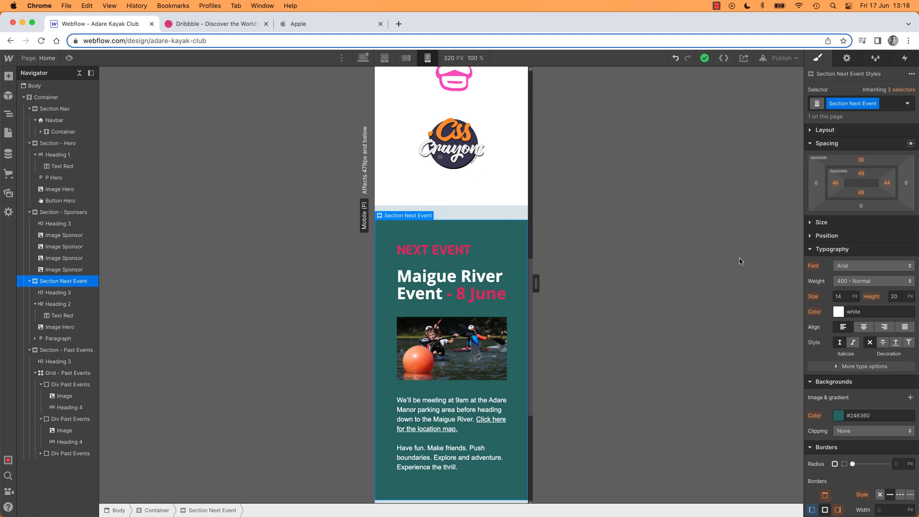
pyautogui.click(861, 172)
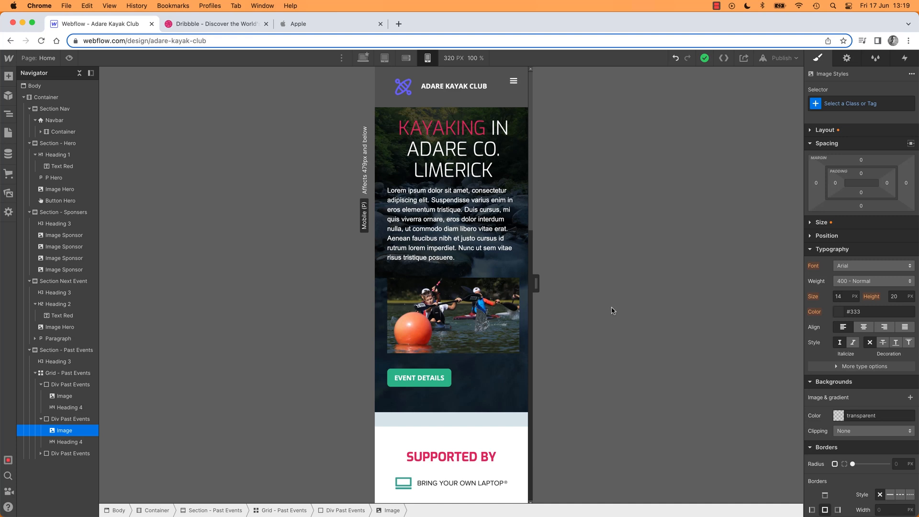
# Set the navbar logo's left margin to 0 at Mobile Portrait, then compare at desktop width
pyautogui.click(453, 86)
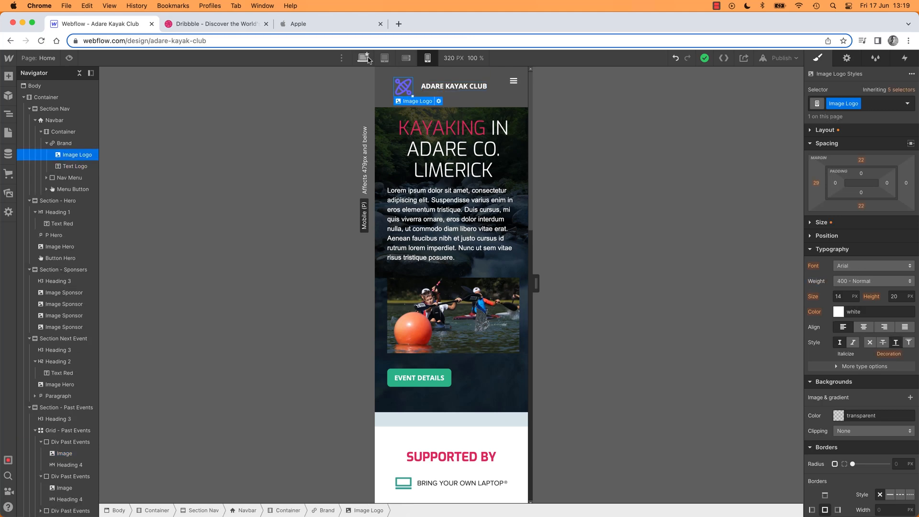
pyautogui.click(428, 57)
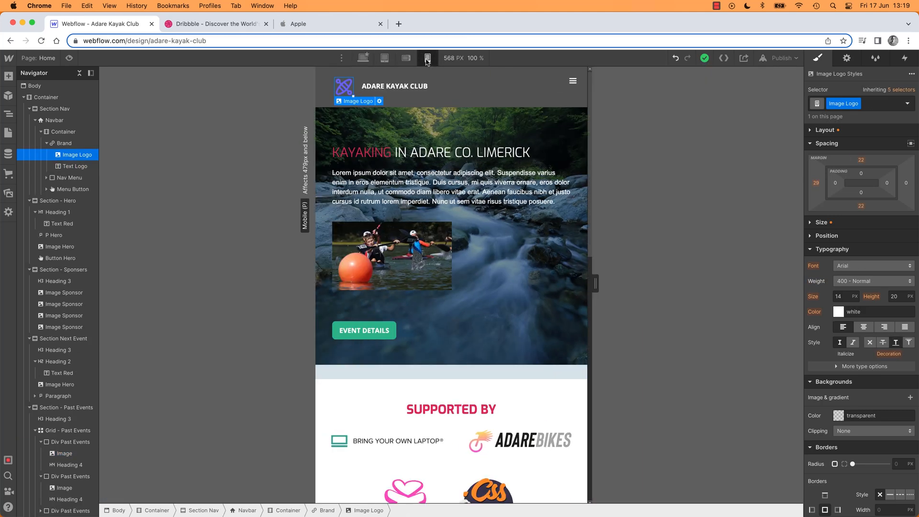
pyautogui.click(427, 57)
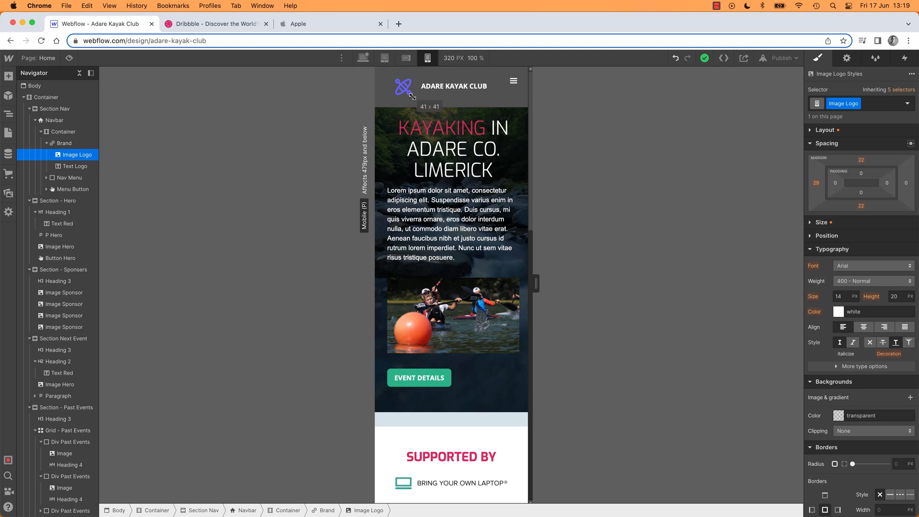
pyautogui.click(76, 166)
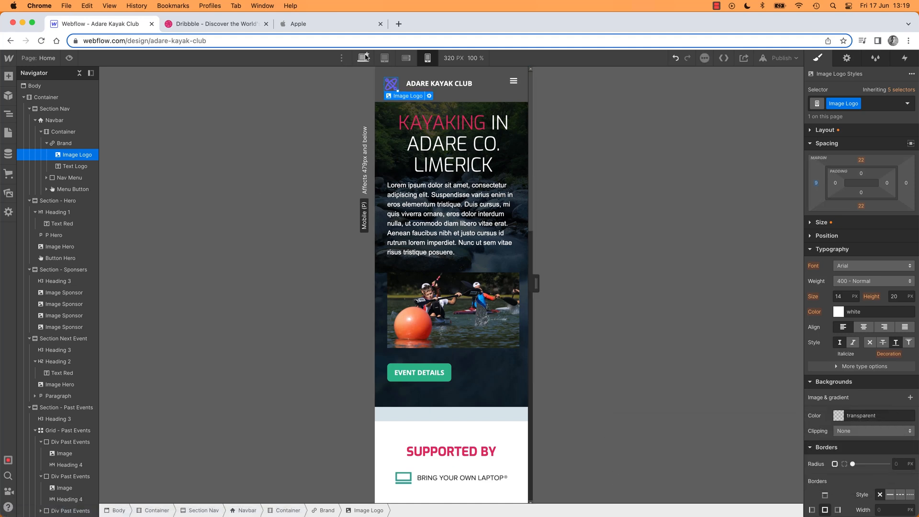
pyautogui.click(363, 58)
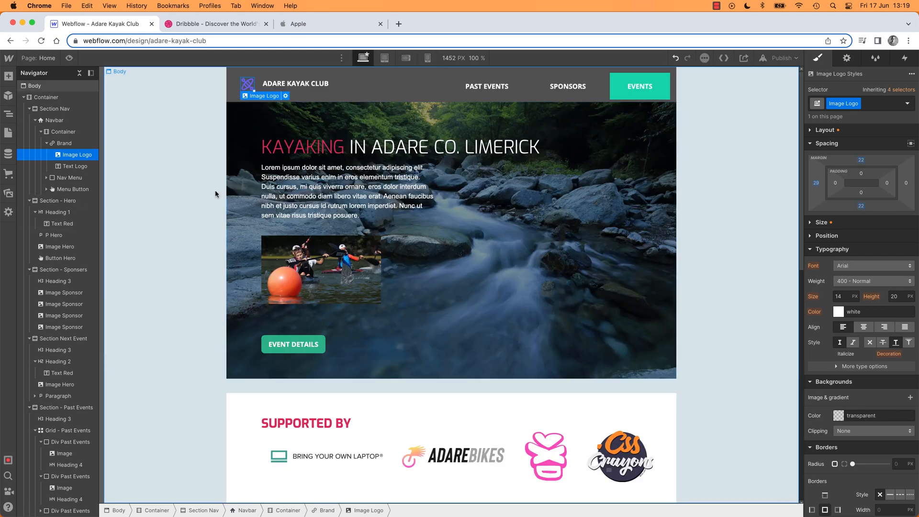